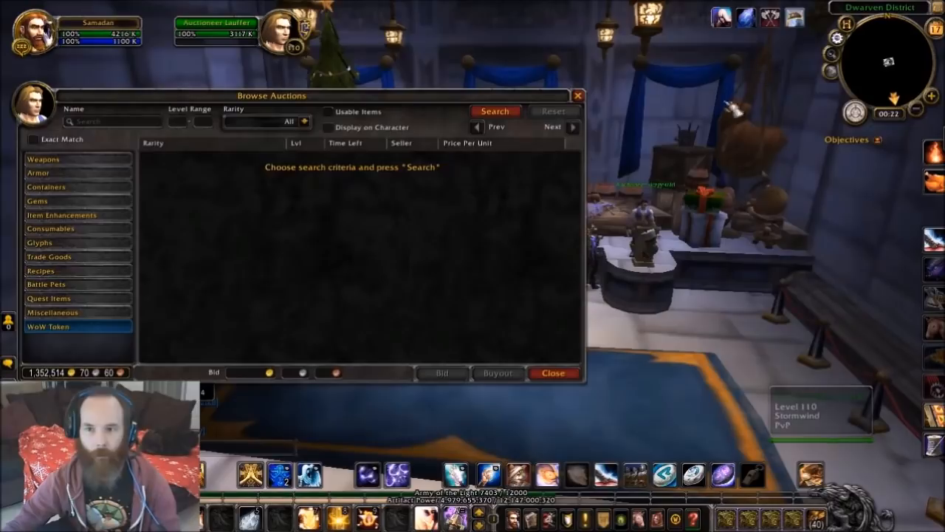
- Show the WoW Token category with its 265,535 gold buyout price
left_click(51, 326)
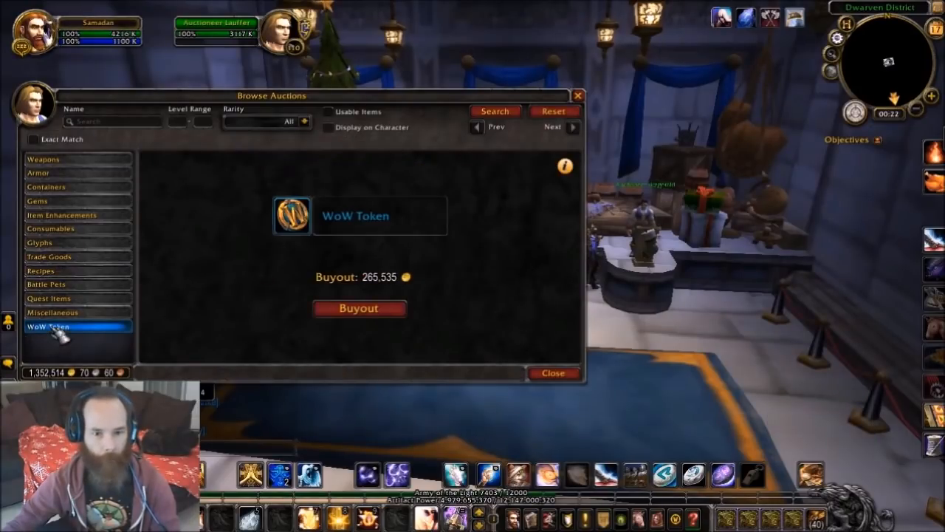
mouse_move(166, 354)
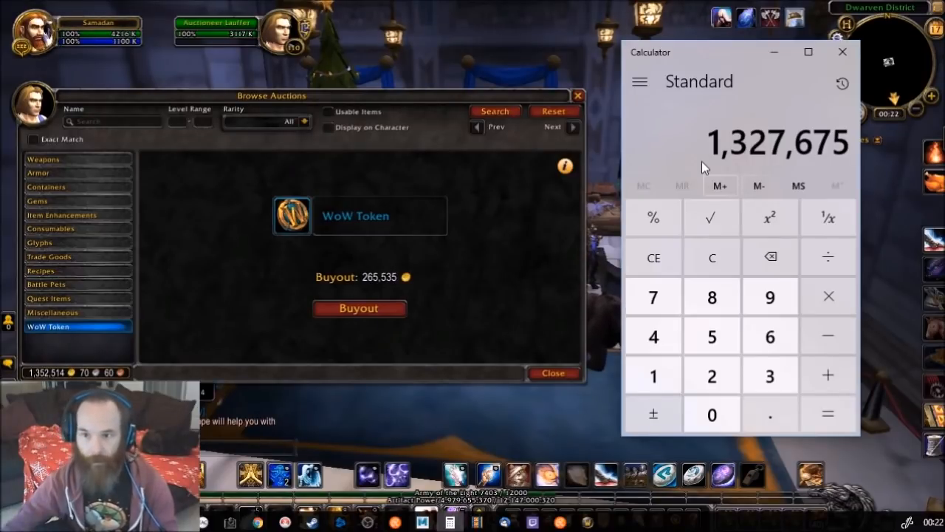
mouse_move(524, 329)
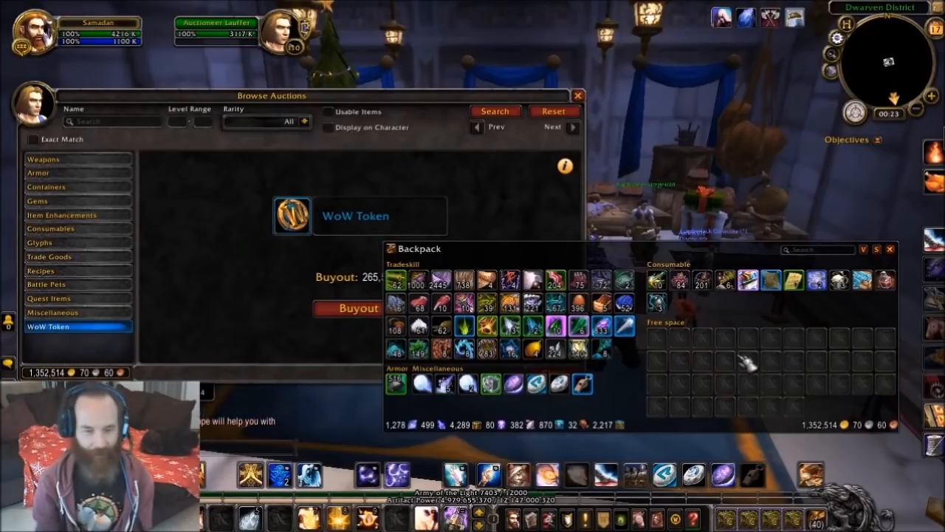
mouse_move(355, 129)
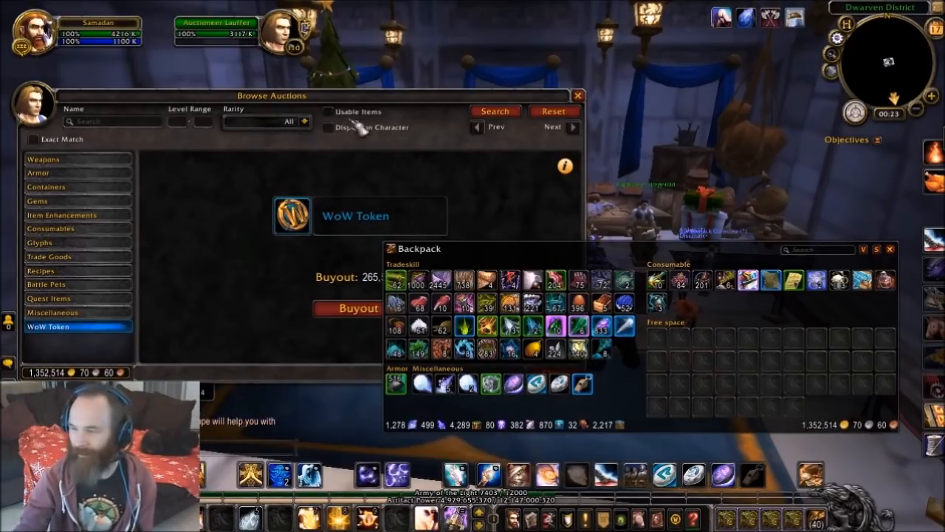
mouse_move(524, 225)
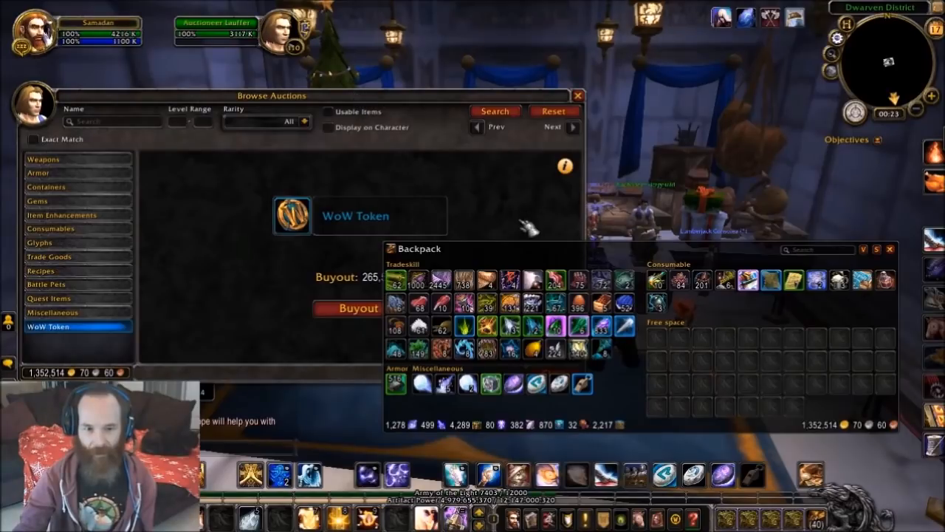
mouse_move(336, 354)
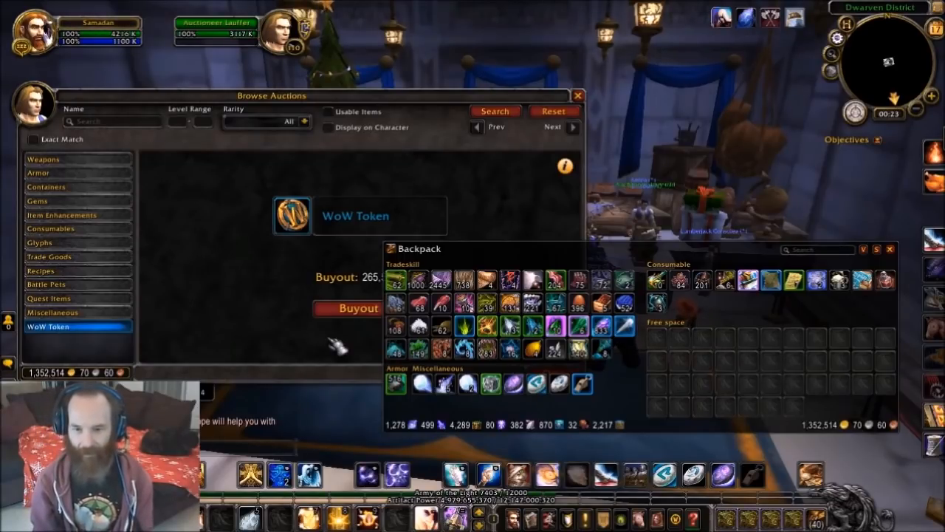
mouse_move(441, 287)
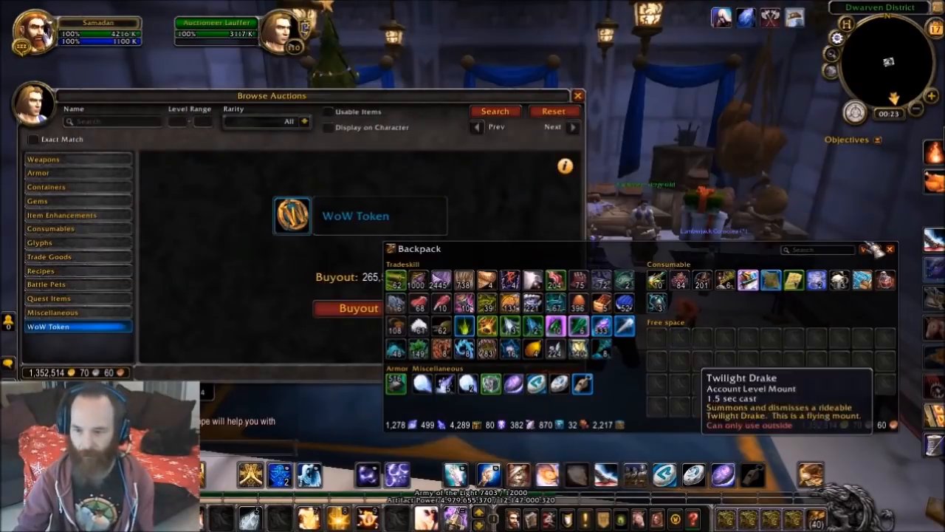
mouse_move(812, 328)
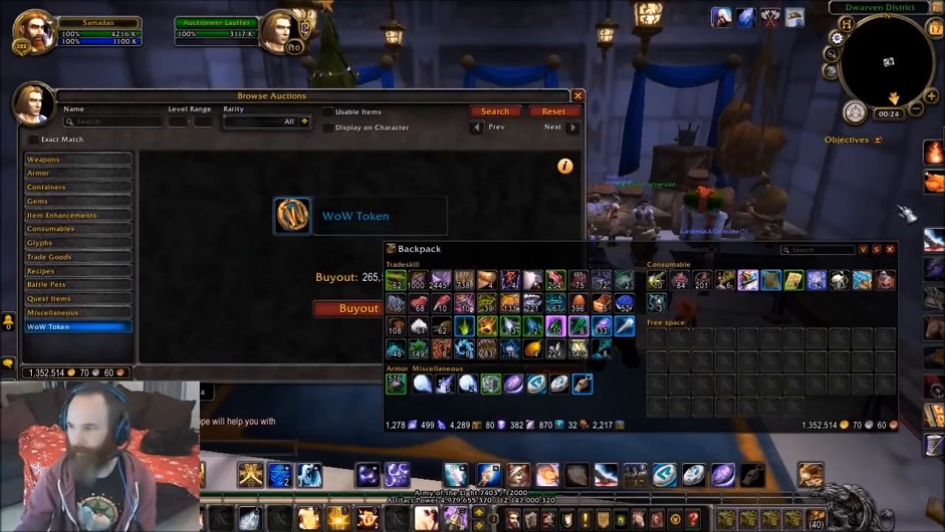
mouse_move(901, 273)
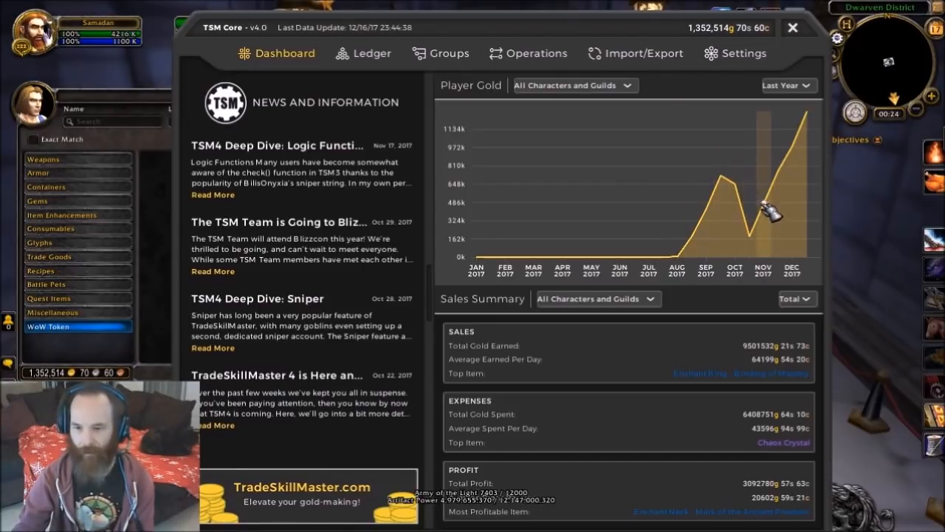
mouse_move(812, 118)
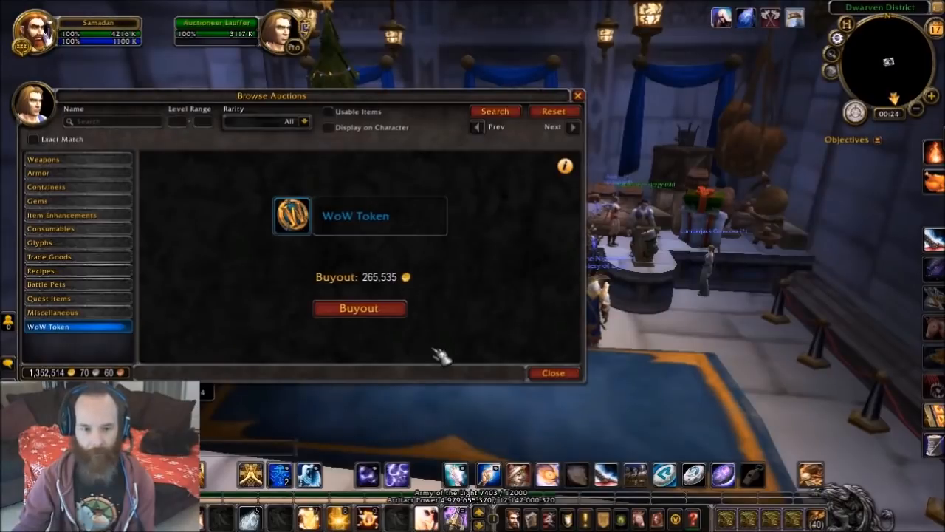
- Buy WoW Tokens at 265,535 gold each until only 24,839 gold remains
left_click(359, 308)
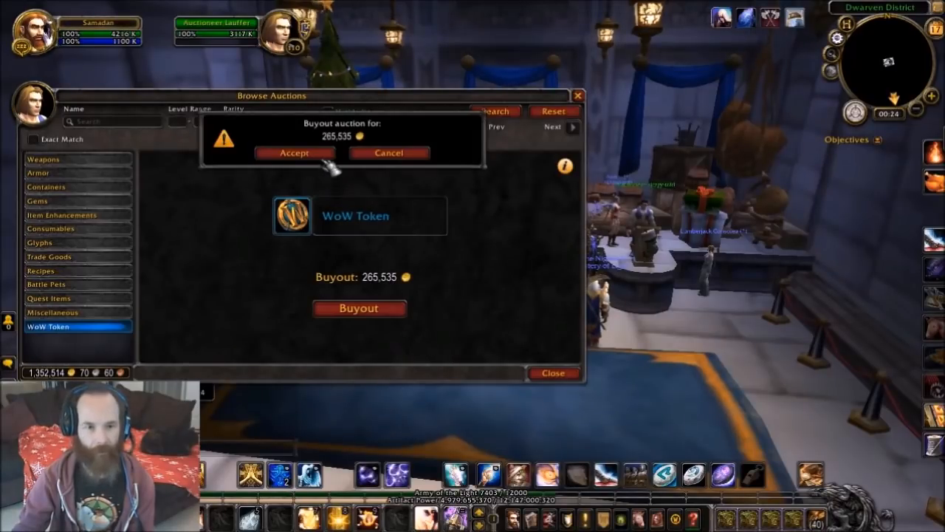
left_click(295, 153)
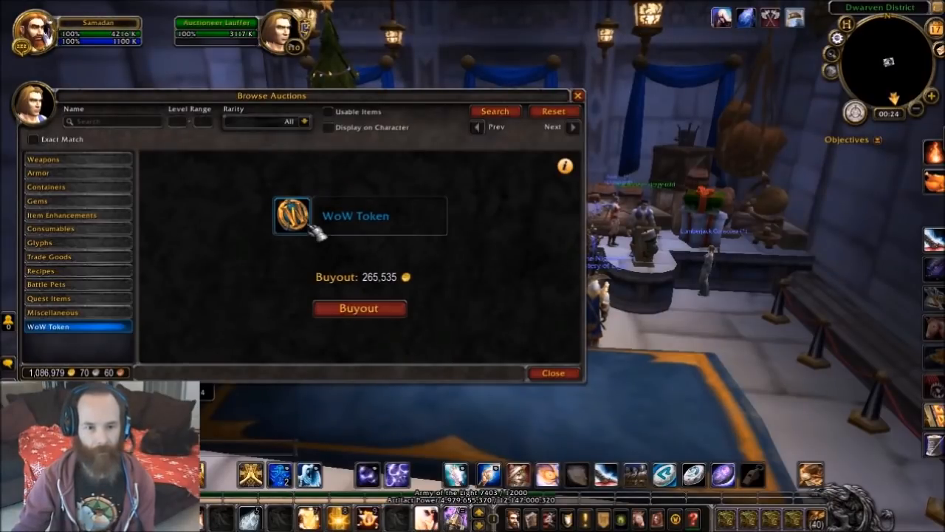
left_click(360, 307)
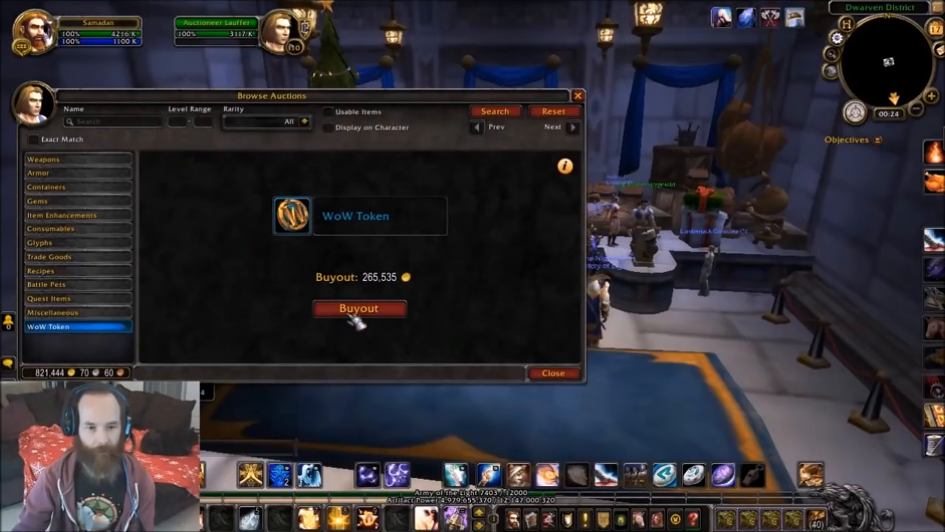
left_click(359, 308)
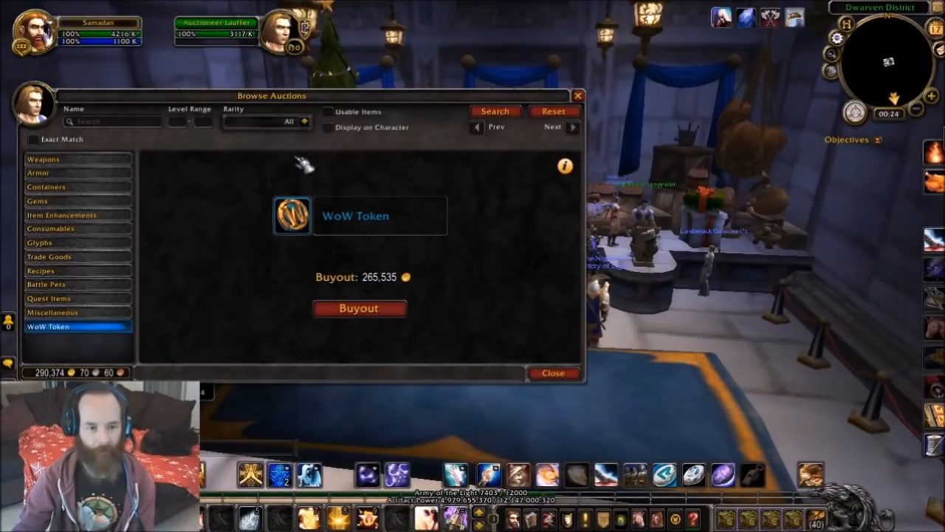
left_click(360, 308)
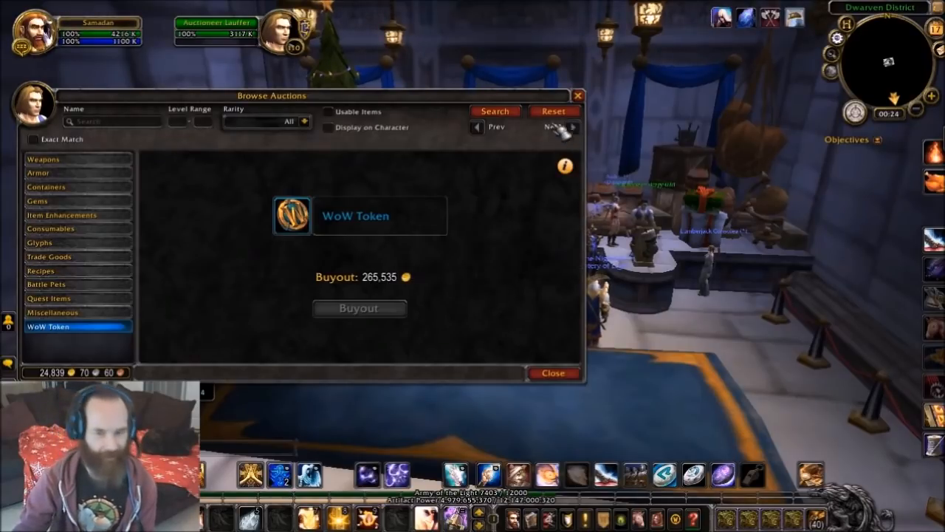
left_click(553, 372)
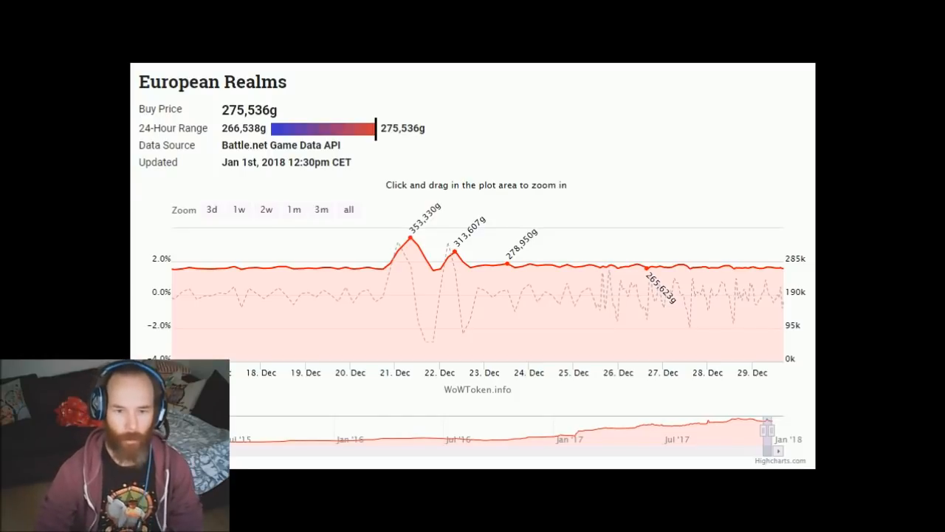
mouse_move(379, 274)
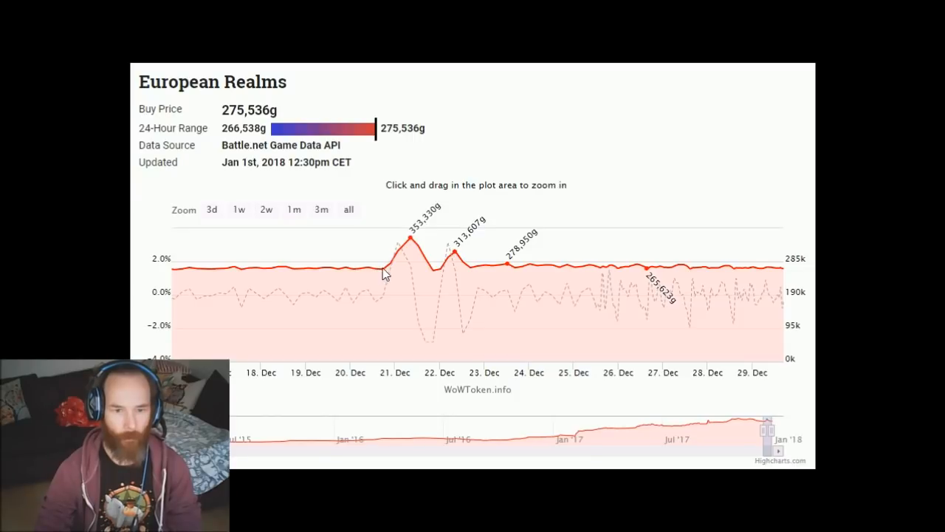
mouse_move(391, 262)
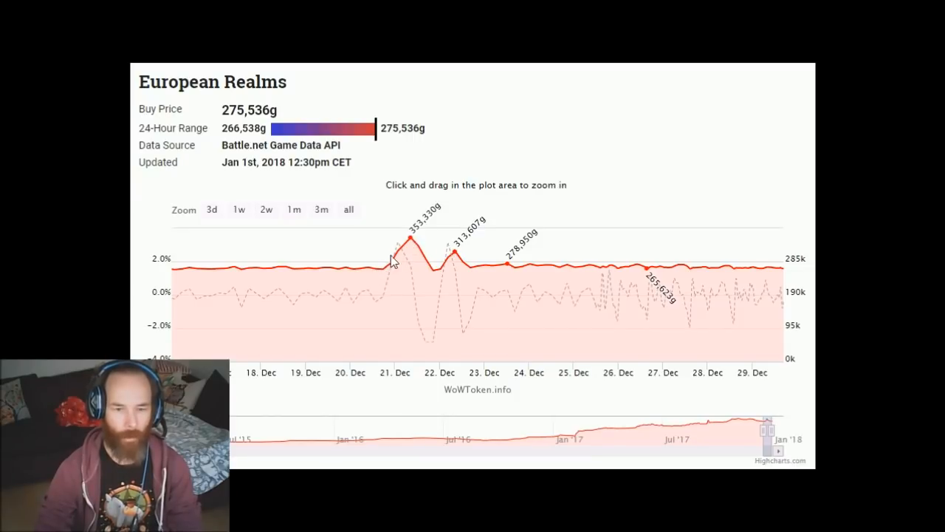
mouse_move(389, 273)
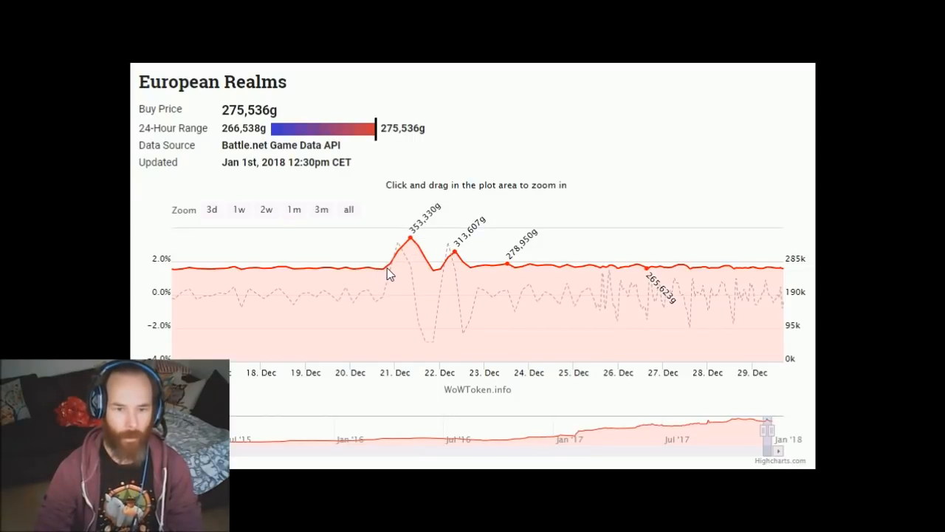
mouse_move(419, 240)
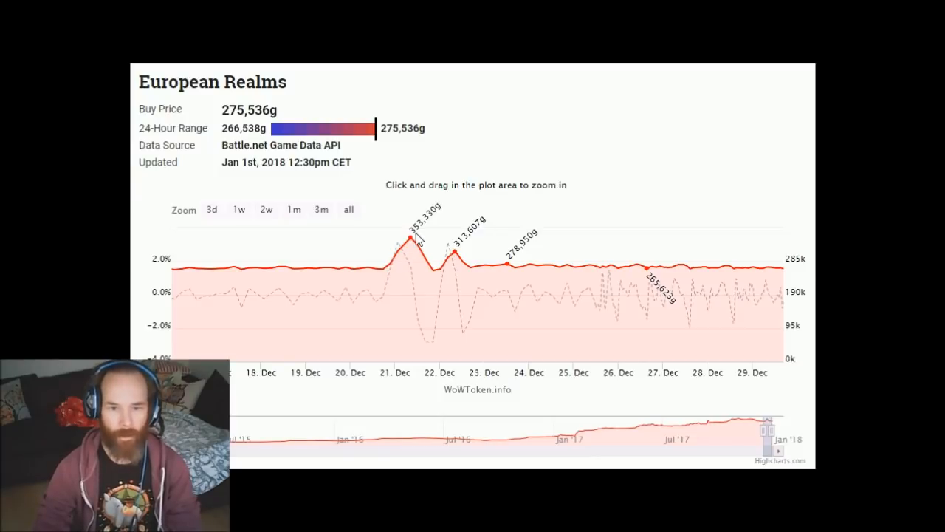
mouse_move(388, 275)
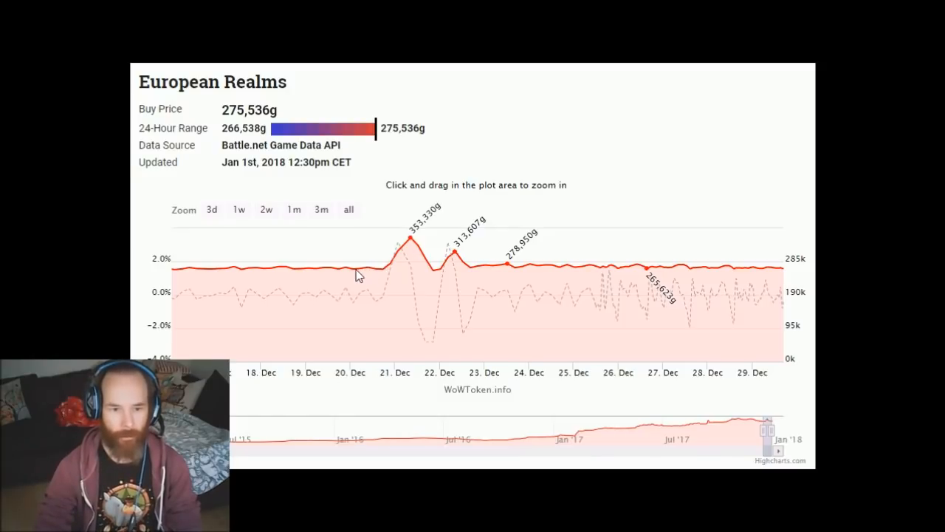
mouse_move(391, 268)
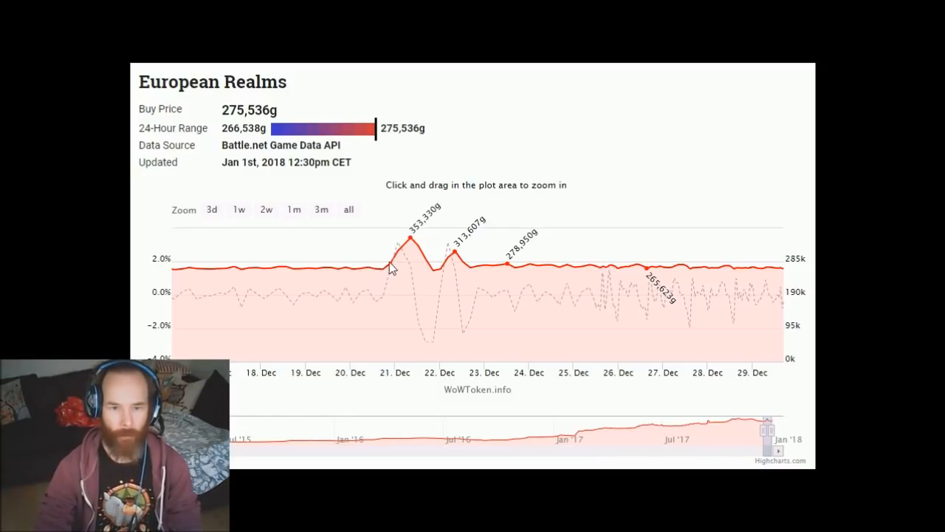
mouse_move(421, 241)
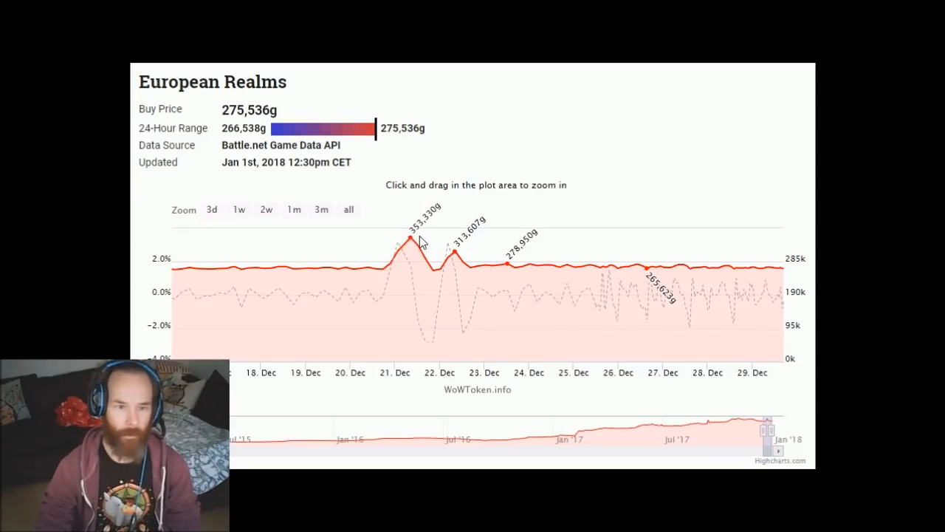
mouse_move(521, 271)
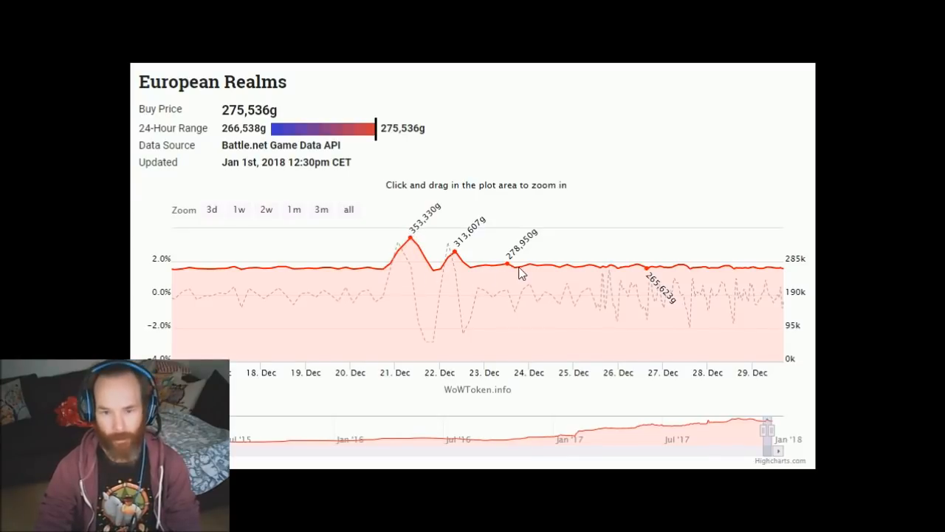
mouse_move(654, 281)
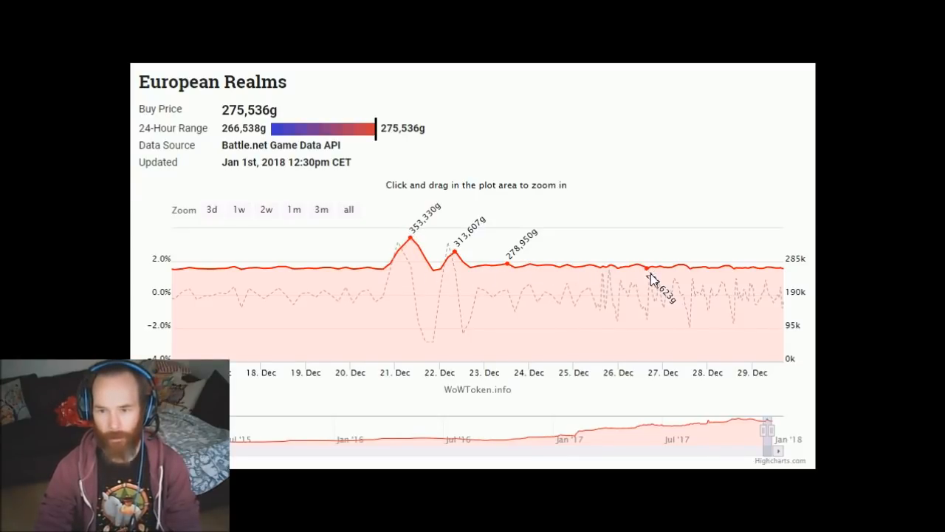
mouse_move(764, 267)
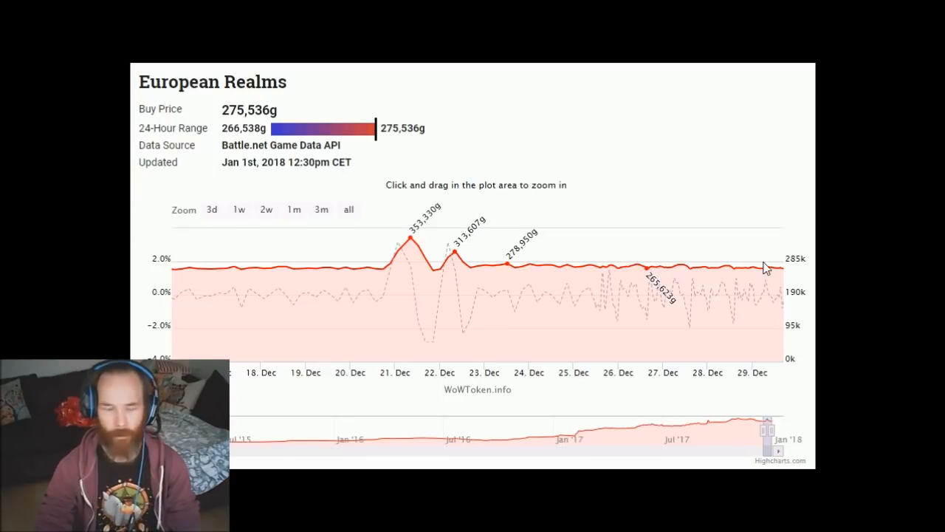
mouse_move(531, 262)
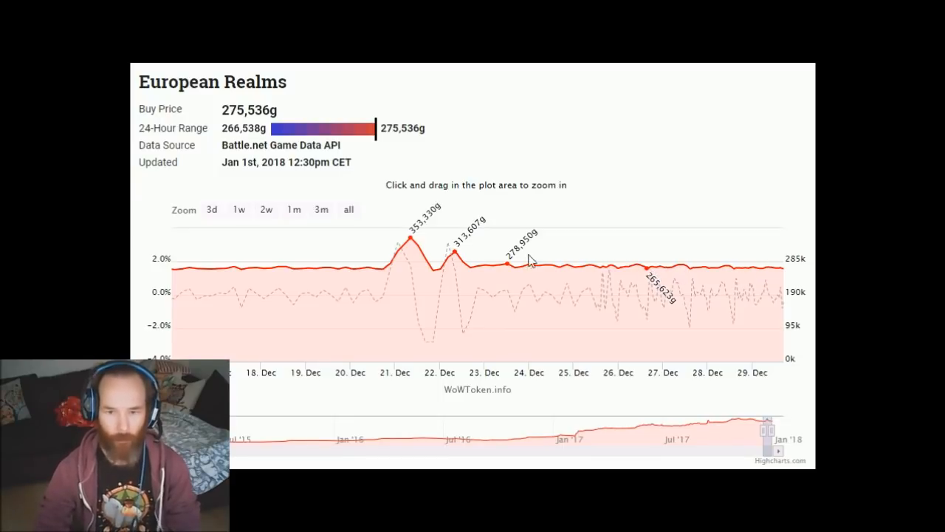
mouse_move(420, 237)
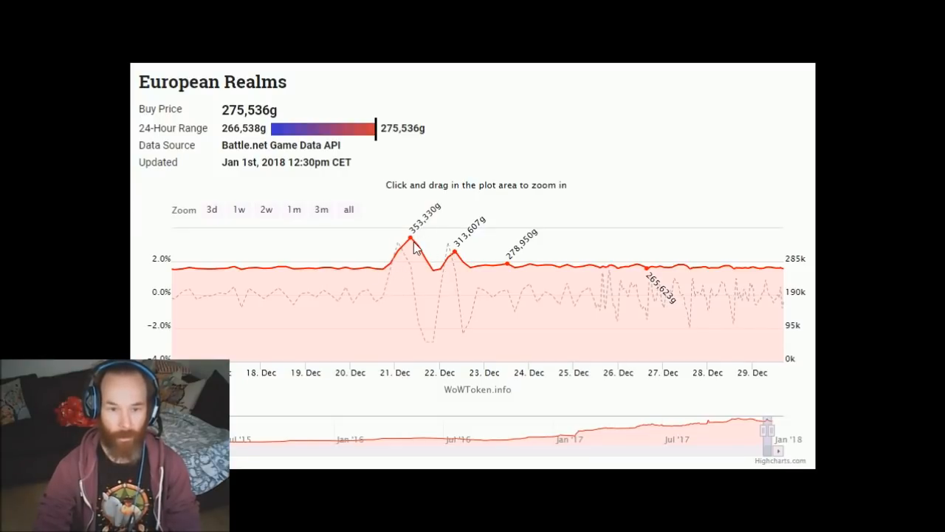
mouse_move(745, 251)
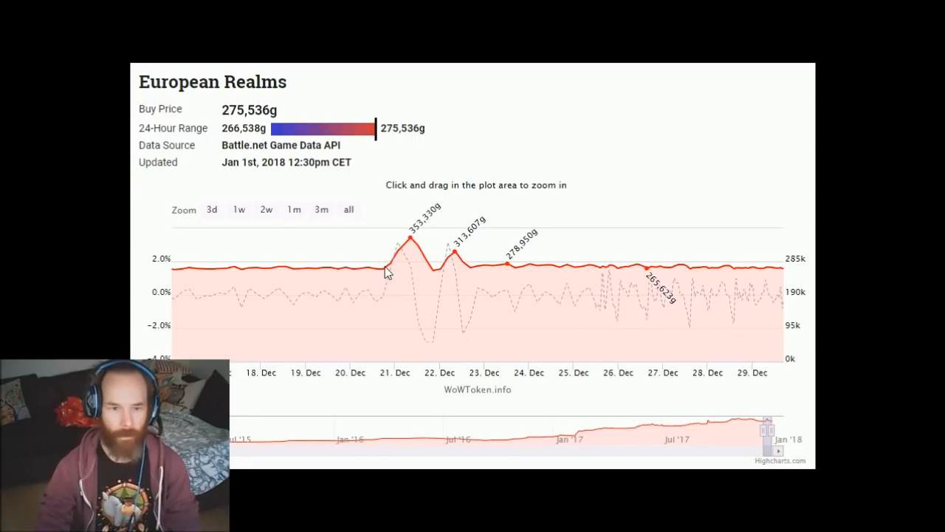
mouse_move(456, 429)
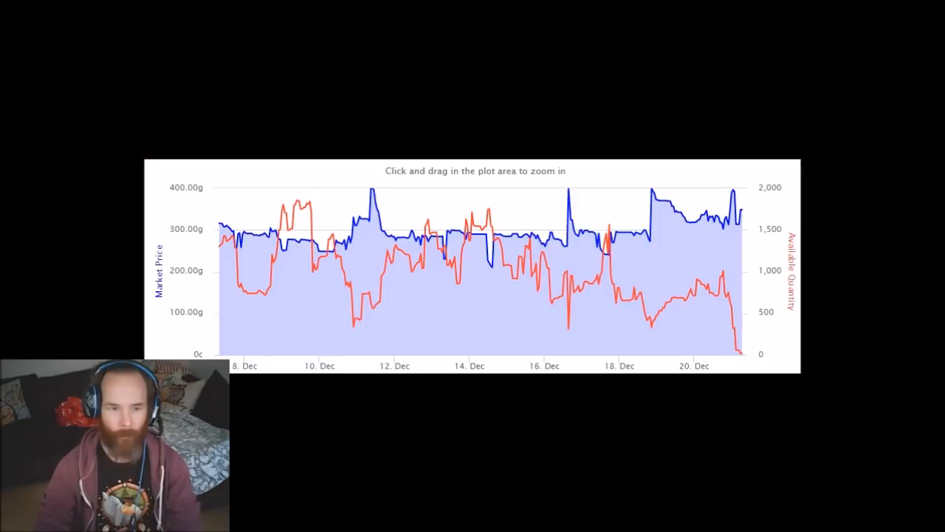
mouse_move(511, 381)
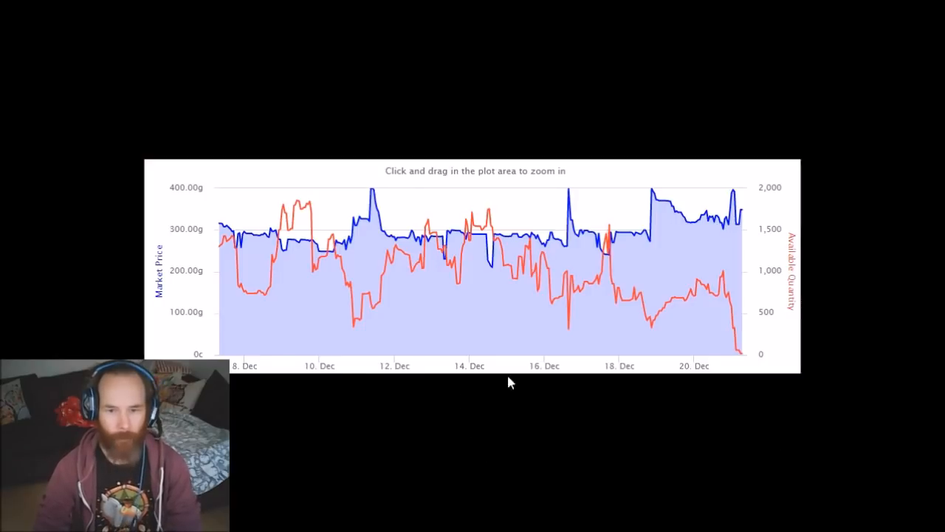
mouse_move(657, 362)
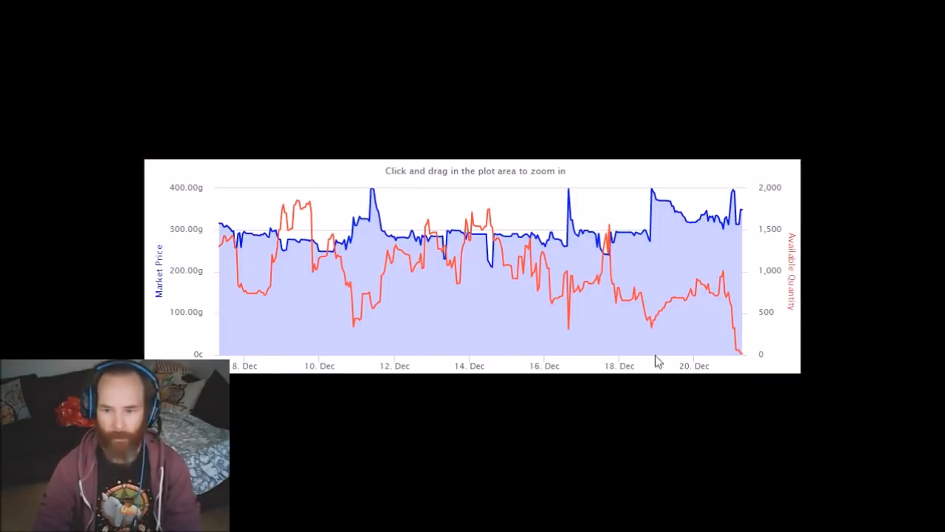
mouse_move(233, 250)
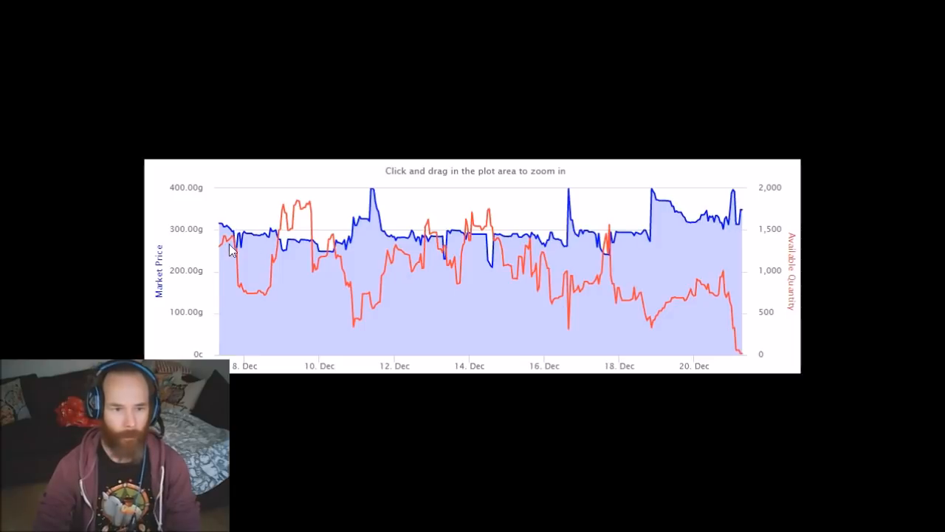
mouse_move(251, 248)
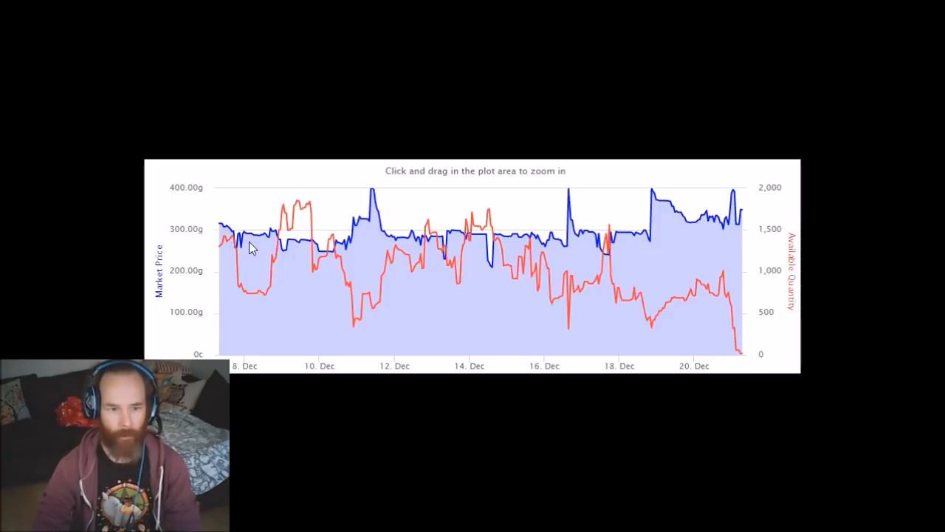
mouse_move(233, 255)
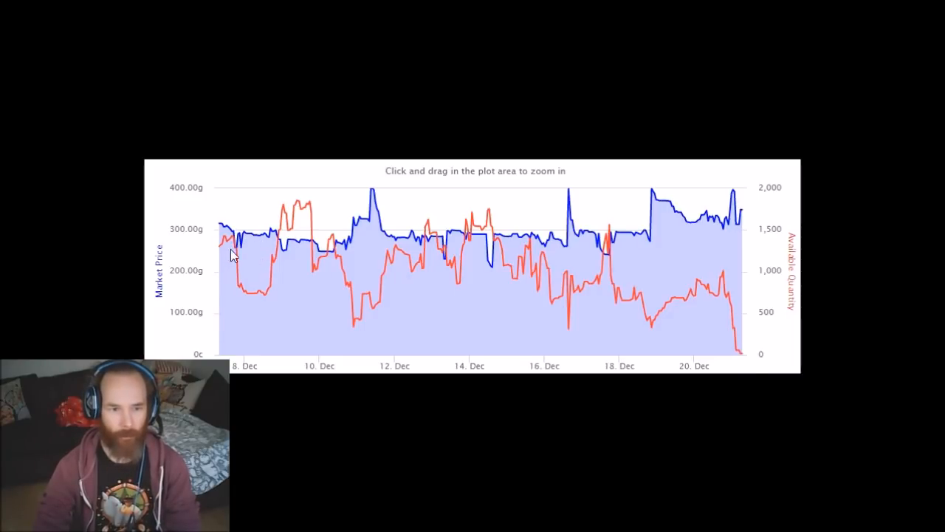
mouse_move(382, 248)
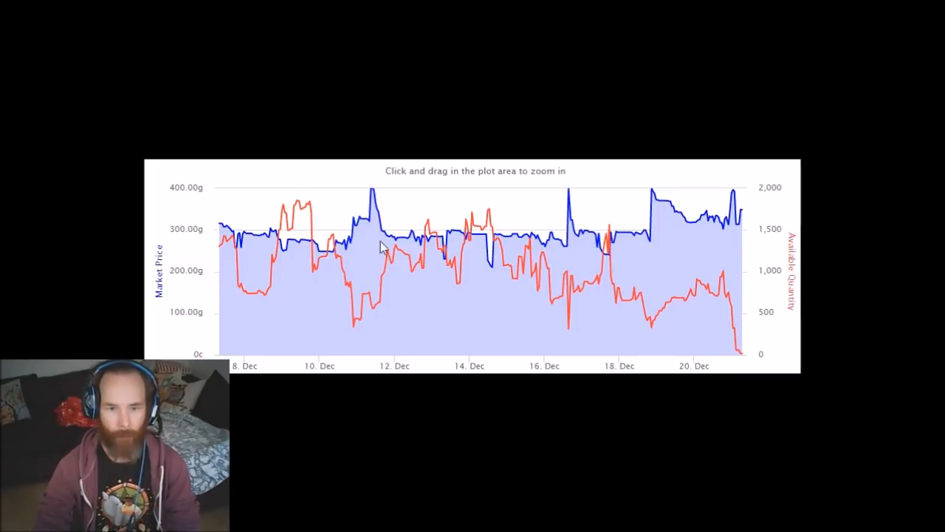
mouse_move(249, 249)
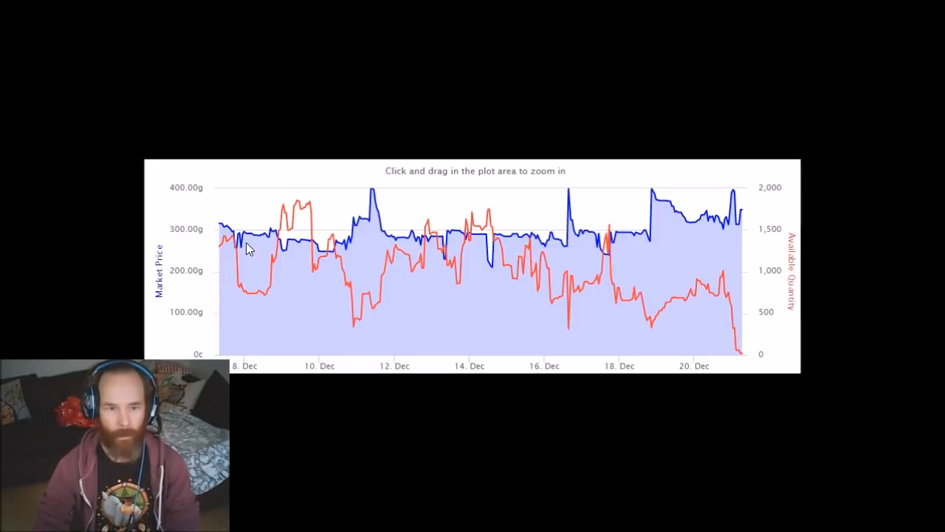
mouse_move(536, 251)
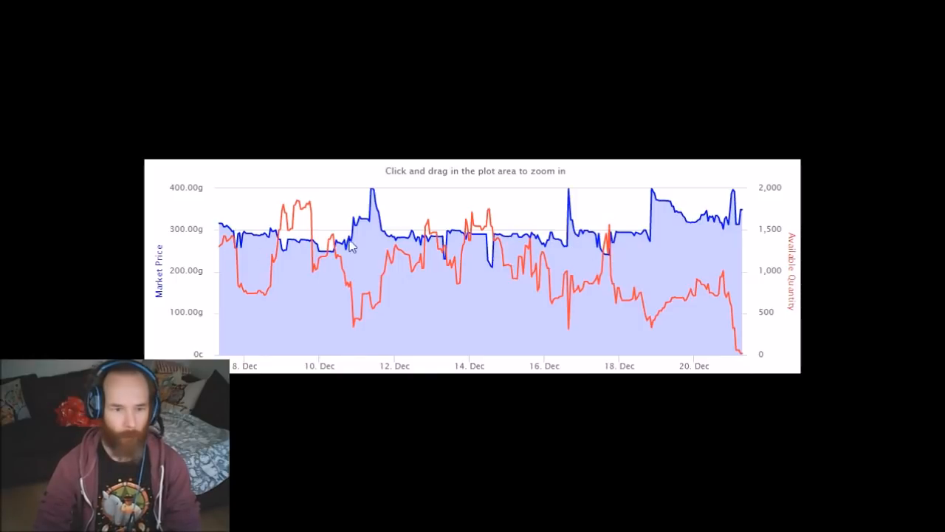
mouse_move(652, 247)
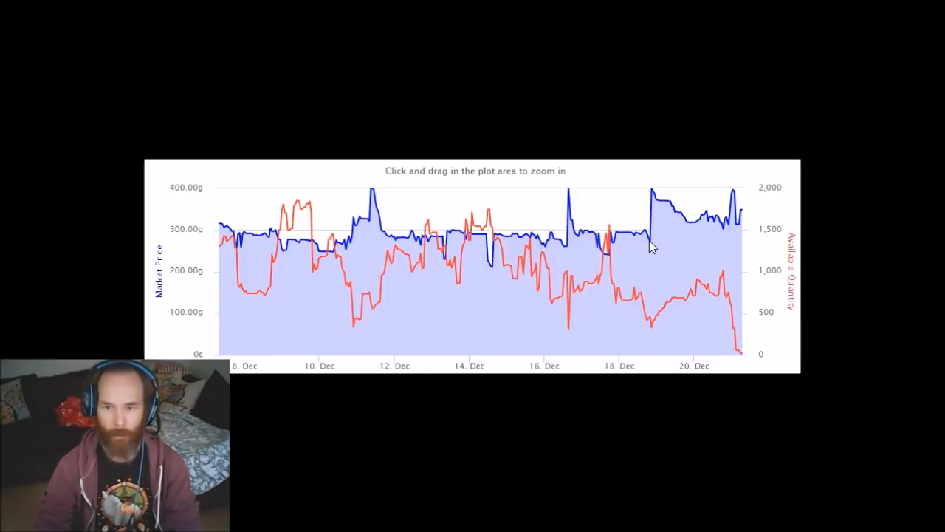
mouse_move(679, 229)
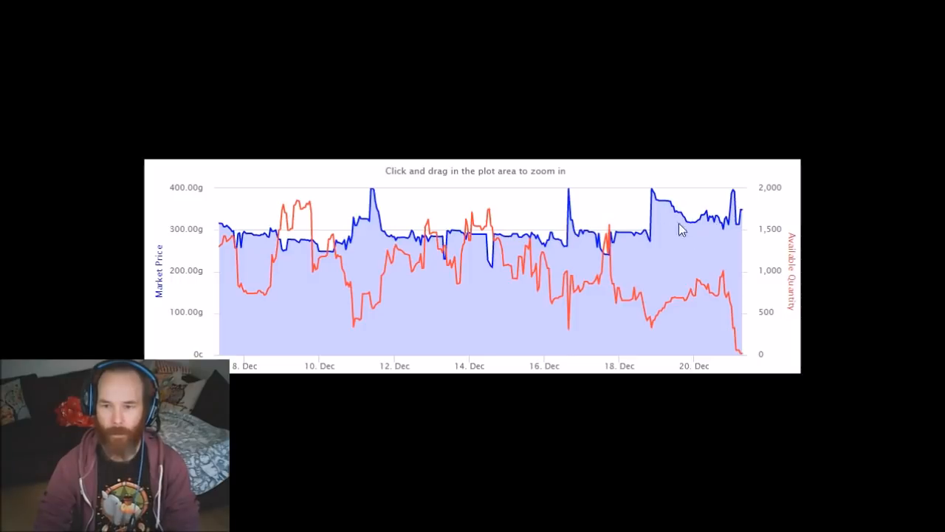
mouse_move(728, 236)
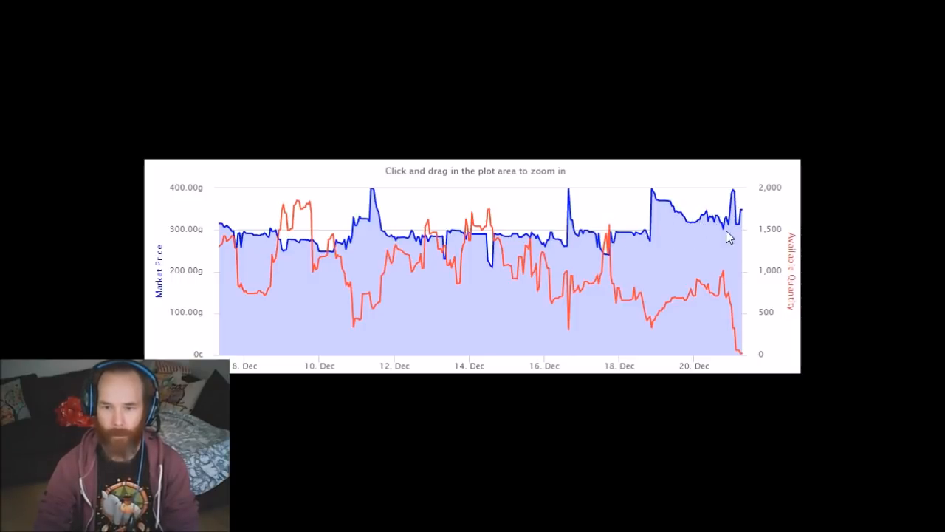
mouse_move(688, 308)
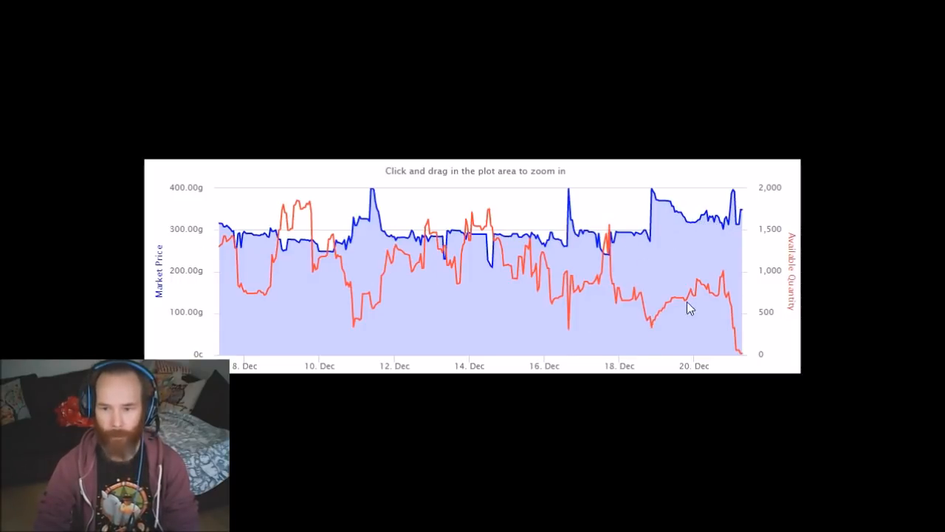
mouse_move(752, 348)
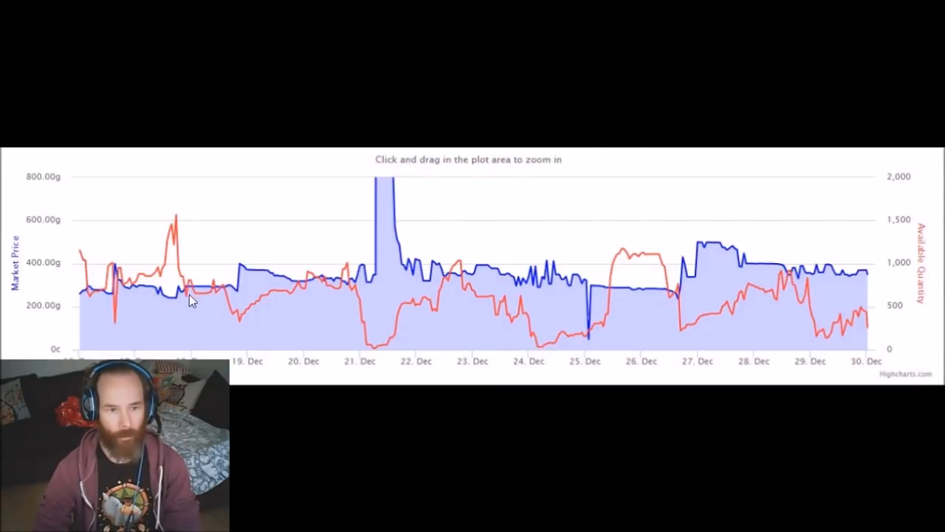
mouse_move(252, 284)
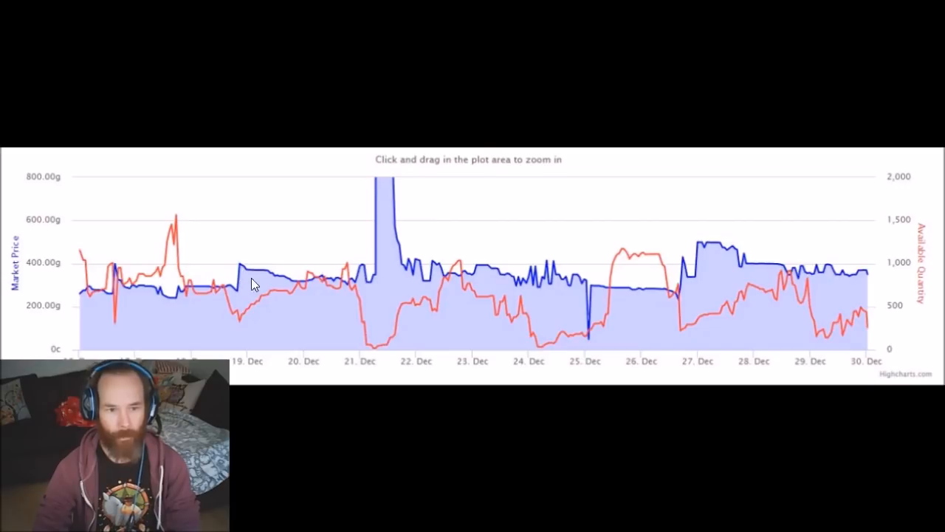
mouse_move(367, 333)
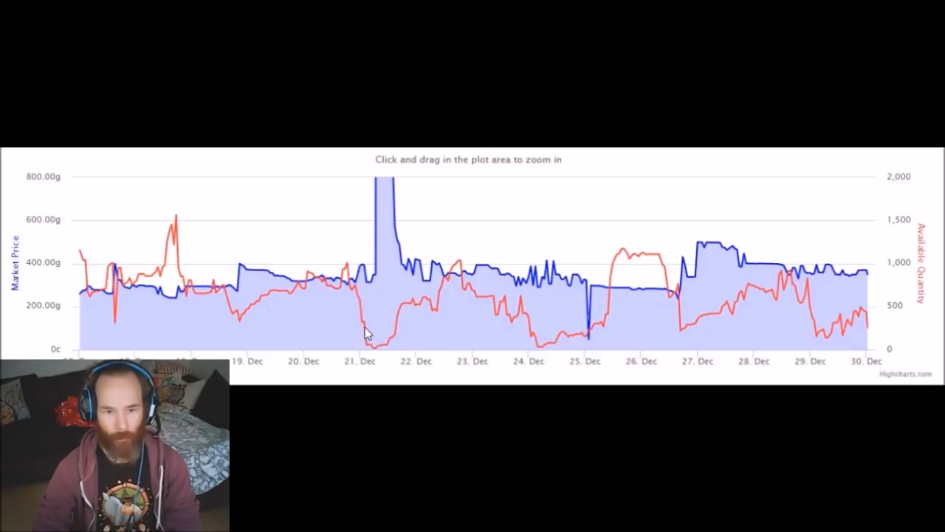
mouse_move(370, 251)
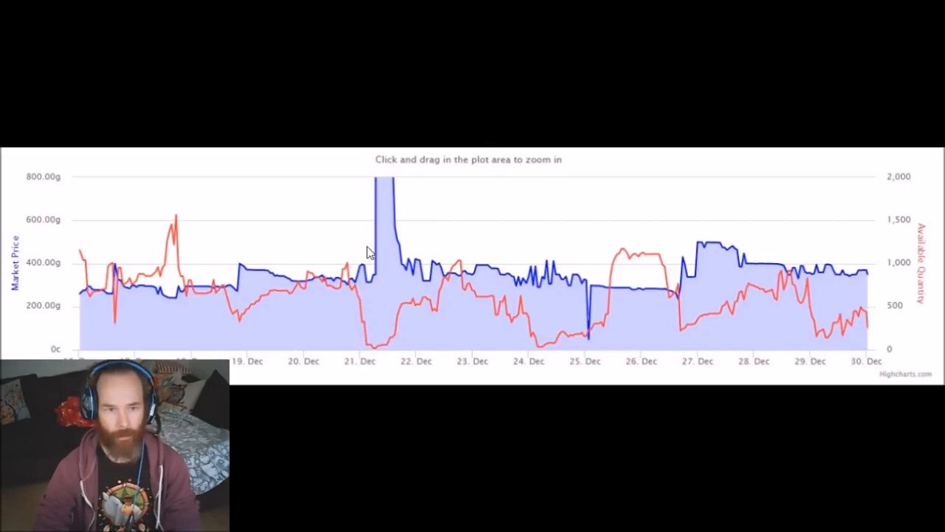
mouse_move(391, 162)
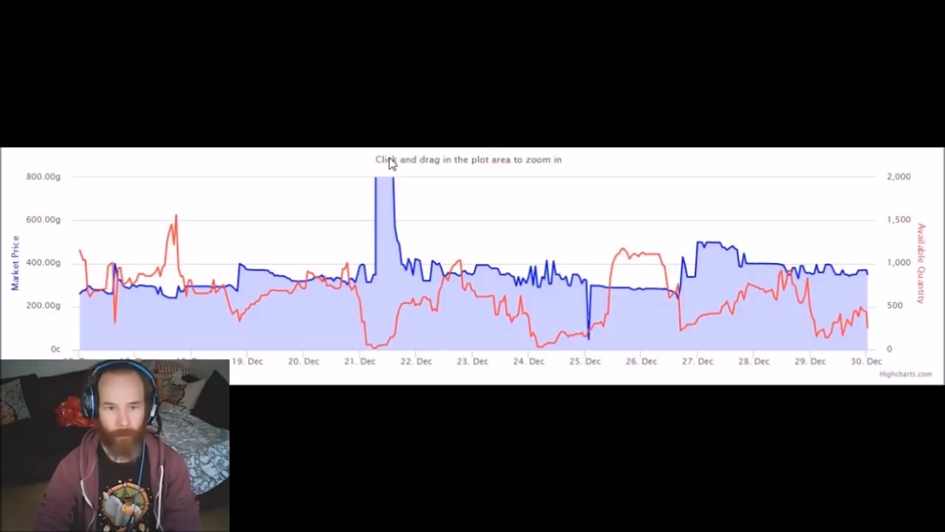
mouse_move(378, 168)
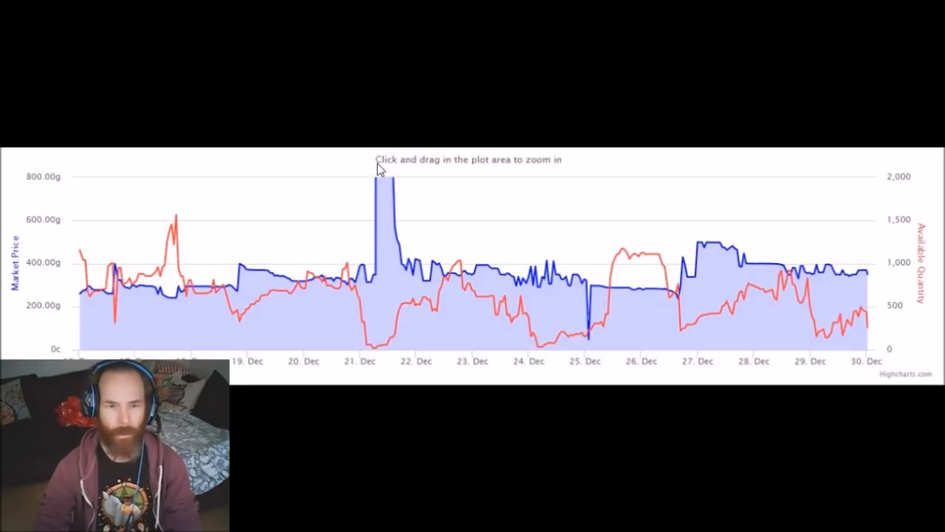
mouse_move(391, 172)
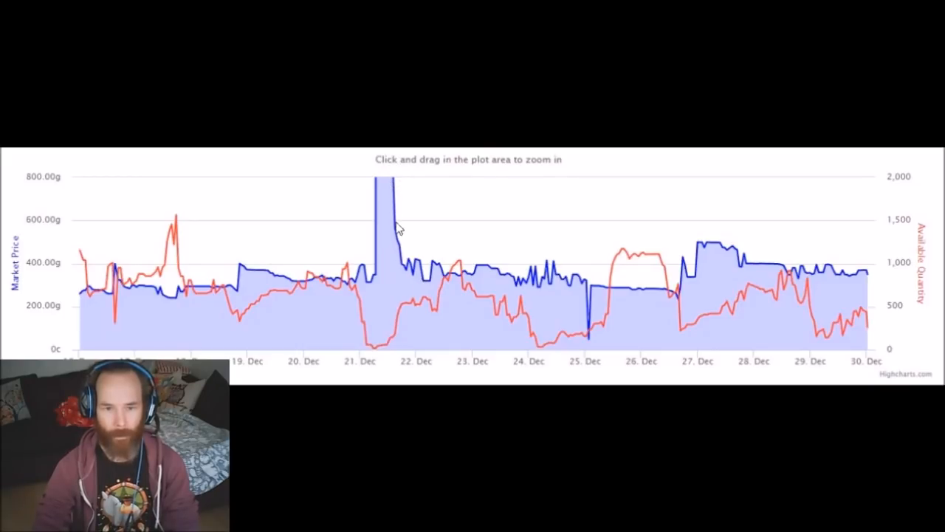
mouse_move(296, 287)
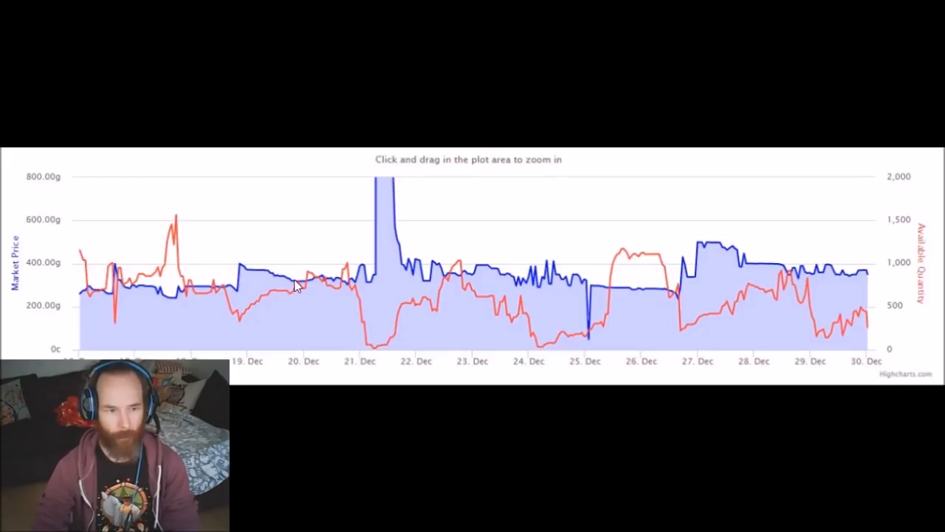
mouse_move(443, 288)
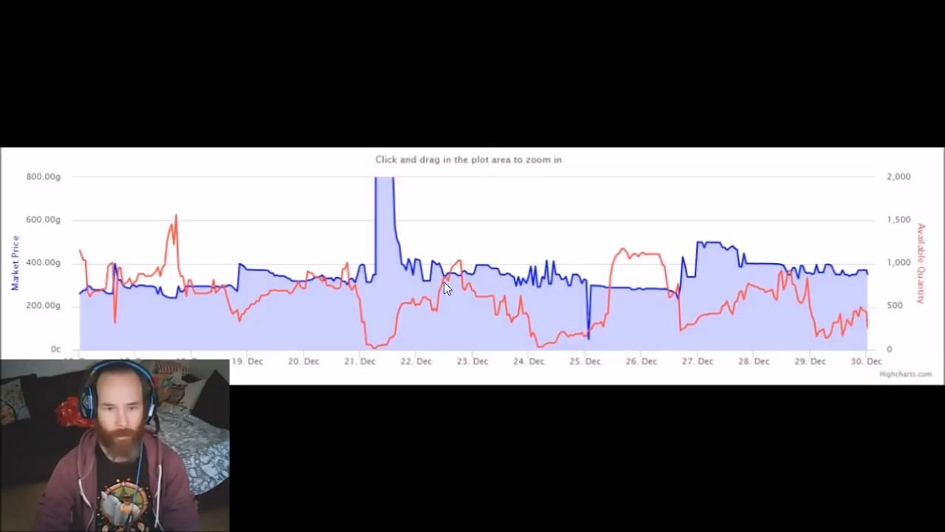
mouse_move(517, 281)
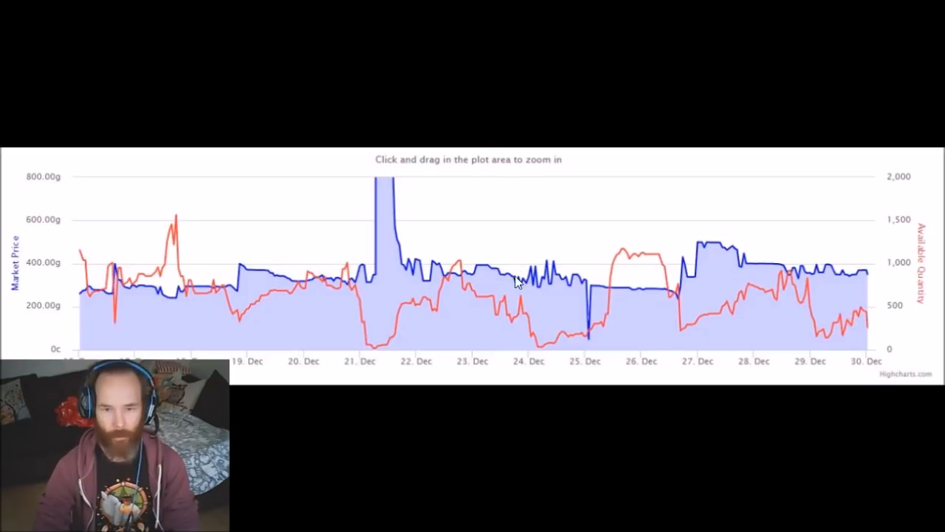
mouse_move(347, 286)
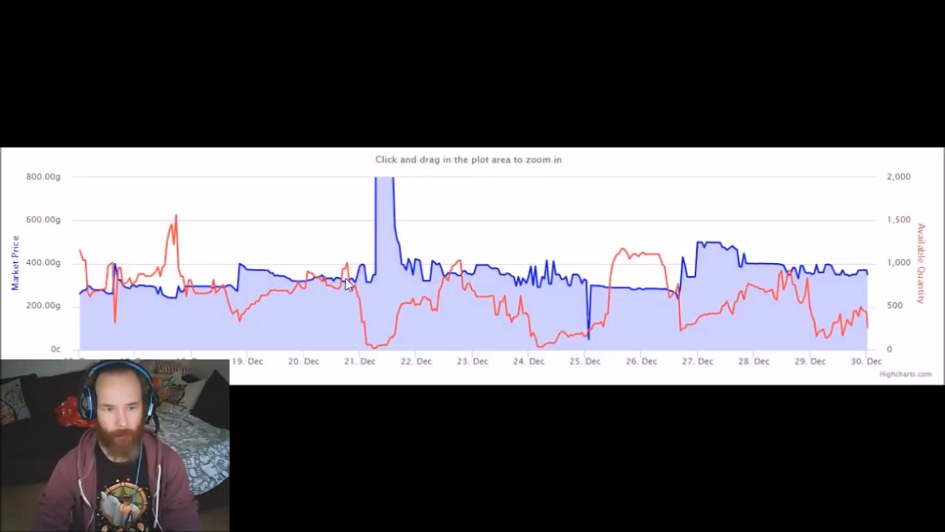
mouse_move(225, 257)
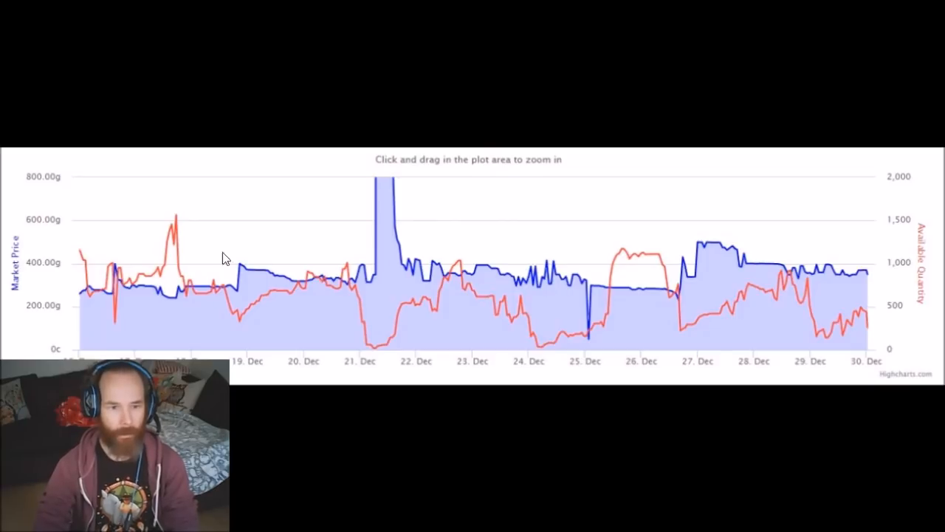
mouse_move(93, 291)
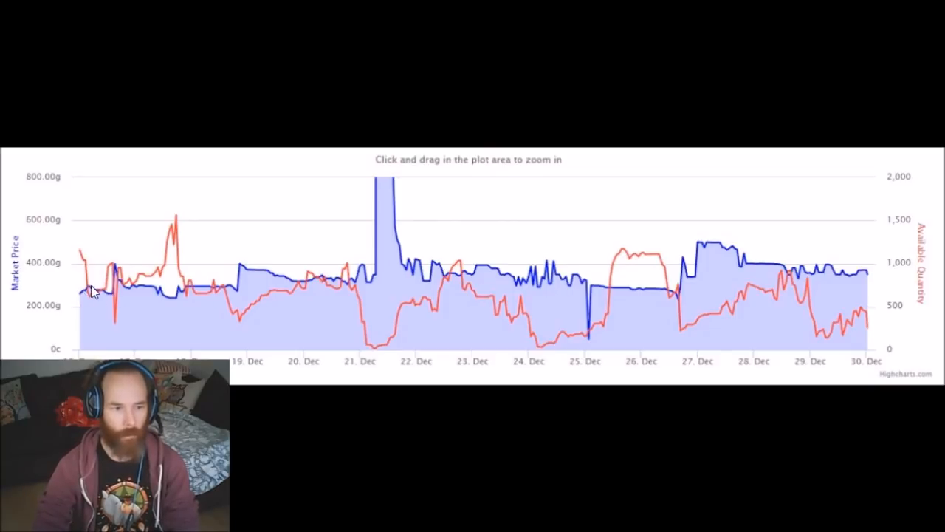
mouse_move(305, 245)
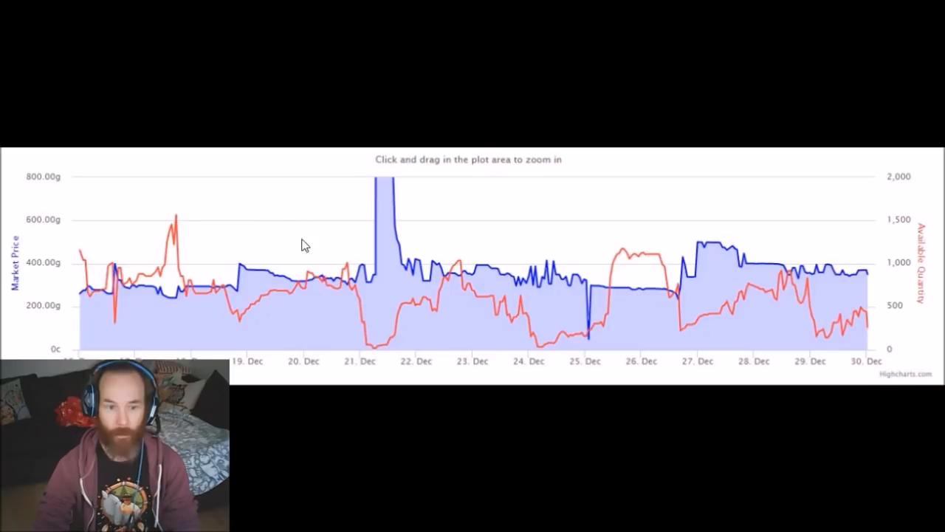
mouse_move(82, 300)
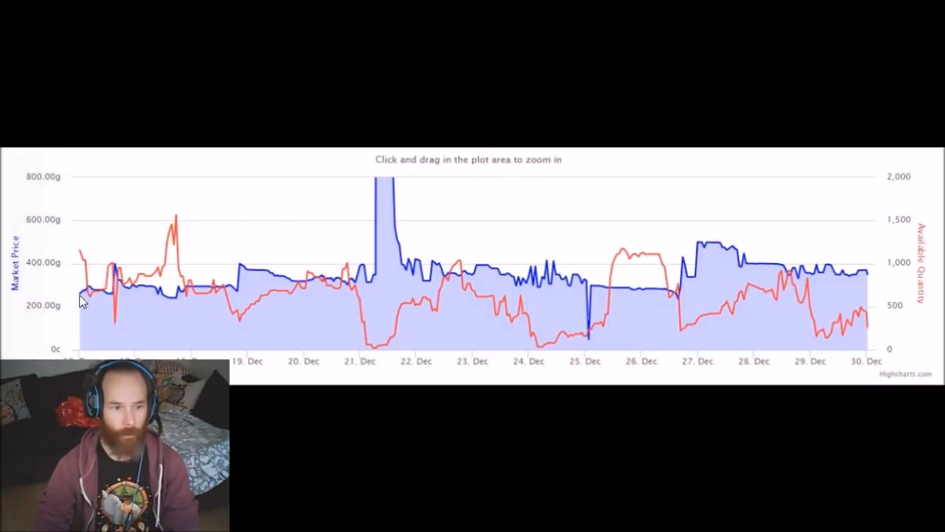
mouse_move(248, 310)
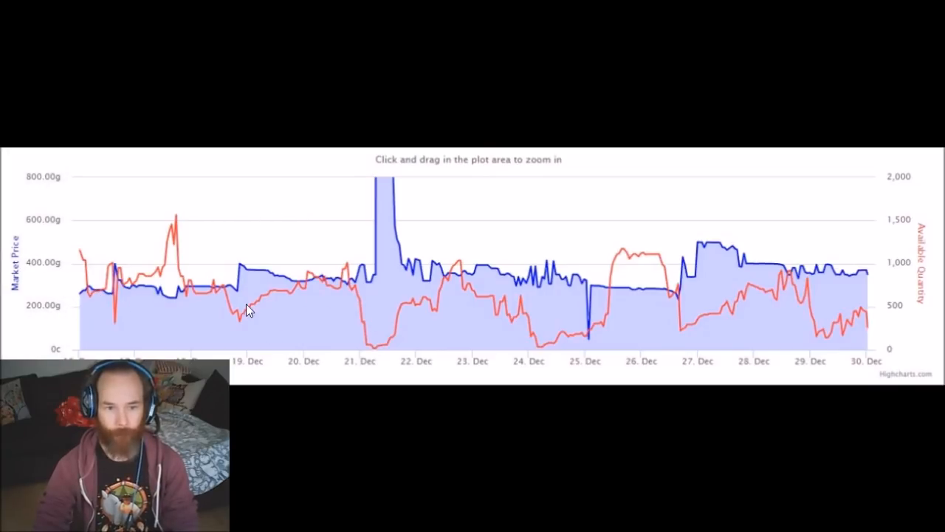
mouse_move(415, 220)
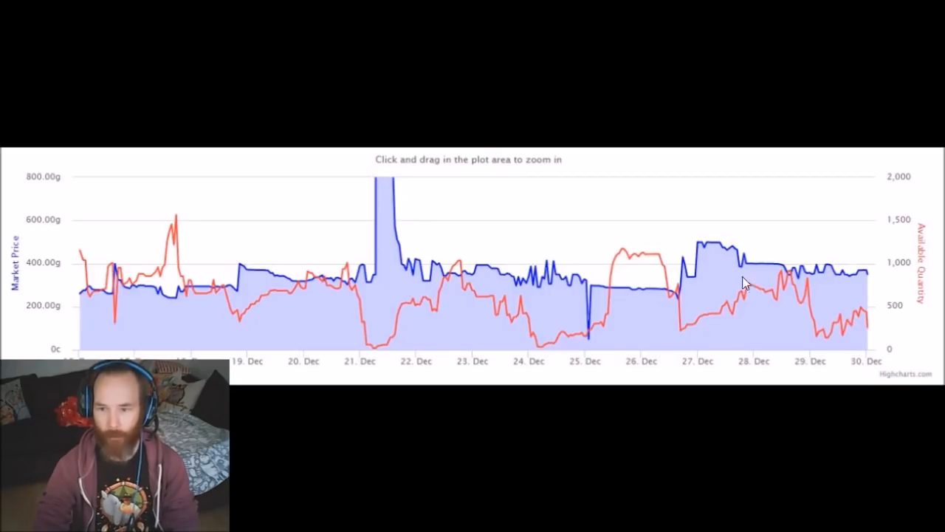
mouse_move(384, 286)
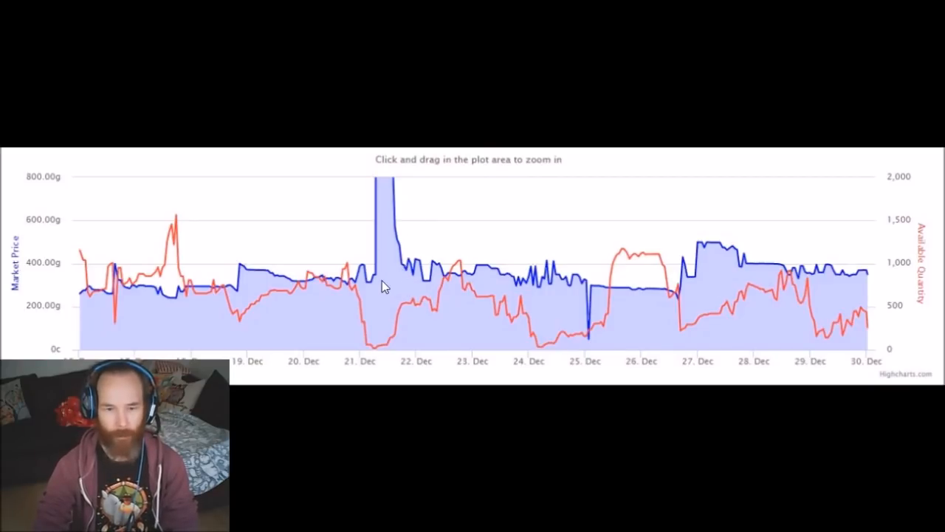
mouse_move(543, 292)
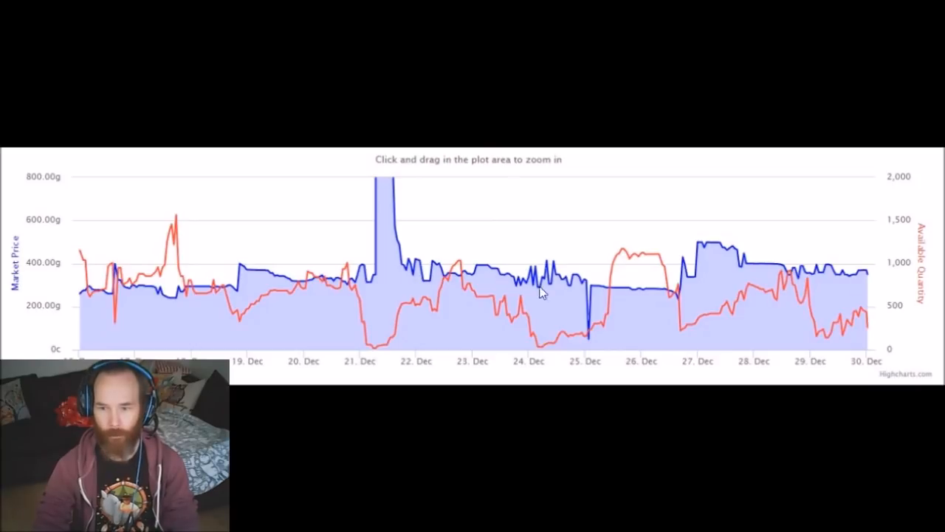
mouse_move(365, 270)
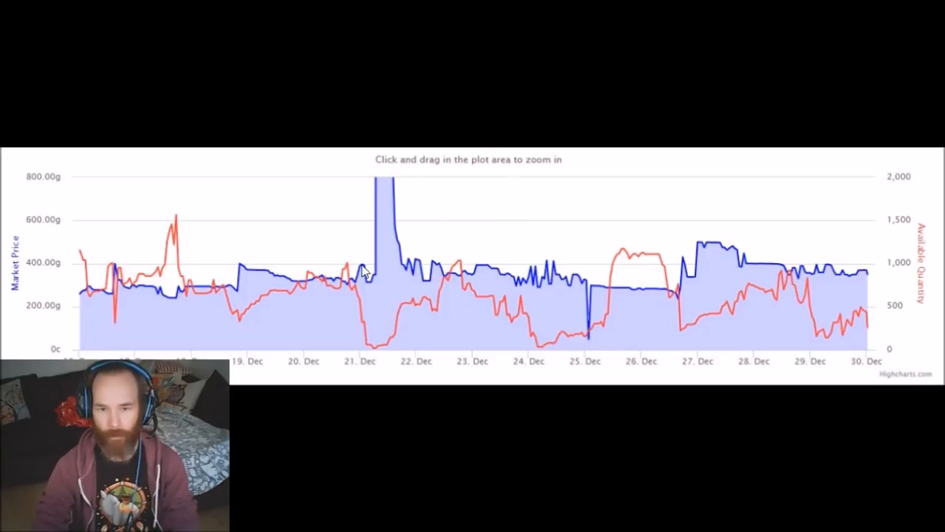
mouse_move(648, 287)
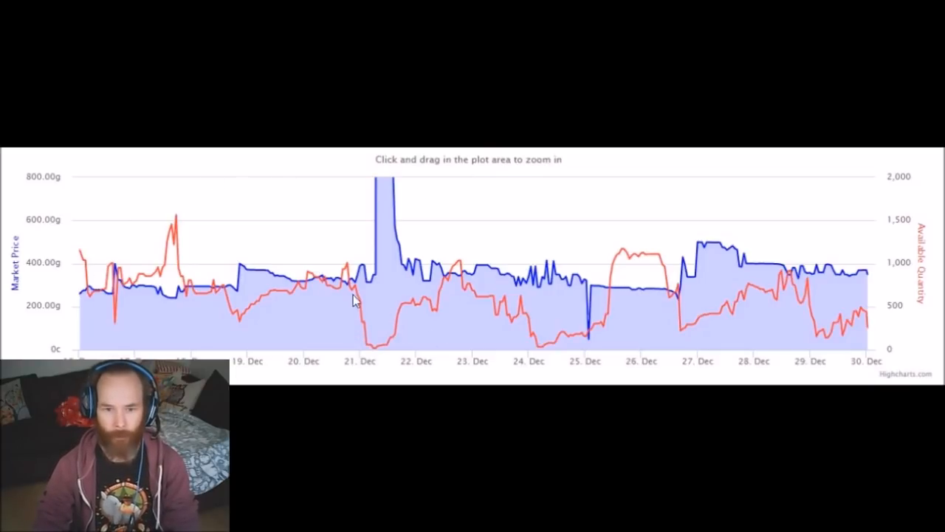
mouse_move(598, 336)
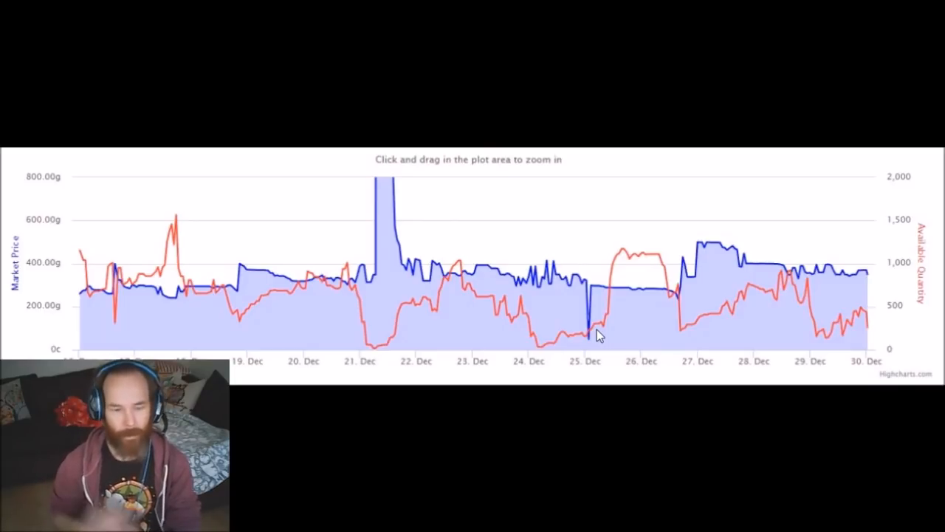
mouse_move(452, 321)
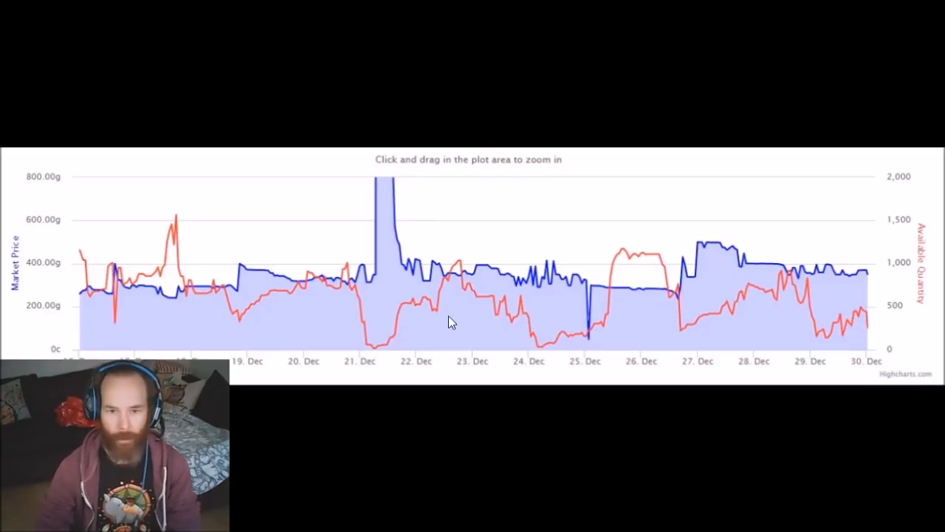
mouse_move(465, 118)
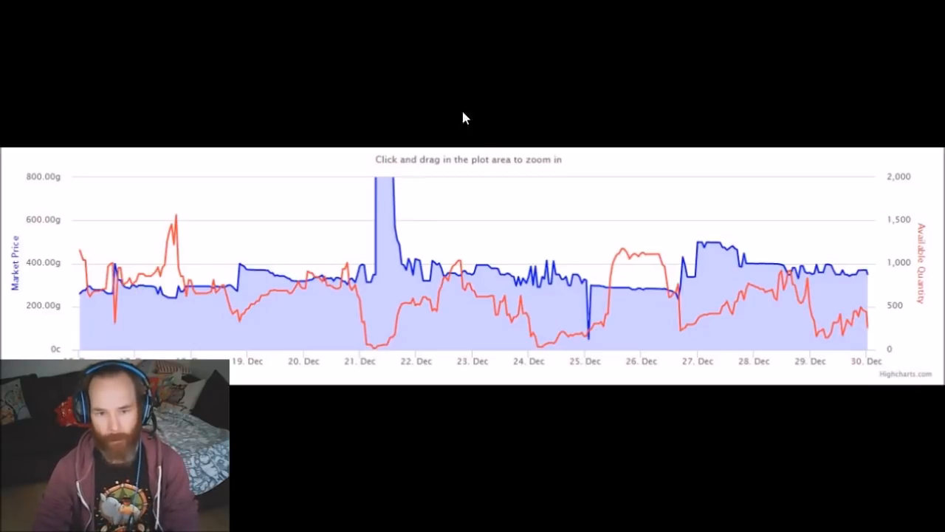
mouse_move(781, 249)
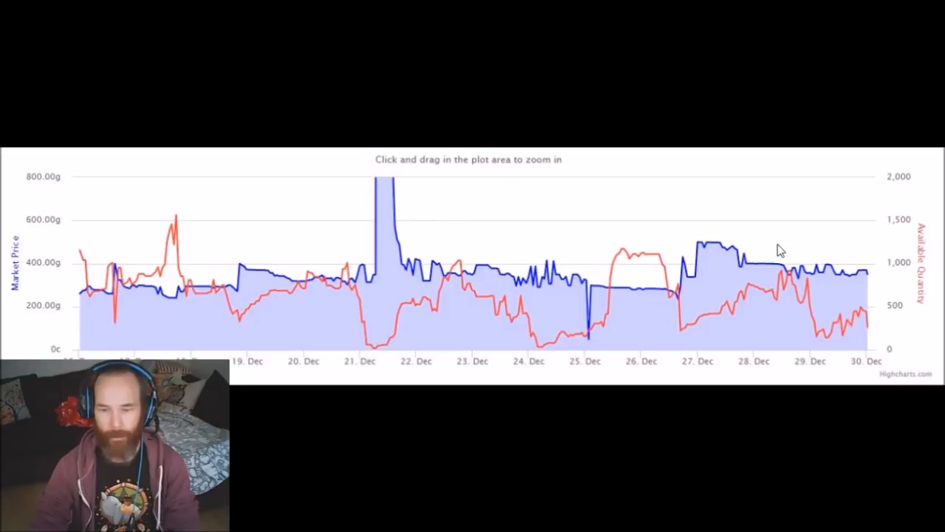
mouse_move(579, 334)
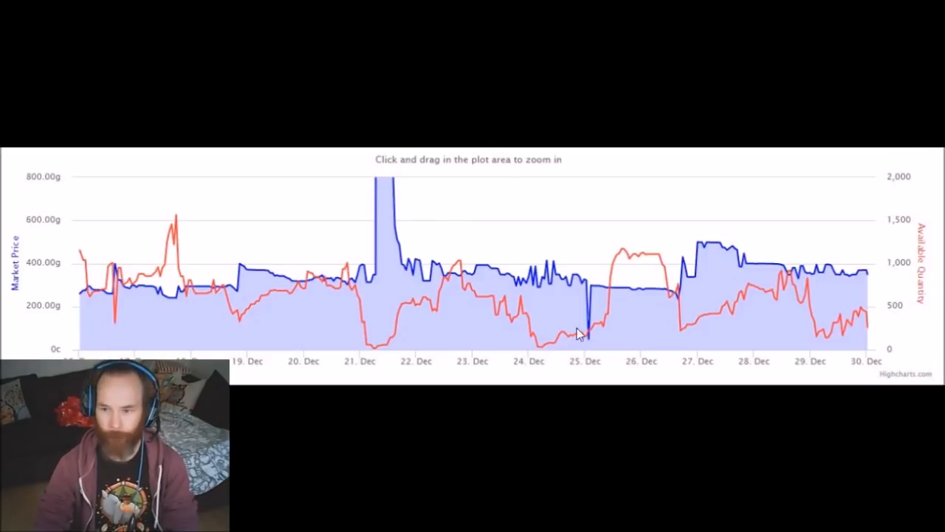
mouse_move(629, 244)
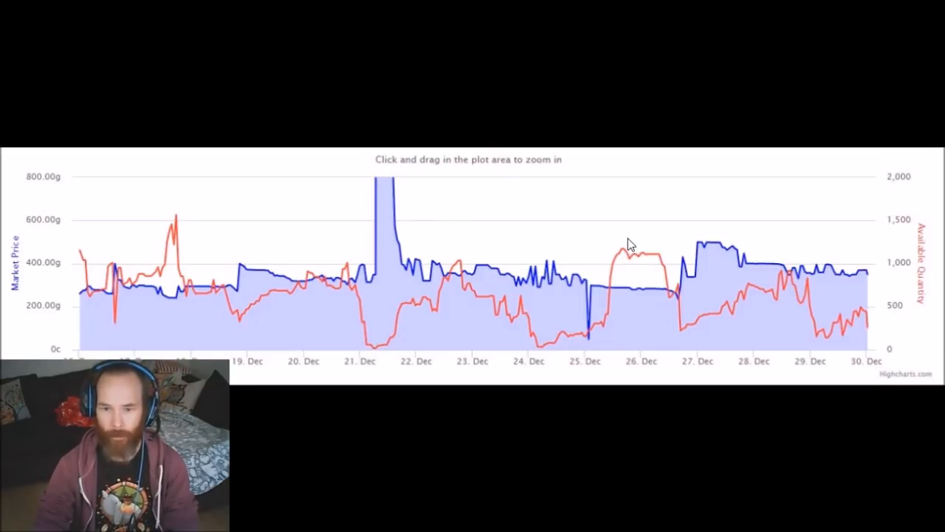
mouse_move(580, 304)
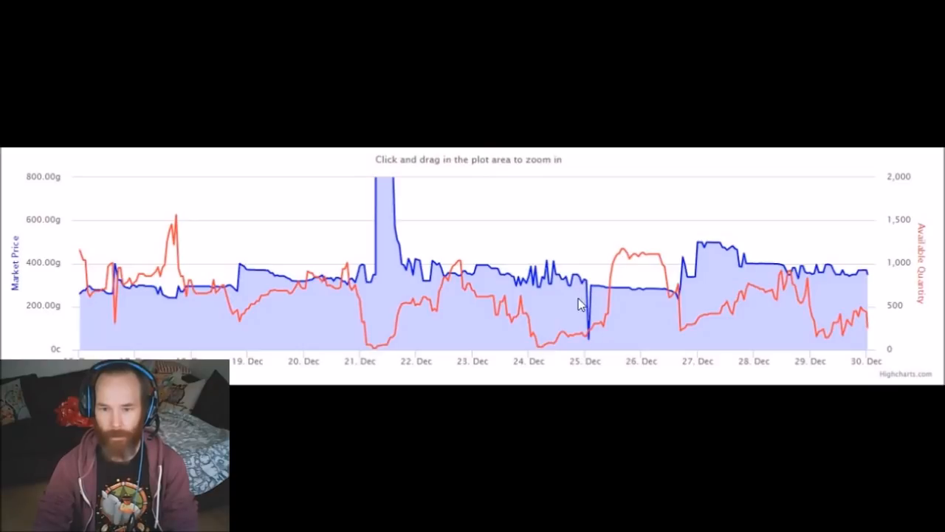
mouse_move(719, 286)
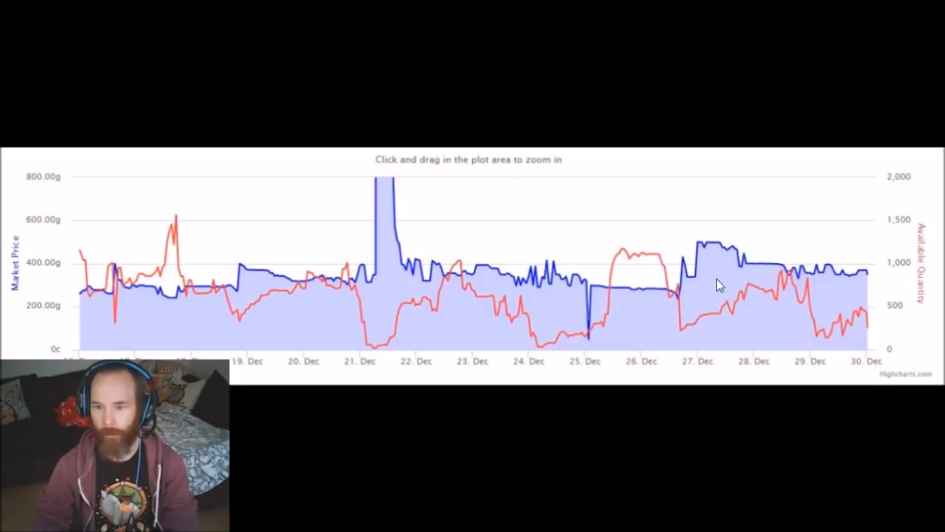
mouse_move(825, 286)
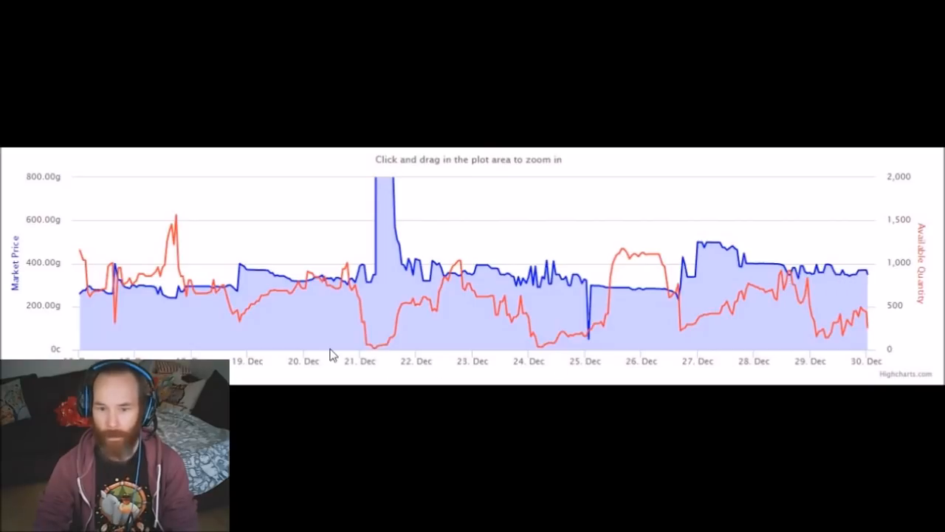
mouse_move(256, 350)
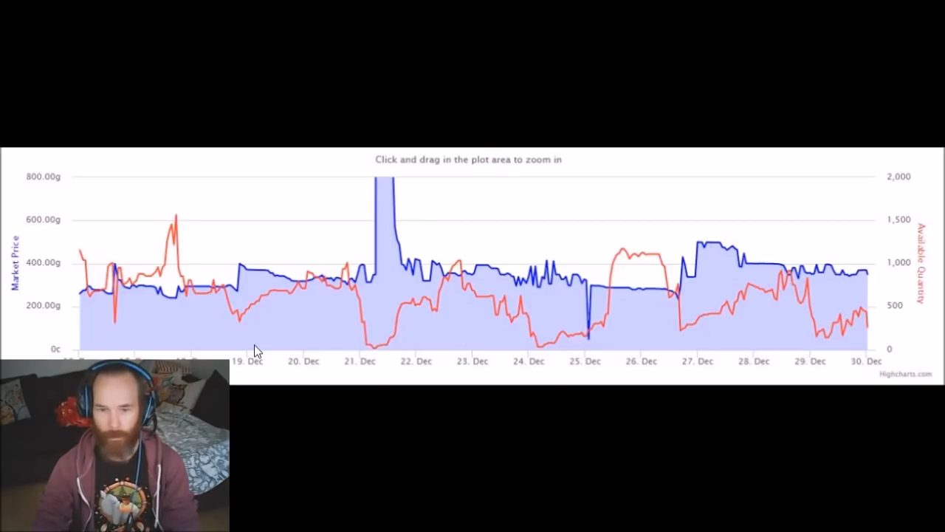
mouse_move(855, 336)
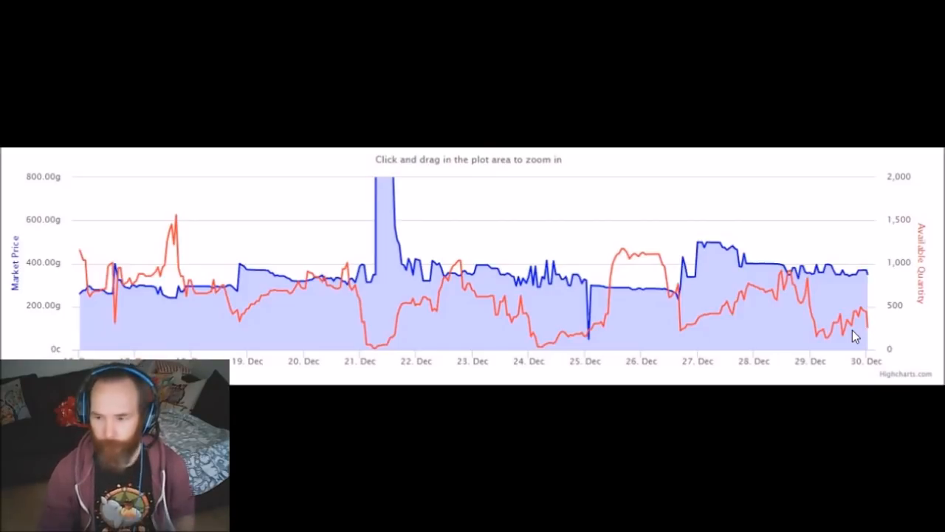
- Scroll the item page down to the Price/Population Scatter Plot
scroll("down", 3)
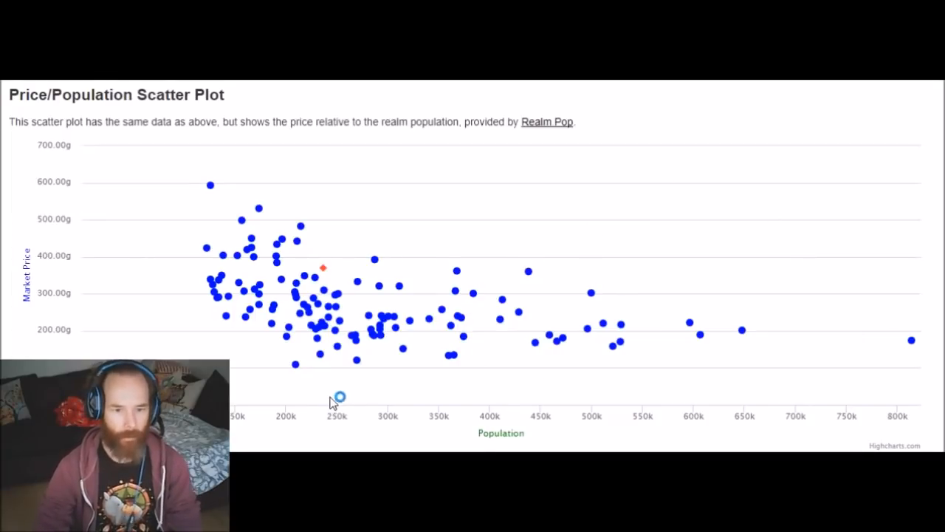
mouse_move(319, 291)
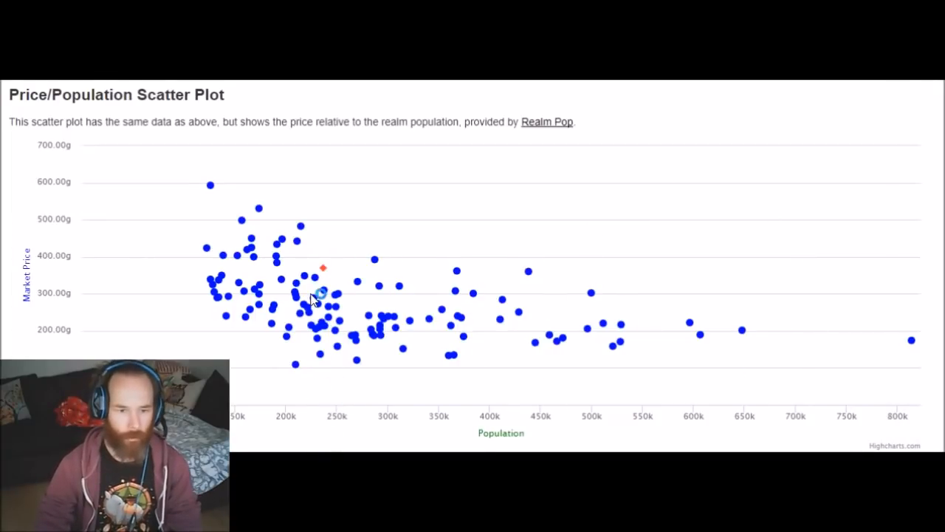
mouse_move(329, 417)
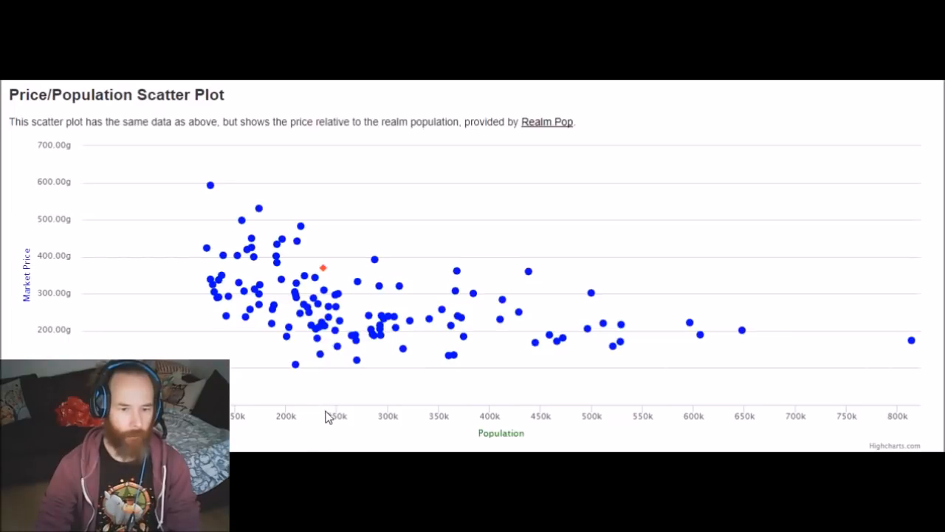
mouse_move(331, 279)
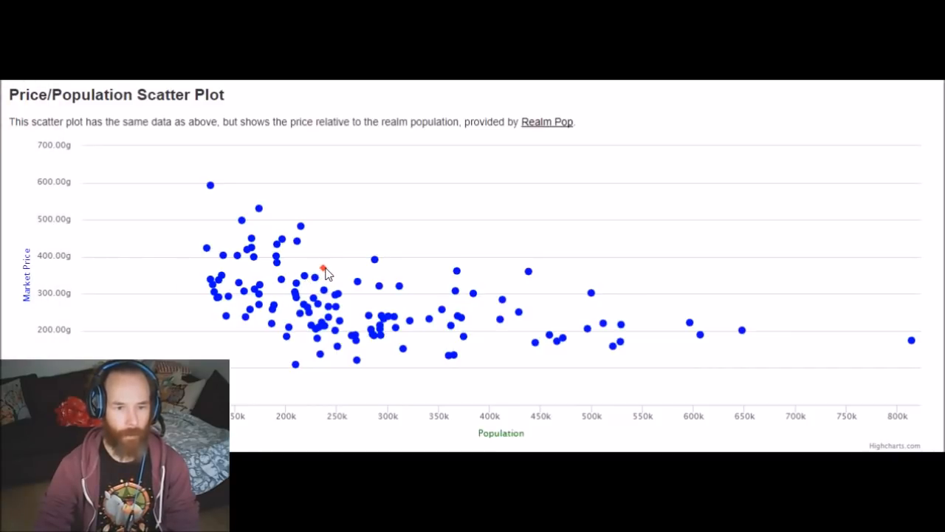
mouse_move(389, 362)
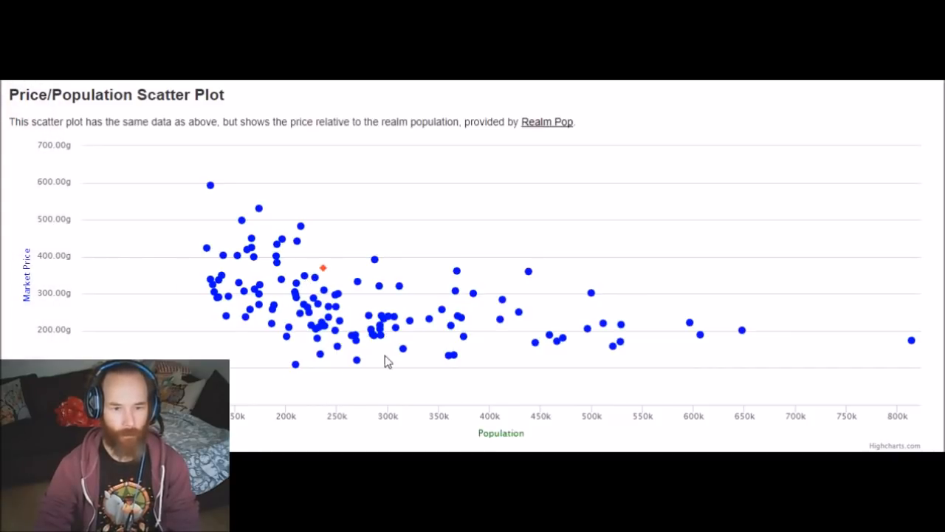
mouse_move(318, 345)
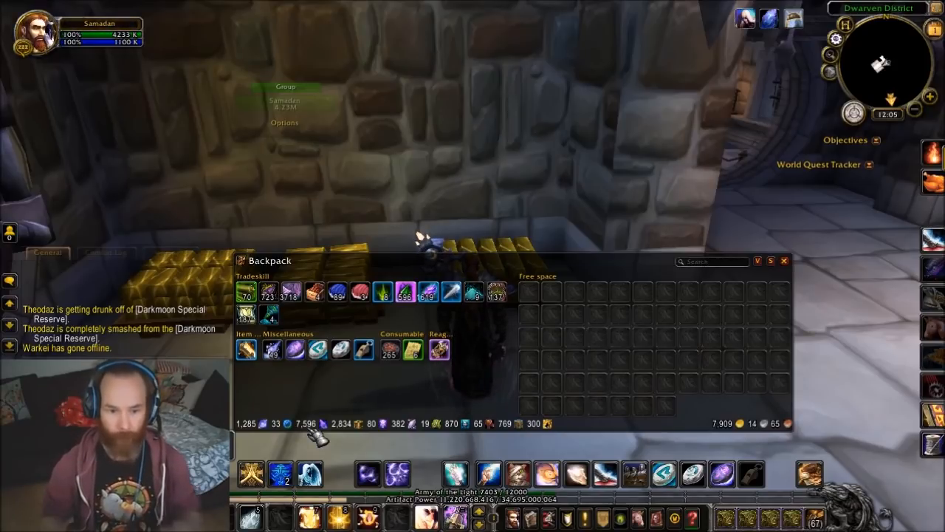
mouse_move(785, 260)
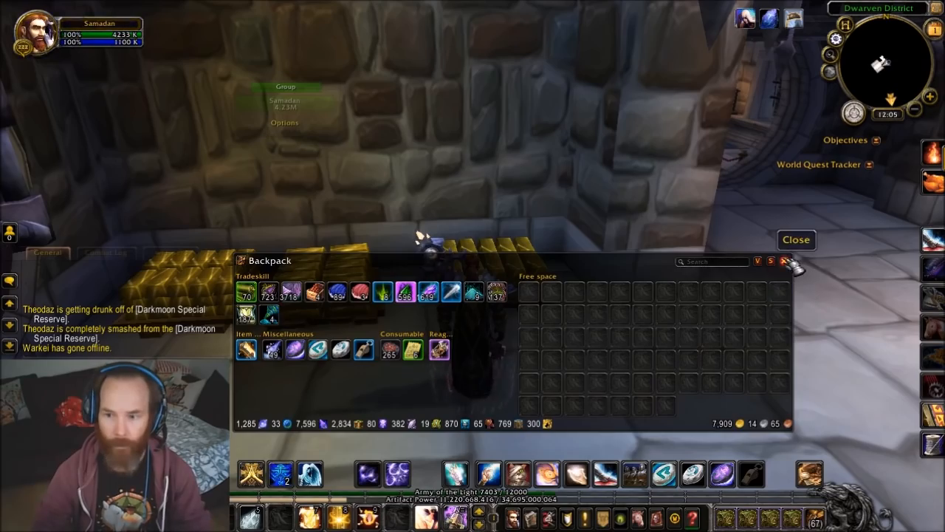
- Close the Backpack window with its red X button
left_click(796, 239)
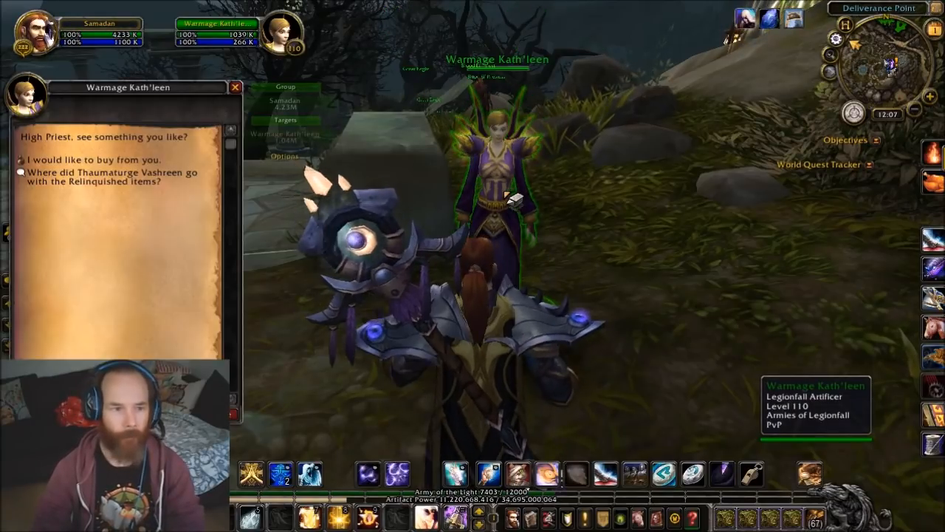
- Ask Warmage Kath'leen to show her goods in the TSM vendoring window
left_click(91, 160)
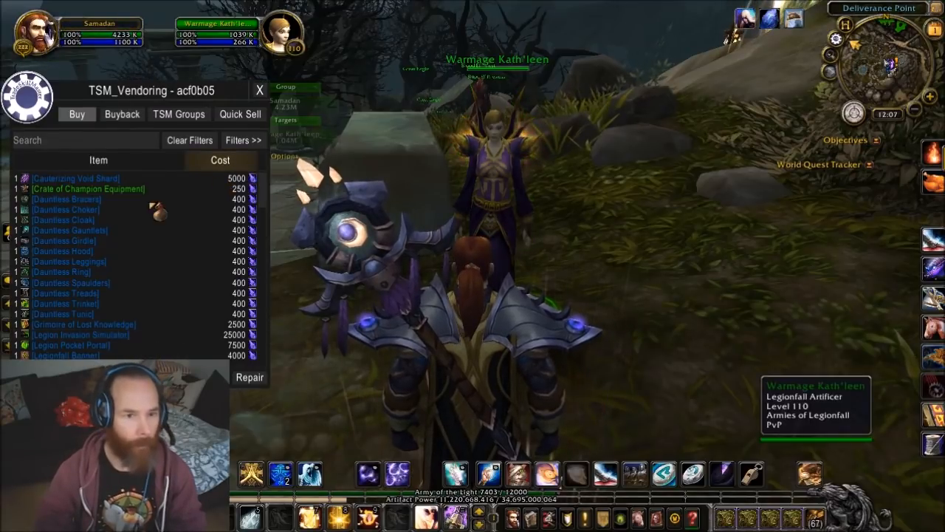
mouse_move(67, 199)
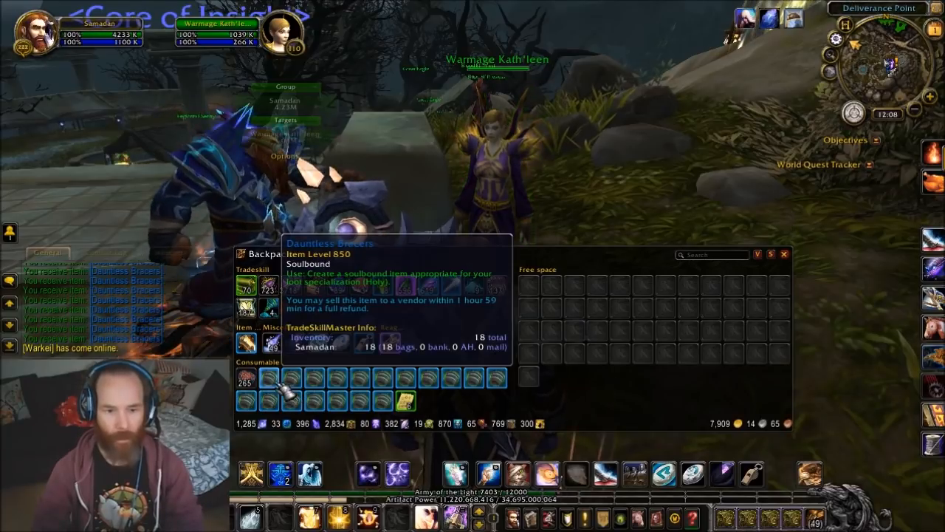
mouse_move(246, 379)
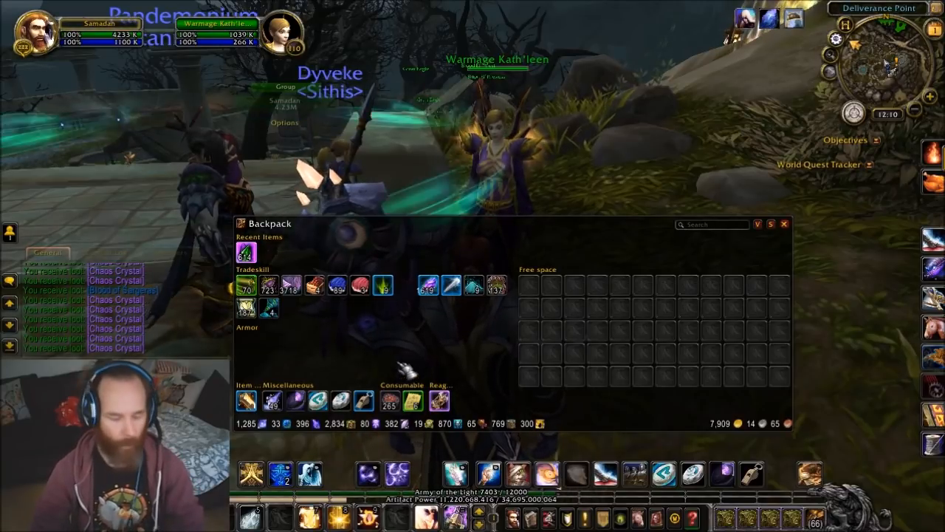
mouse_move(784, 224)
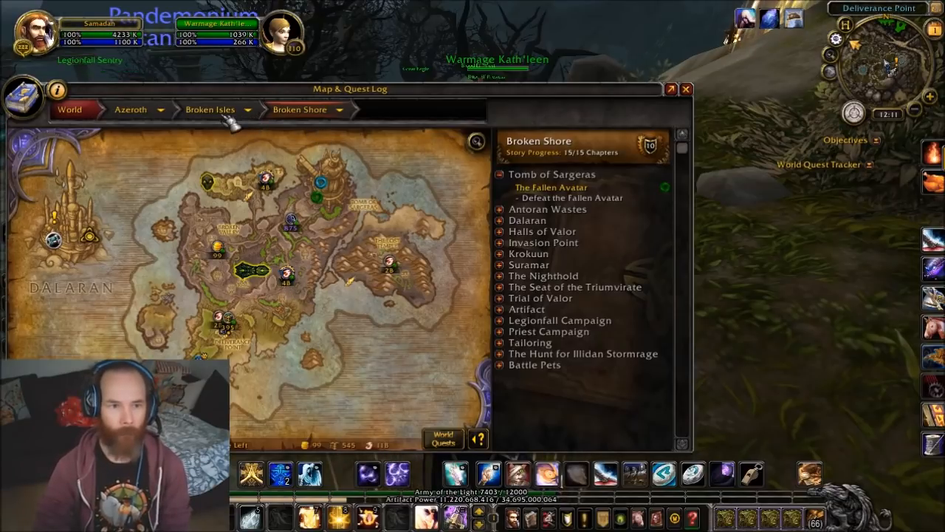
- Zoom the world map out to the Broken Isles continent view
left_click(210, 109)
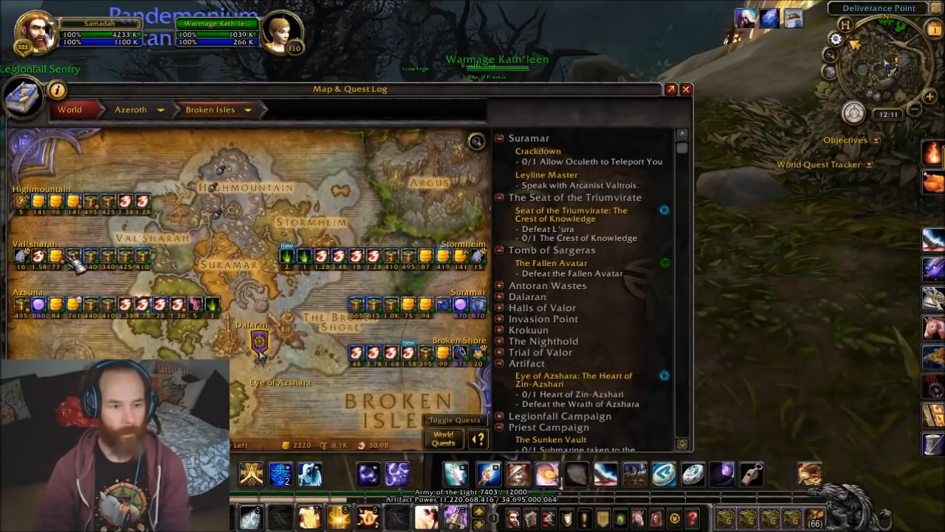
mouse_move(124, 256)
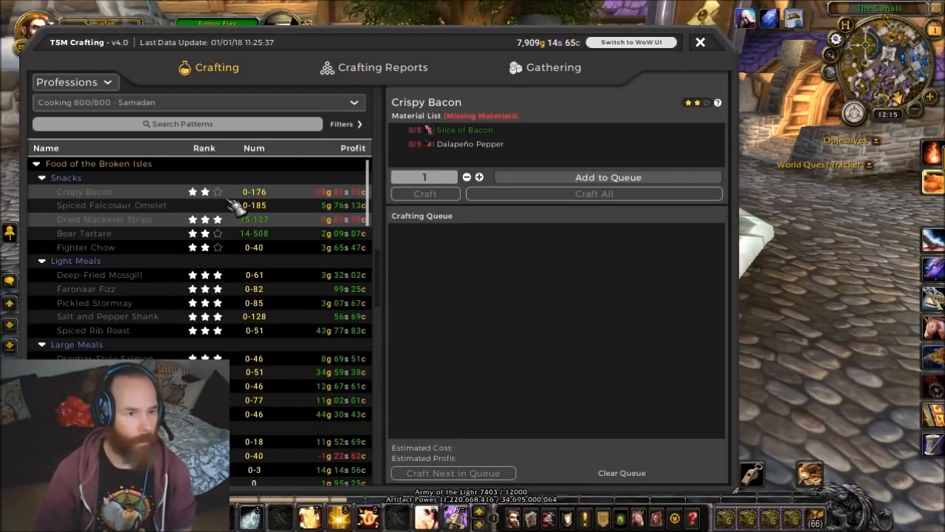
mouse_move(229, 255)
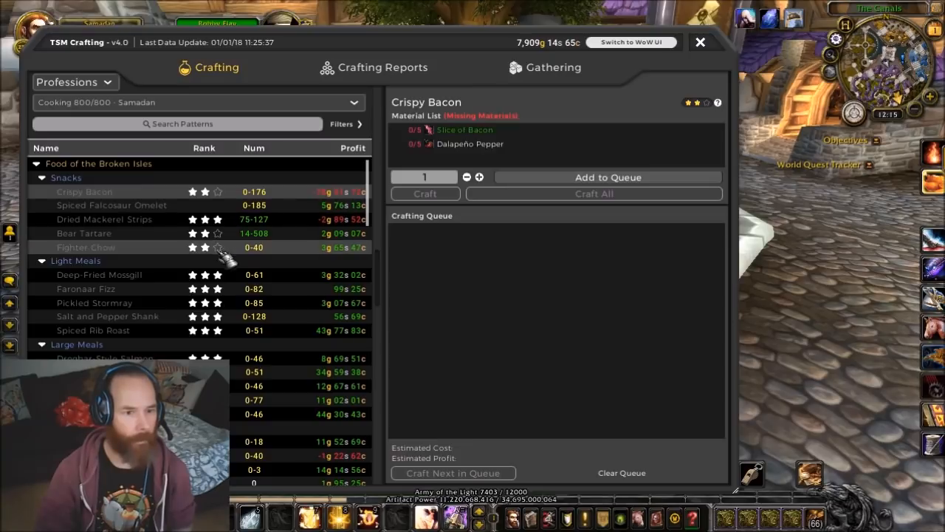
- Scroll through the TSM cooking recipes, reviewing craftable counts and profits
scroll("down", 3)
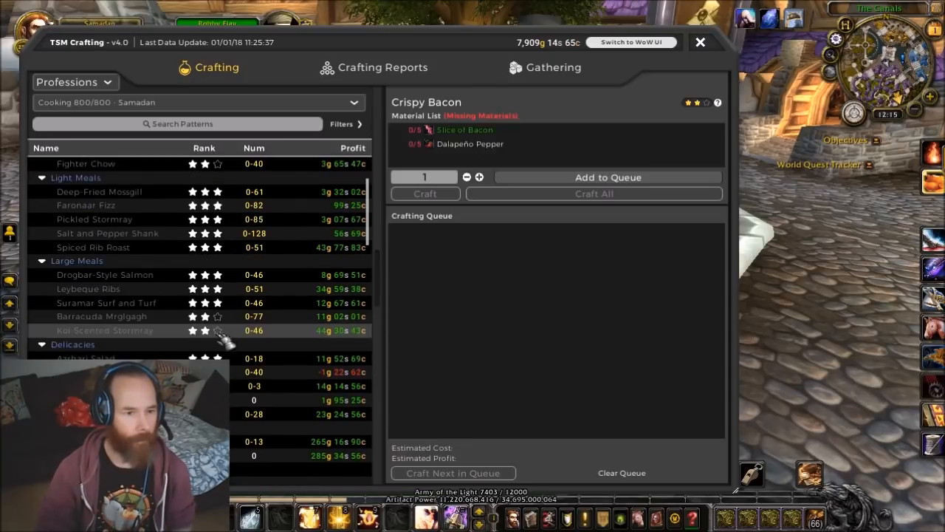
scroll("down", 3)
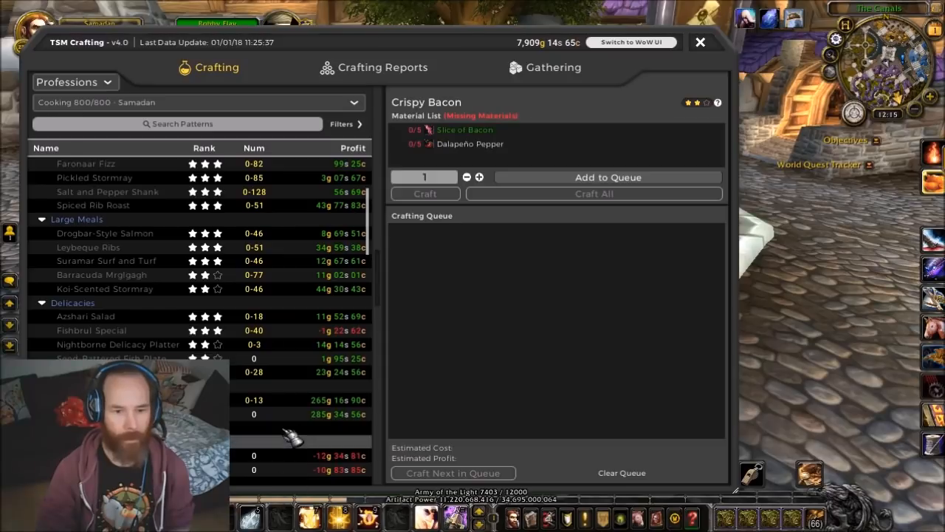
- Leave the Cooking group summary in the TSM Ledger
left_click(383, 67)
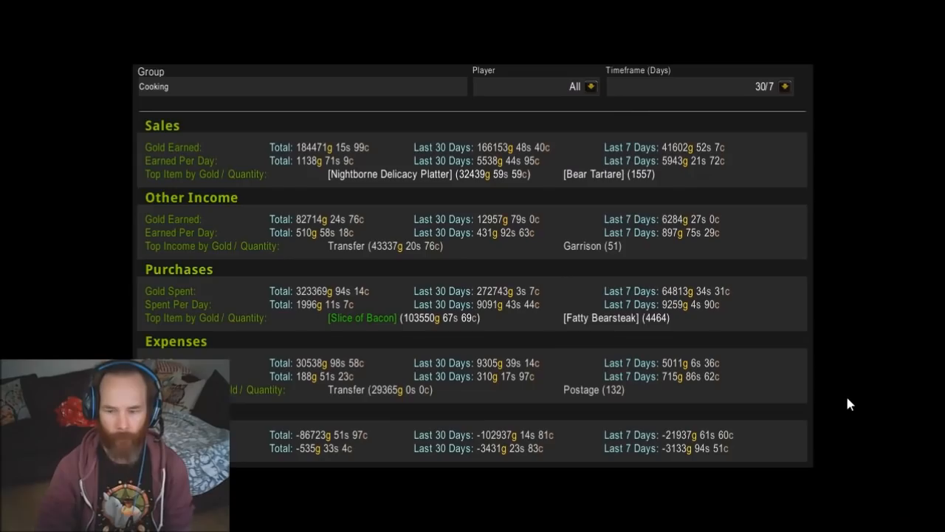
mouse_move(572, 96)
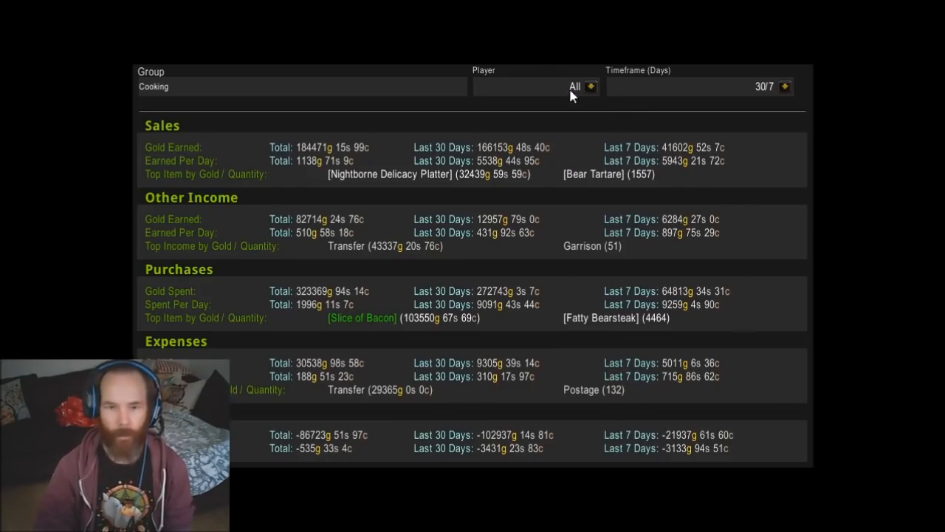
mouse_move(493, 326)
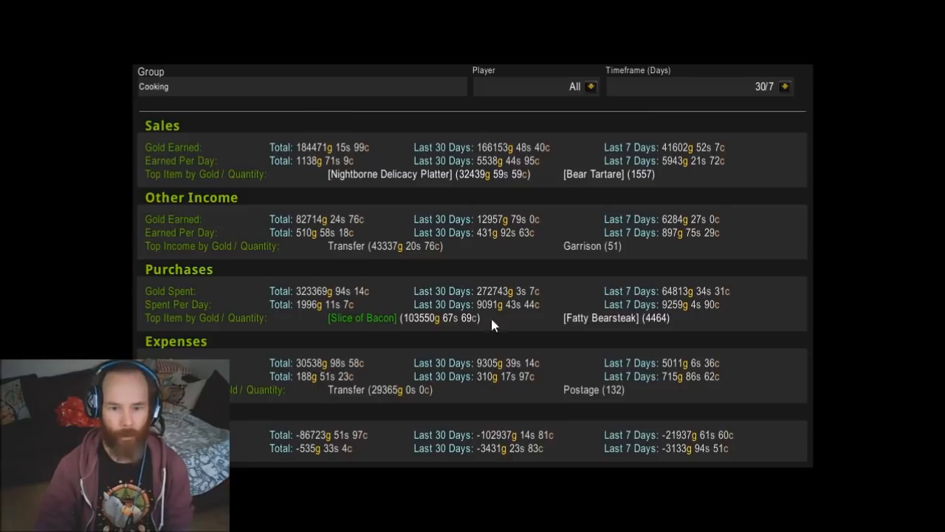
mouse_move(424, 452)
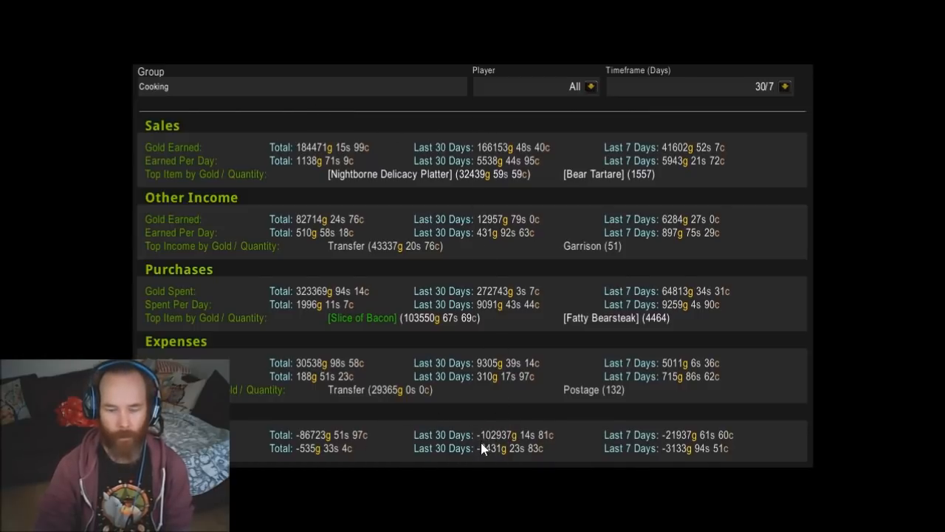
mouse_move(516, 456)
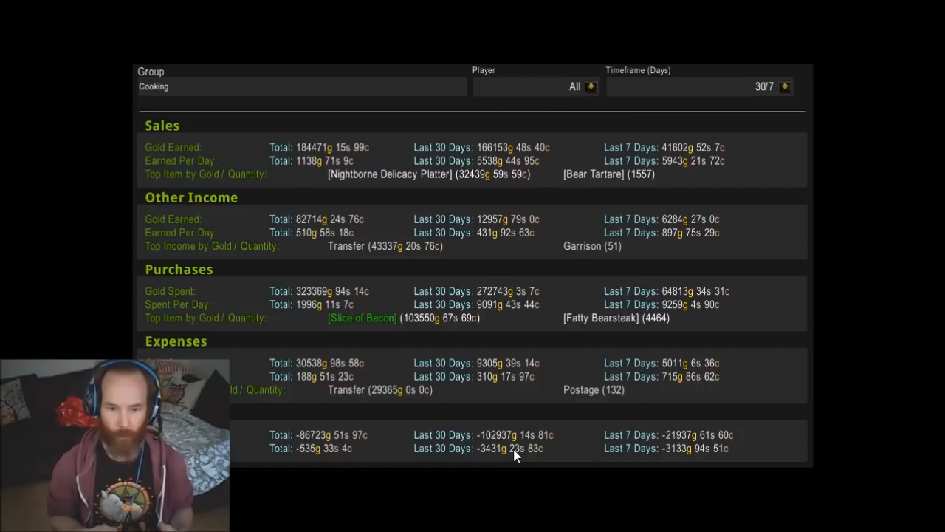
mouse_move(533, 459)
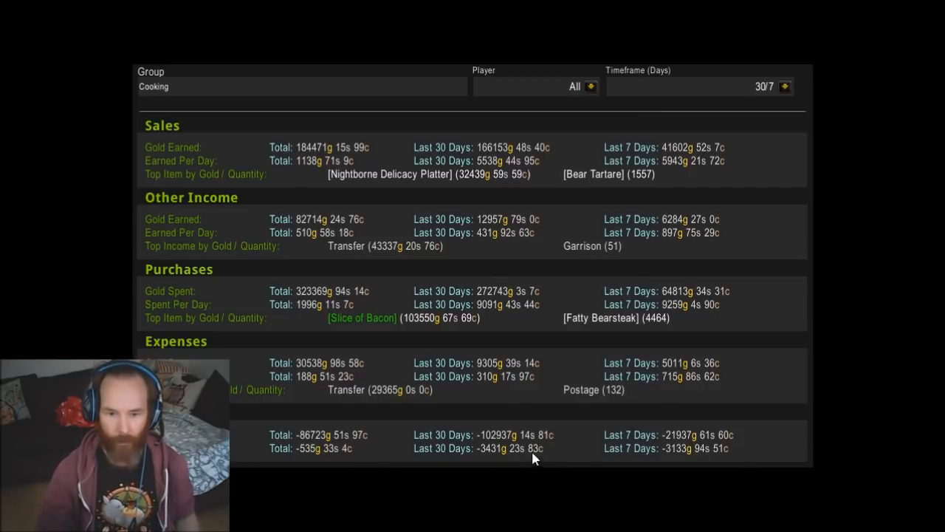
mouse_move(495, 467)
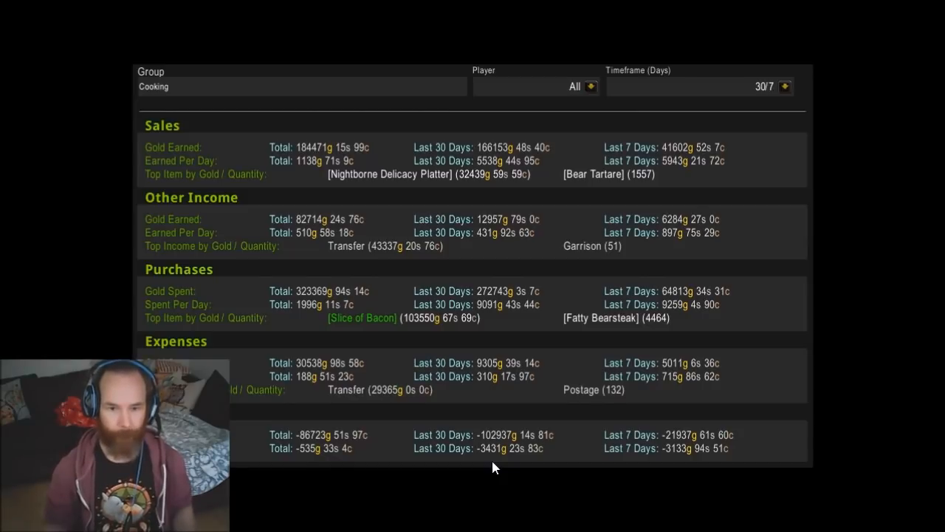
mouse_move(508, 169)
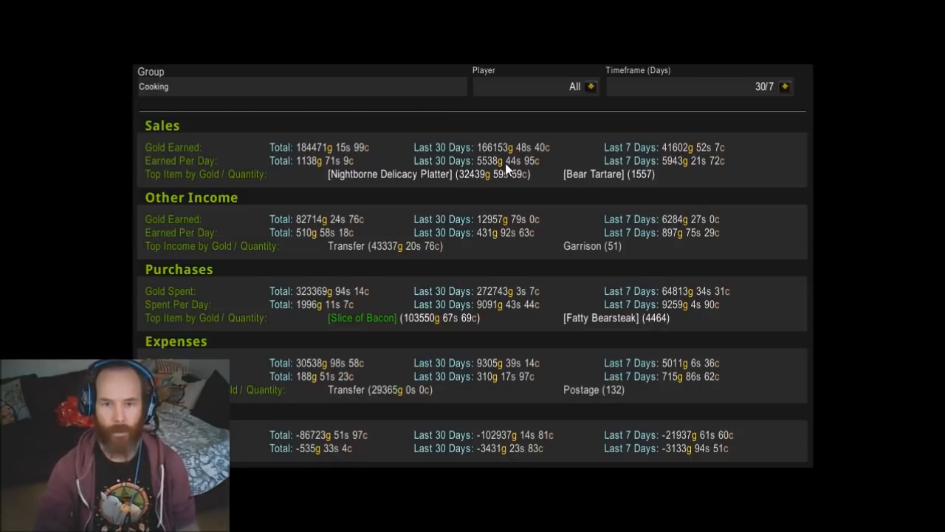
mouse_move(496, 155)
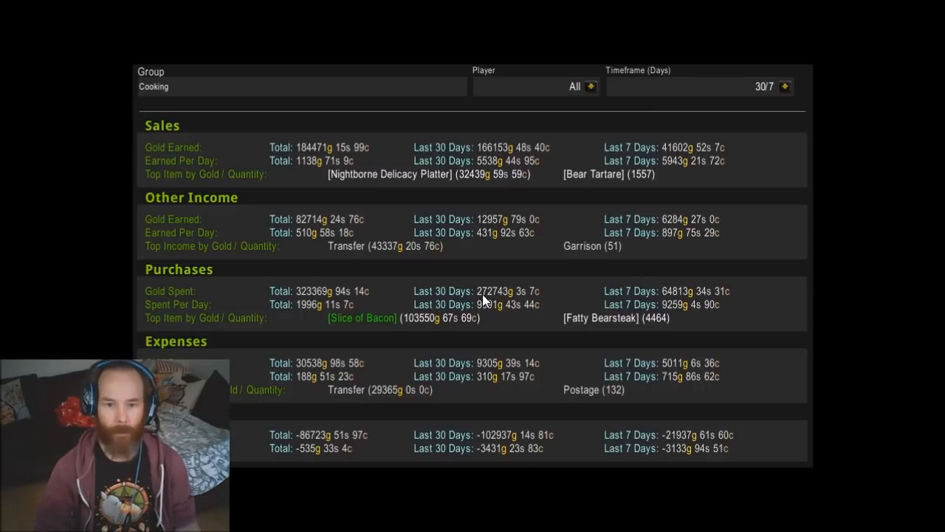
mouse_move(491, 153)
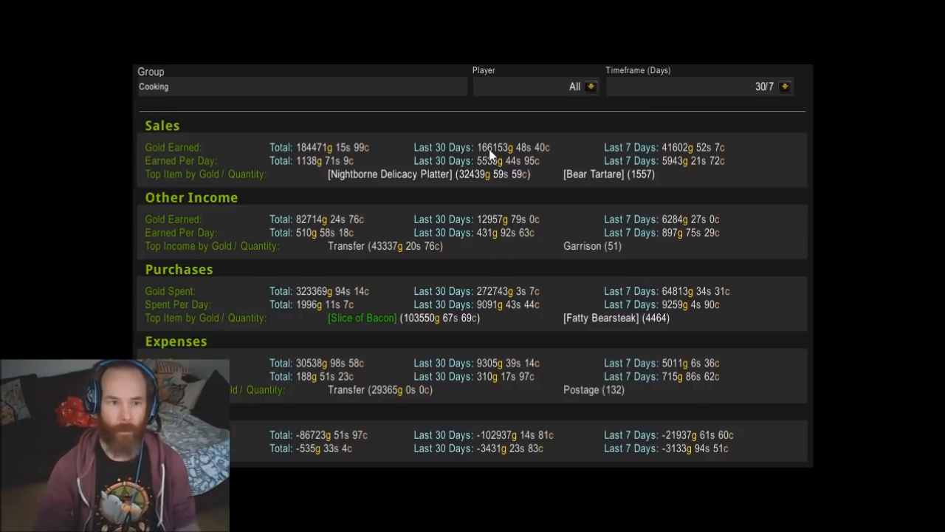
mouse_move(496, 310)
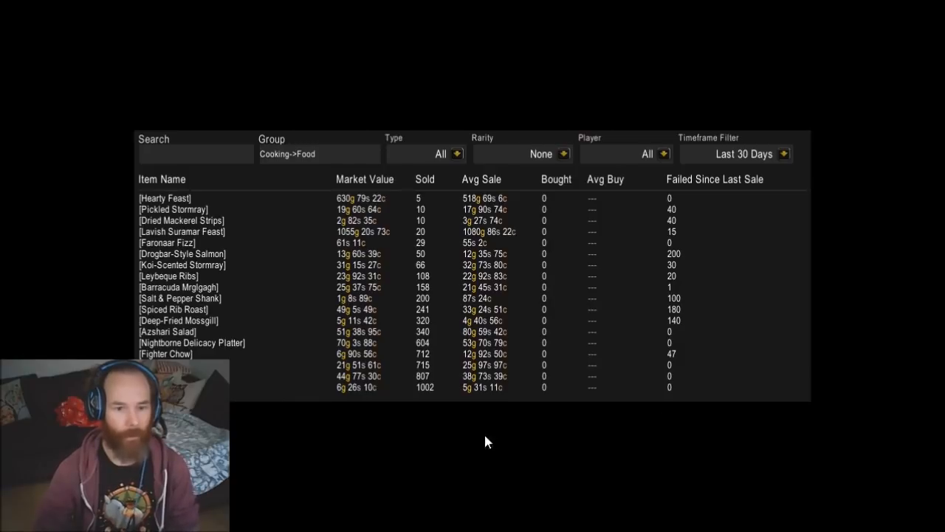
mouse_move(415, 395)
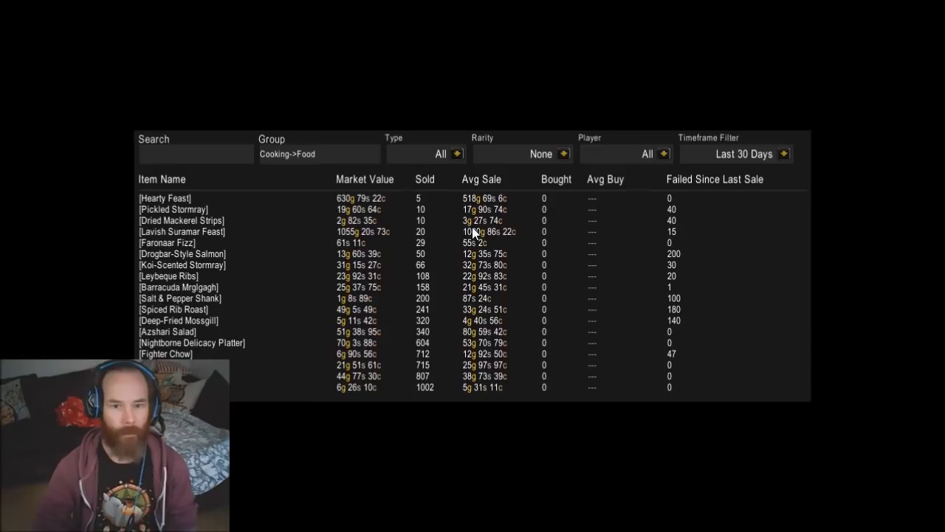
mouse_move(425, 242)
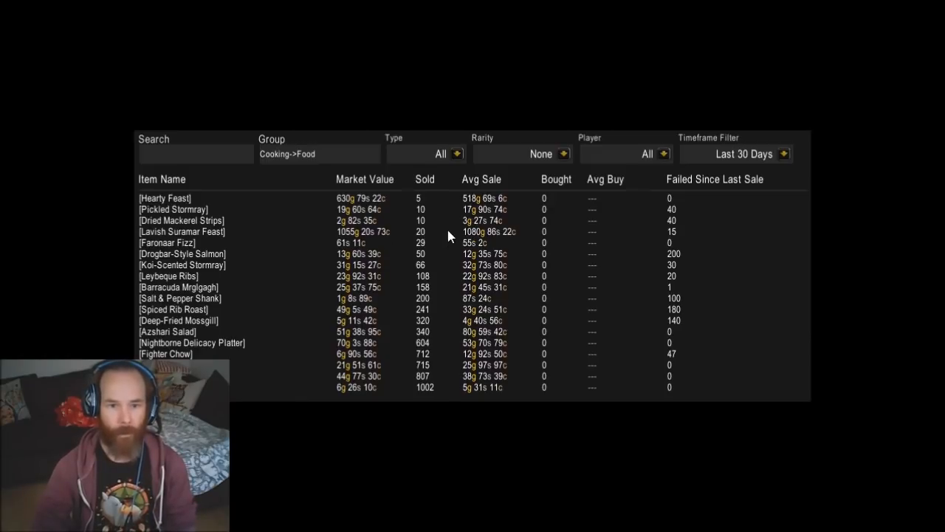
mouse_move(431, 247)
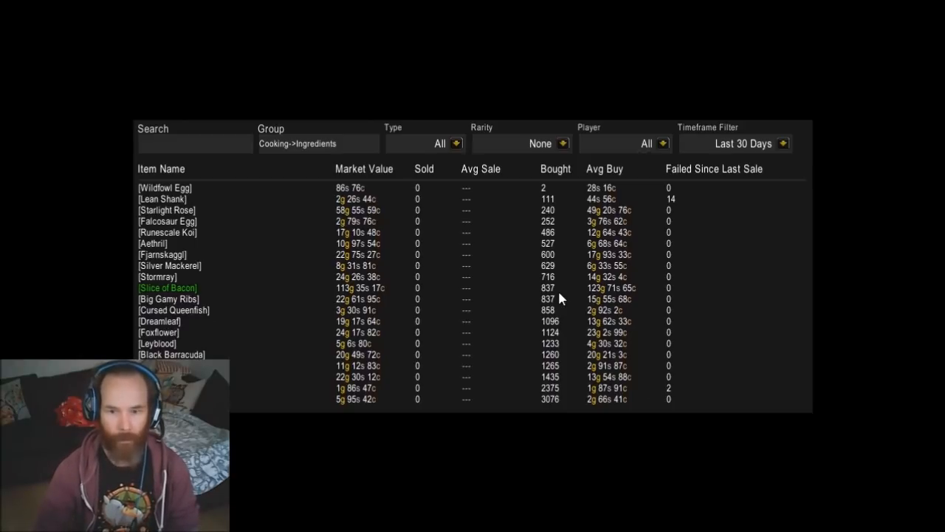
mouse_move(605, 295)
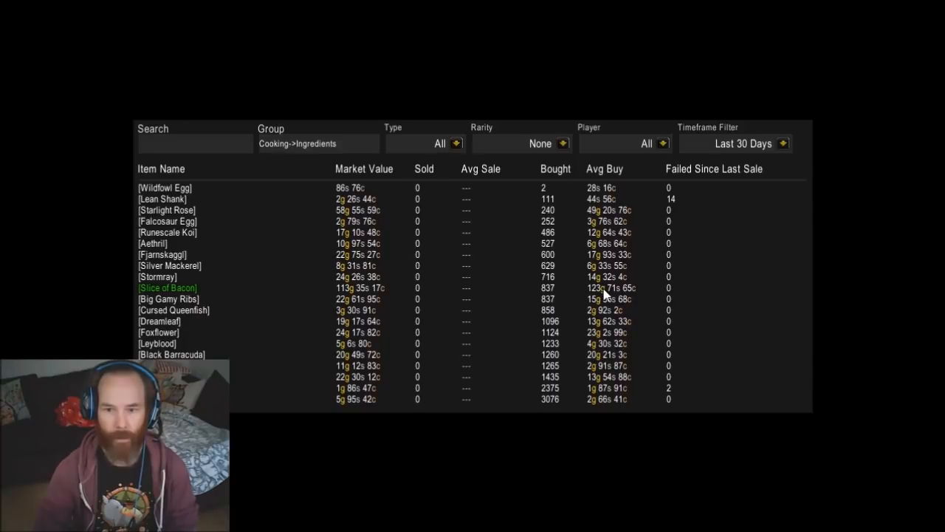
mouse_move(557, 300)
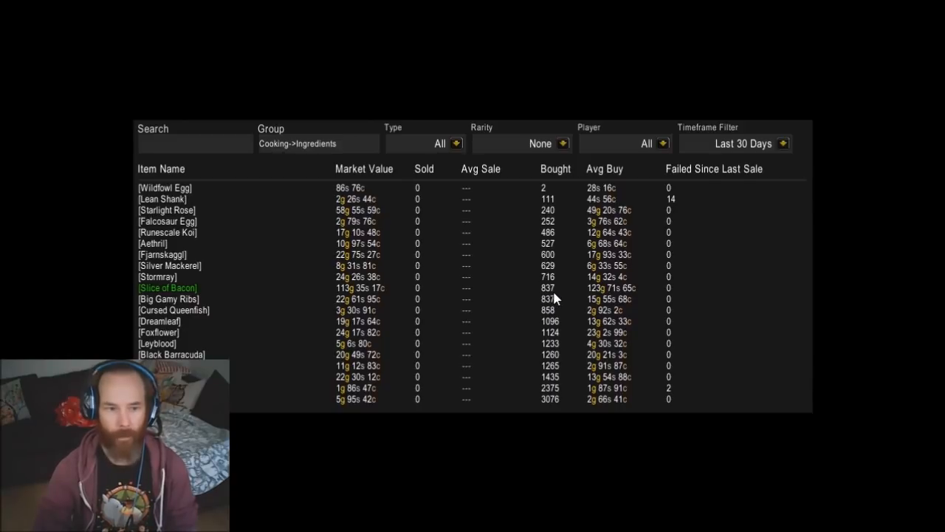
mouse_move(559, 304)
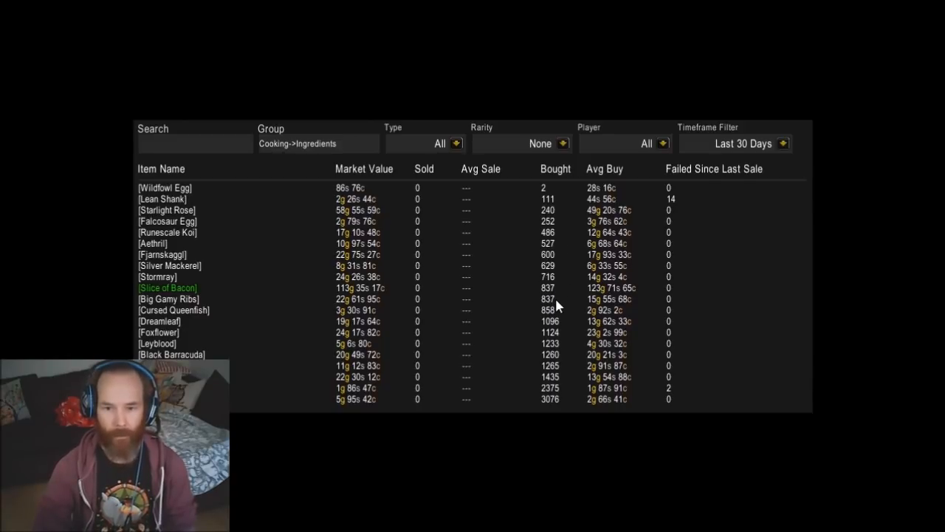
mouse_move(544, 189)
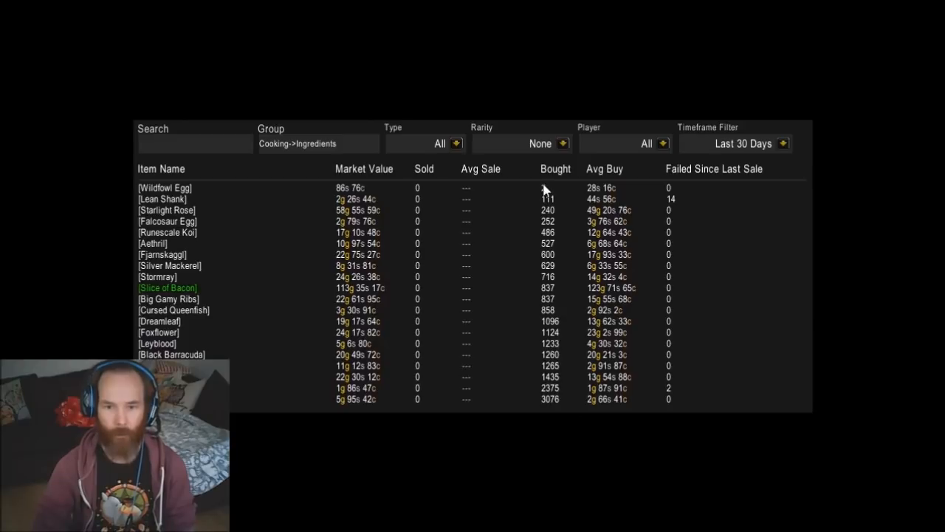
mouse_move(548, 332)
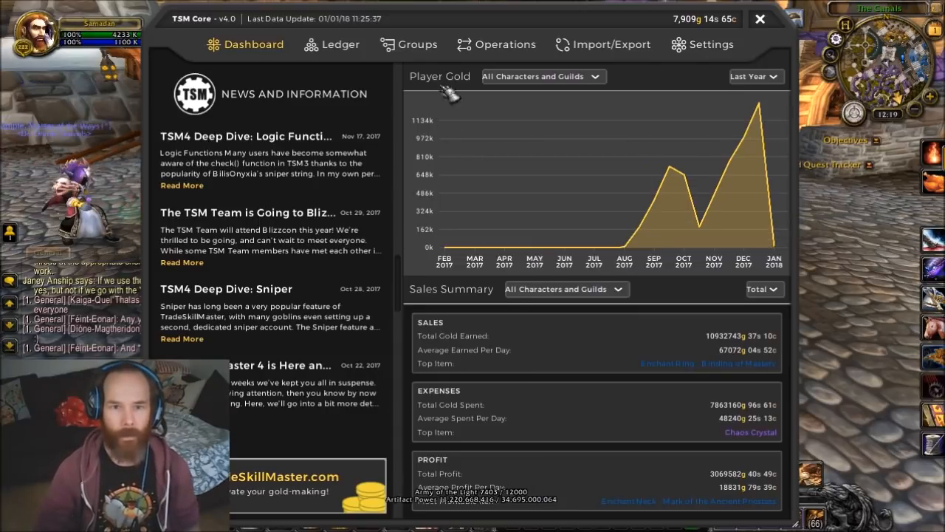
- Open the TSM Groups tab and expand the Cooking and Favourite Shopping subgroups
left_click(417, 44)
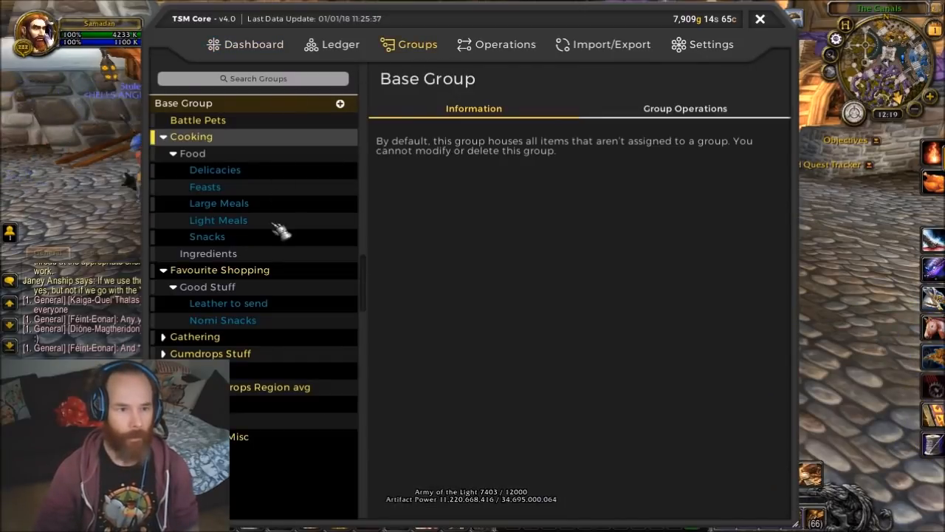
left_click(218, 220)
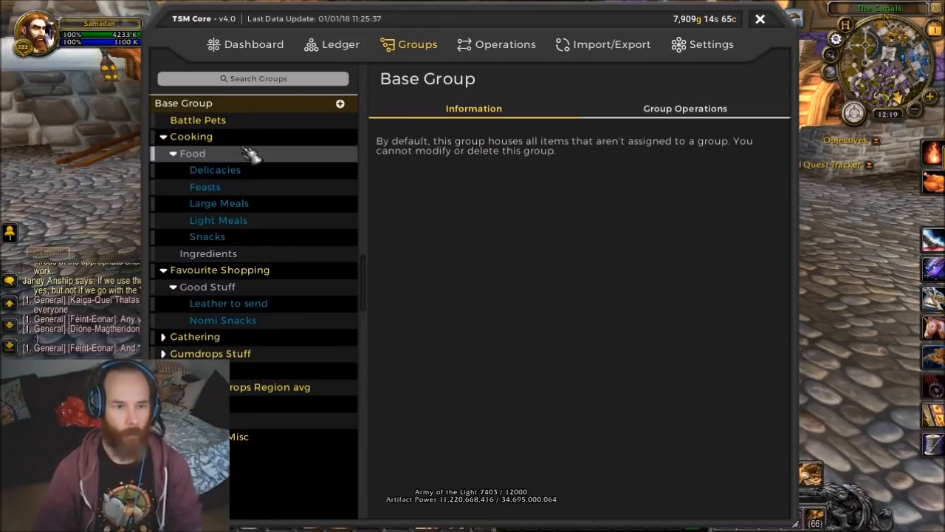
left_click(218, 203)
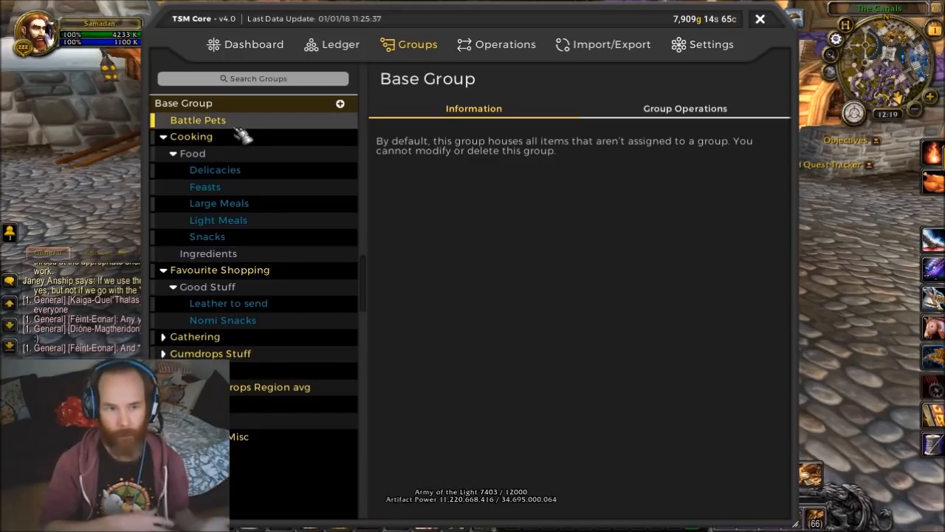
mouse_move(221, 148)
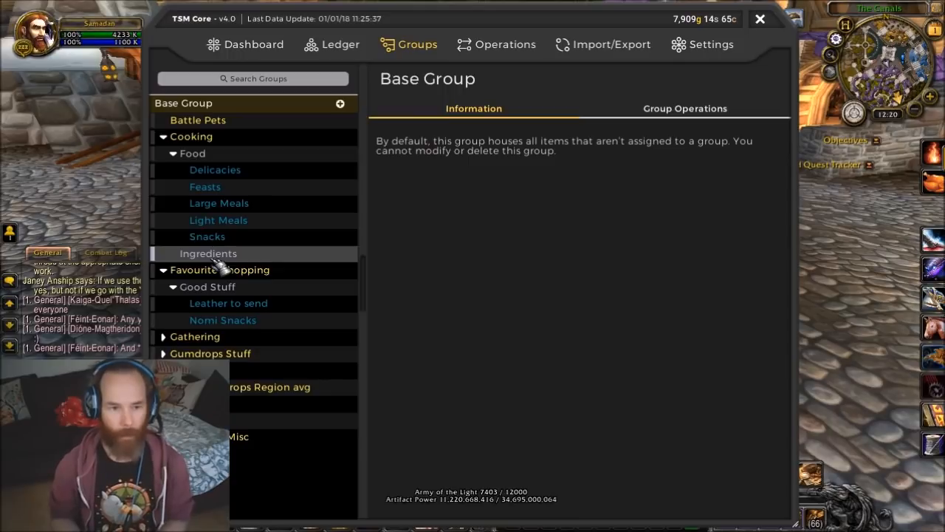
left_click(228, 302)
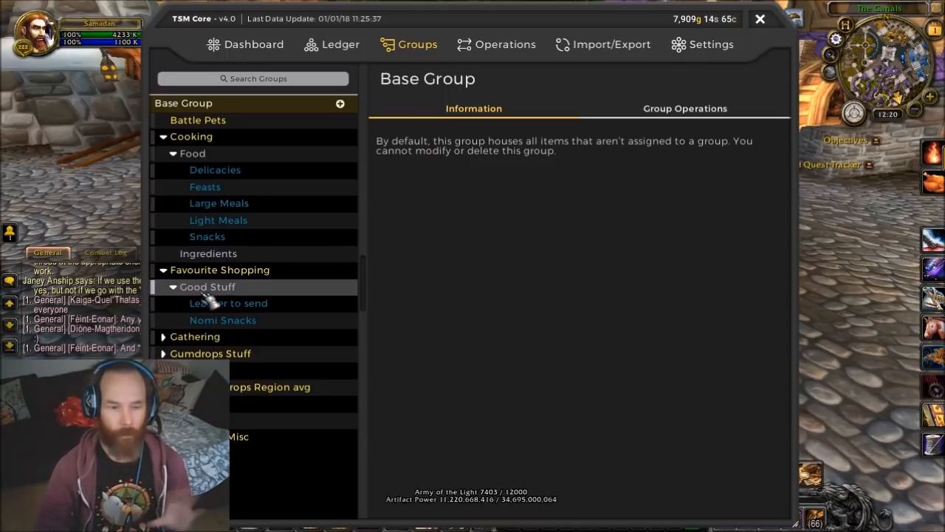
- View the enchanting Cloaks group operations, then check each necks and Good Ones subgroup
left_click(207, 286)
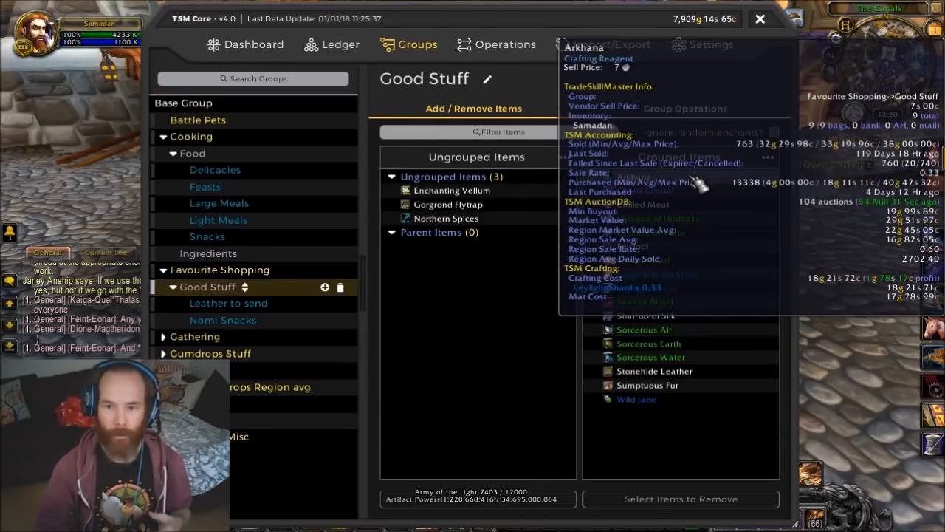
mouse_move(712, 463)
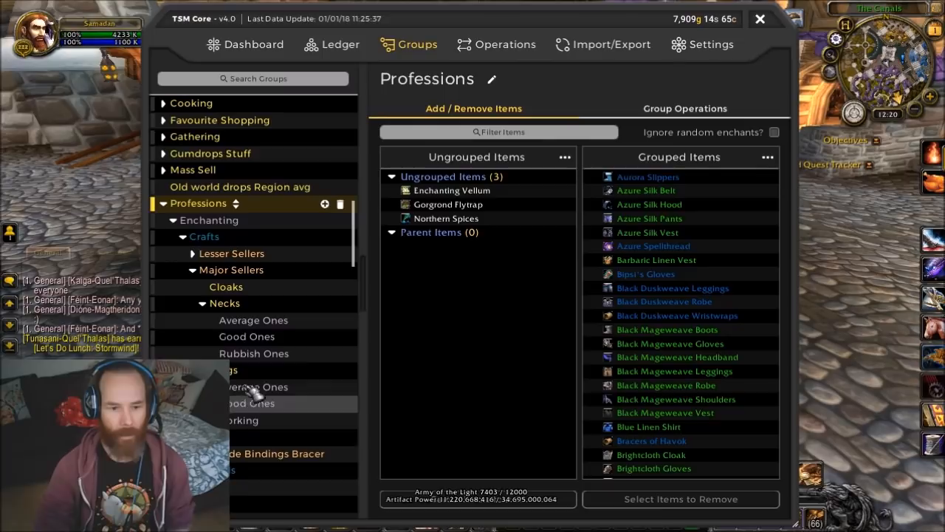
mouse_move(226, 287)
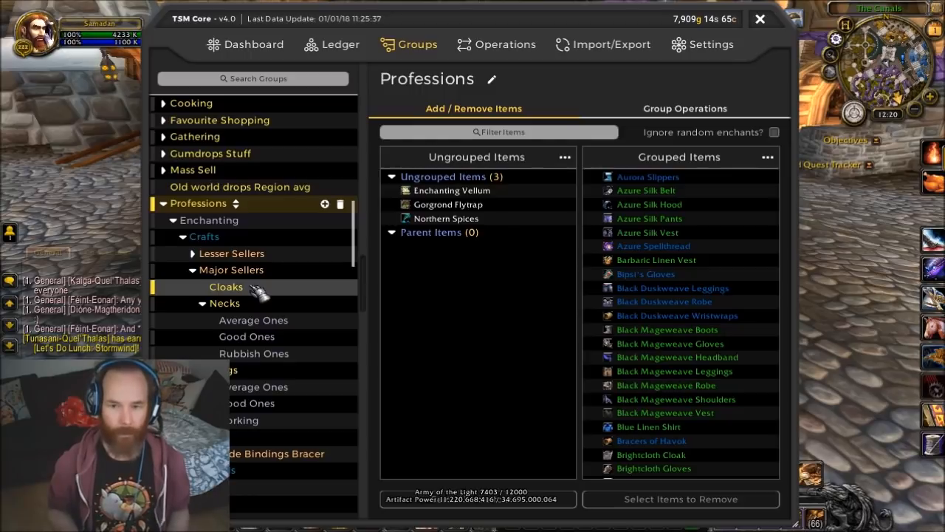
left_click(225, 287)
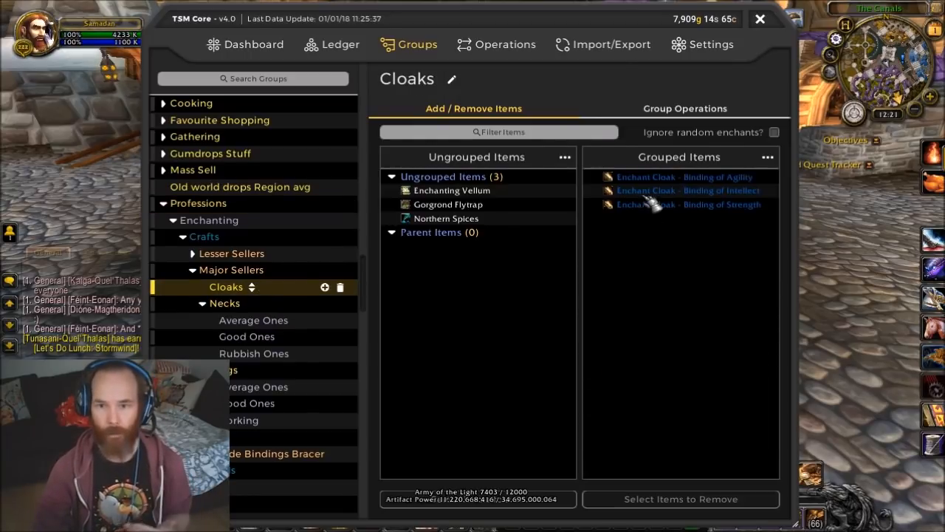
left_click(685, 108)
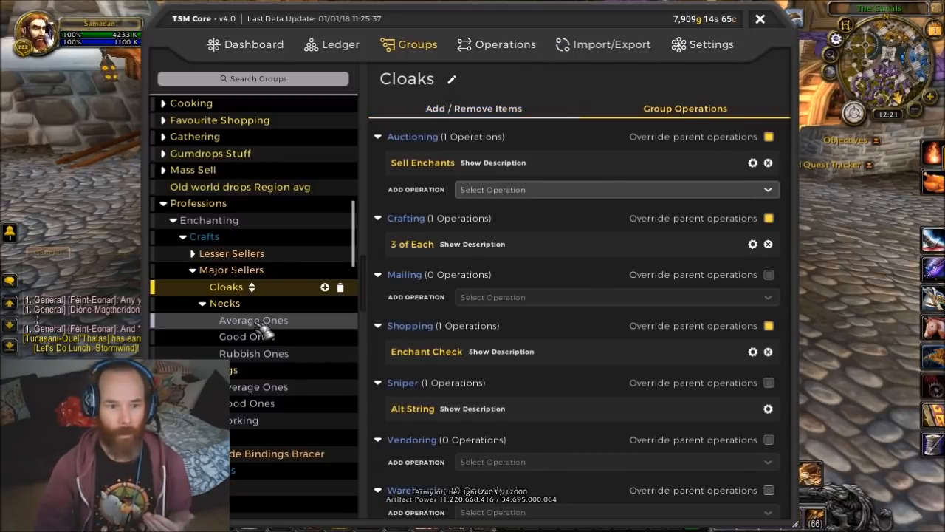
left_click(253, 319)
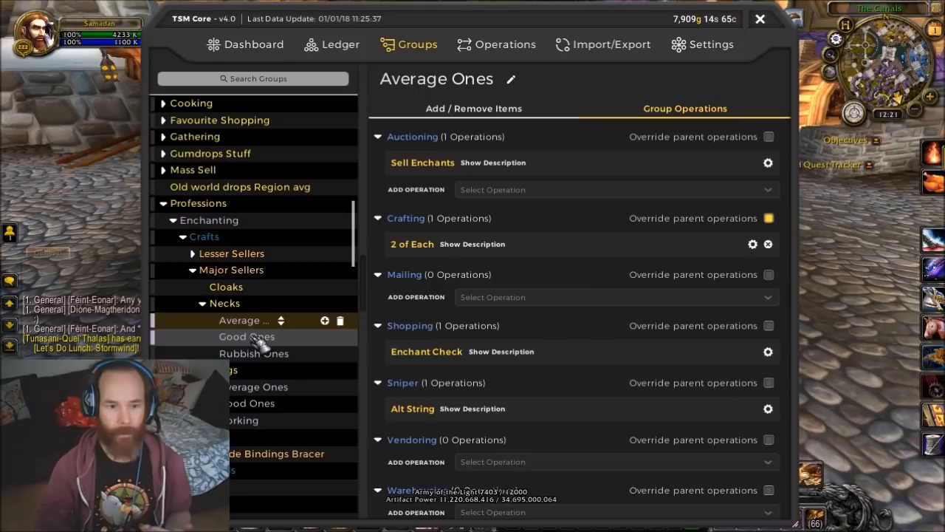
left_click(247, 335)
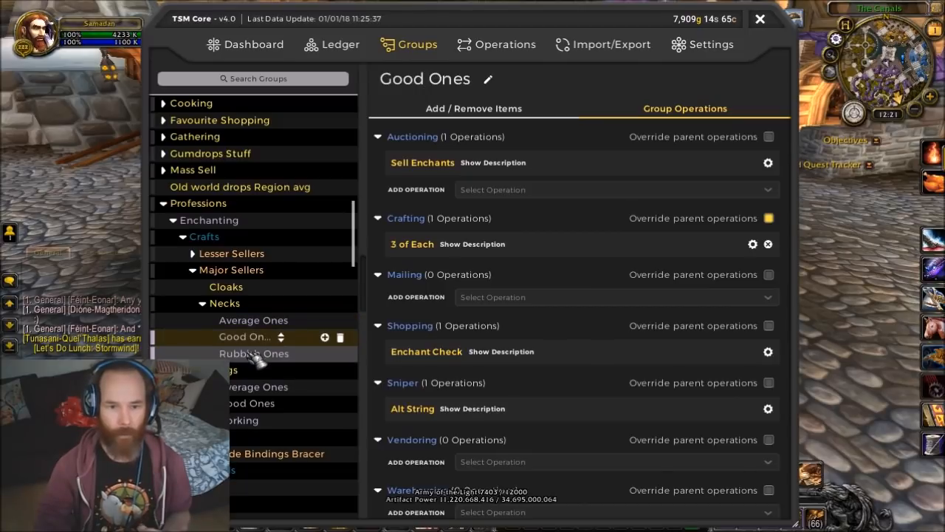
left_click(253, 353)
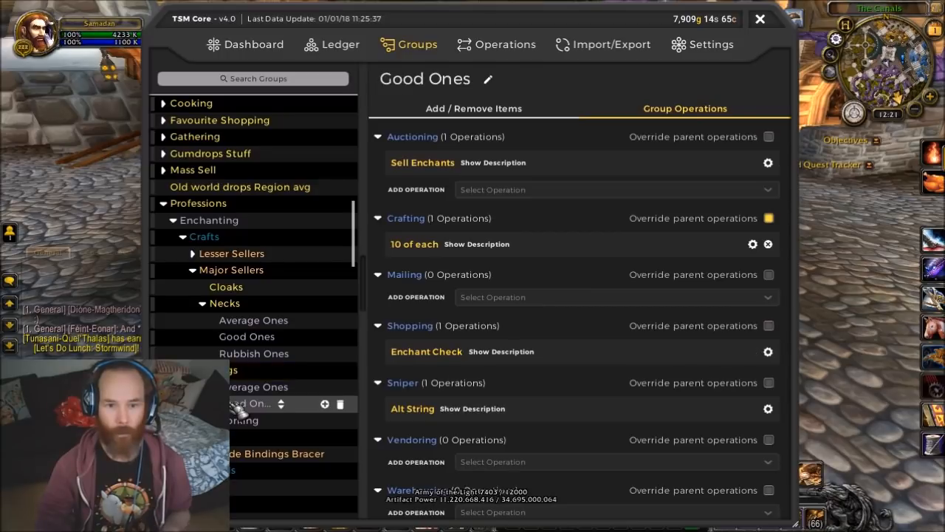
left_click(253, 402)
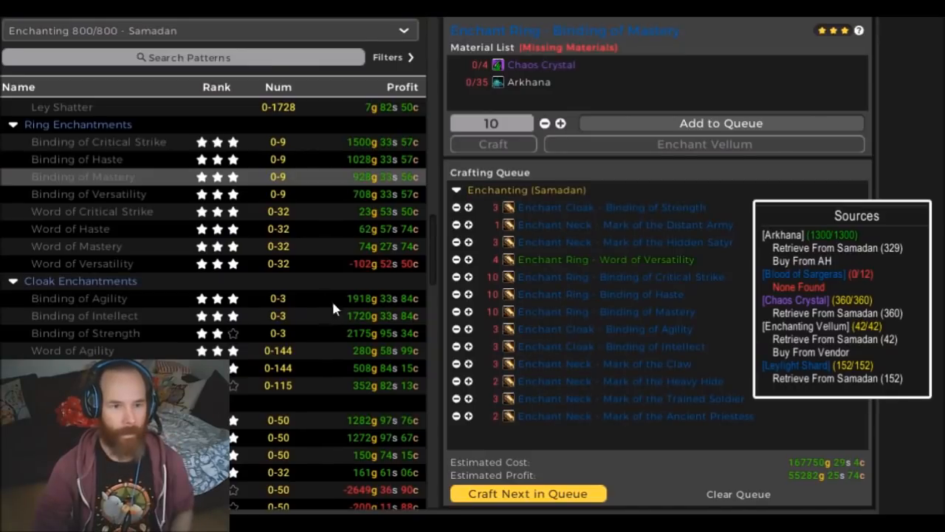
mouse_move(369, 127)
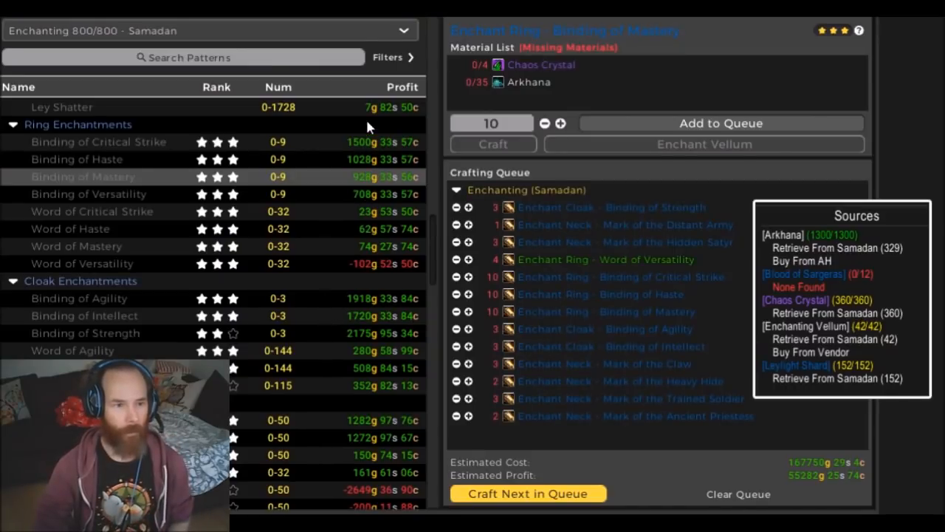
mouse_move(354, 140)
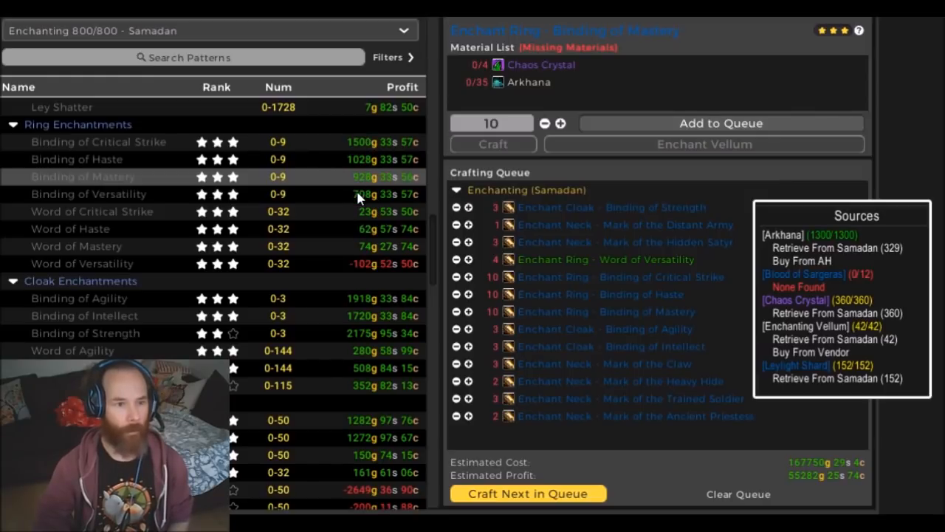
mouse_move(122, 203)
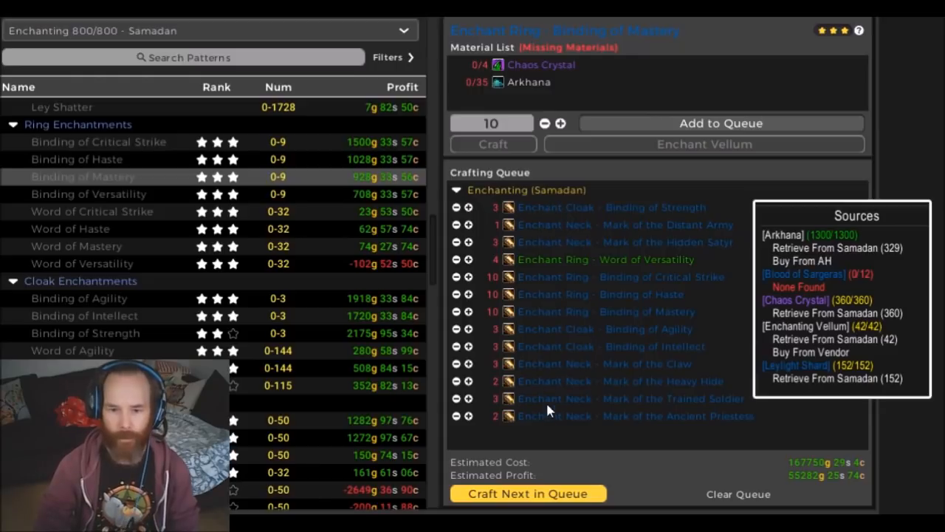
mouse_move(569, 335)
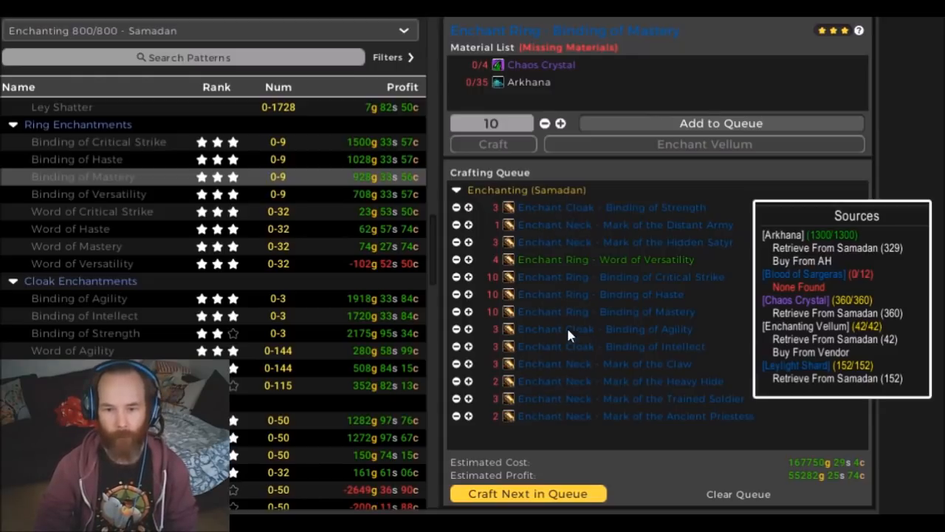
mouse_move(563, 205)
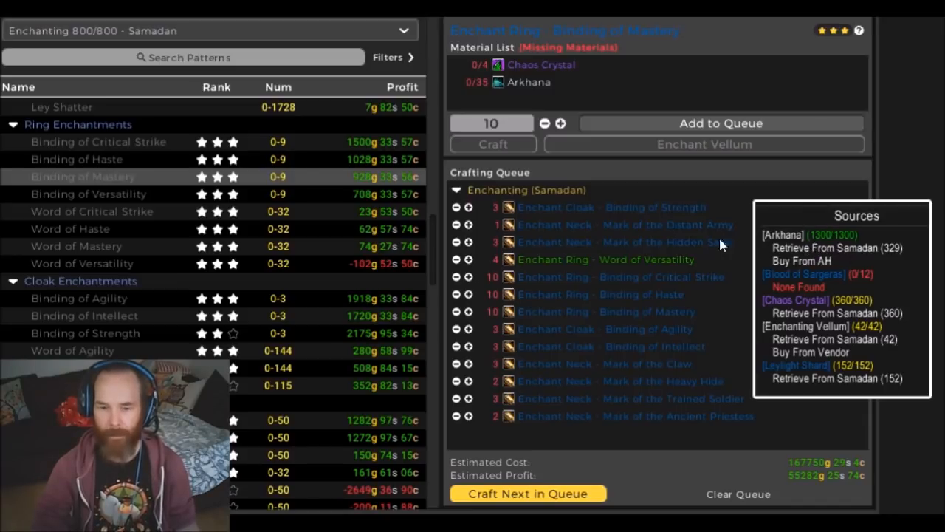
mouse_move(818, 249)
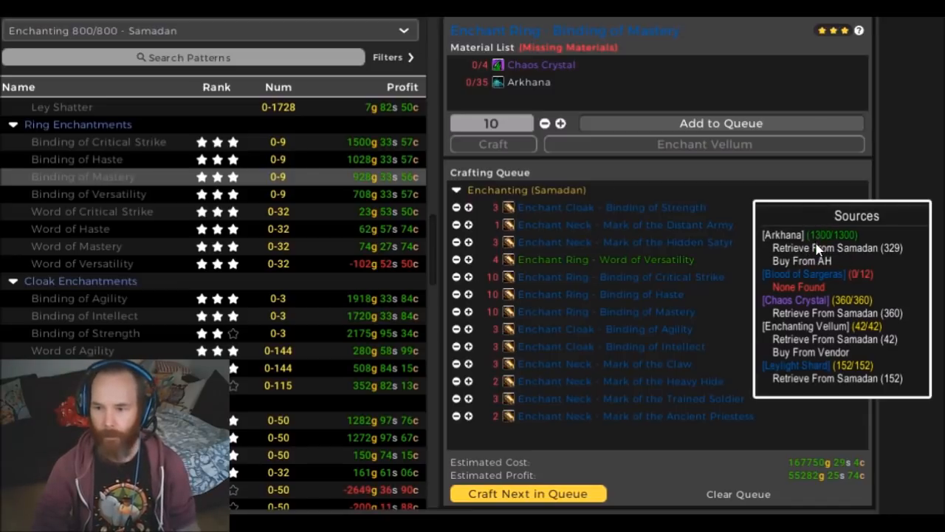
mouse_move(851, 309)
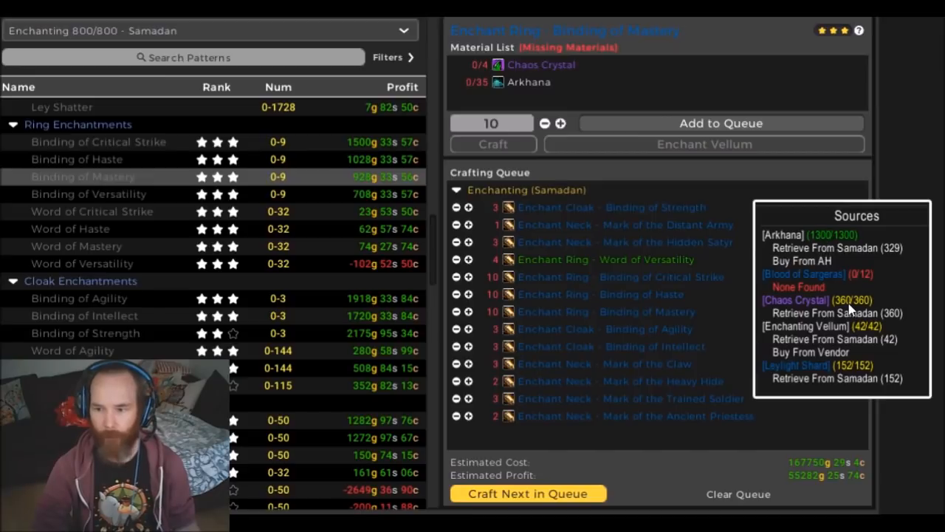
mouse_move(847, 309)
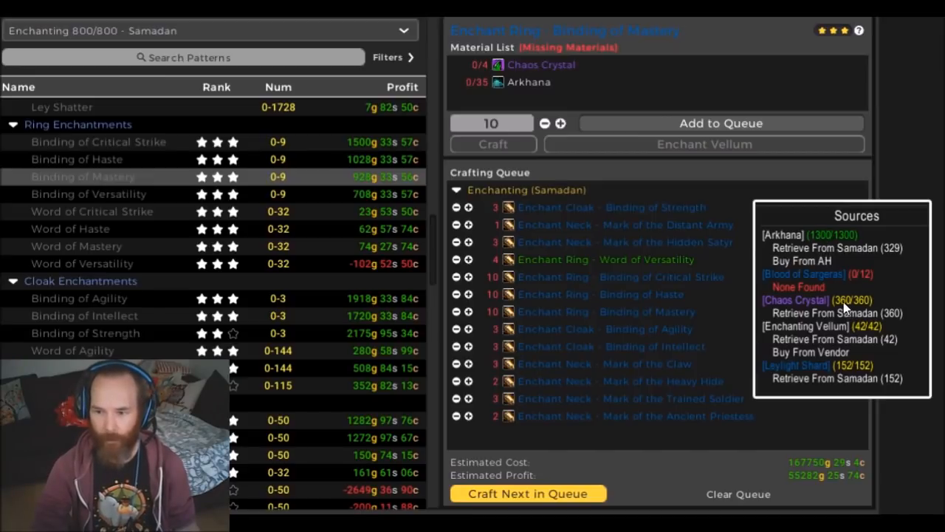
mouse_move(847, 375)
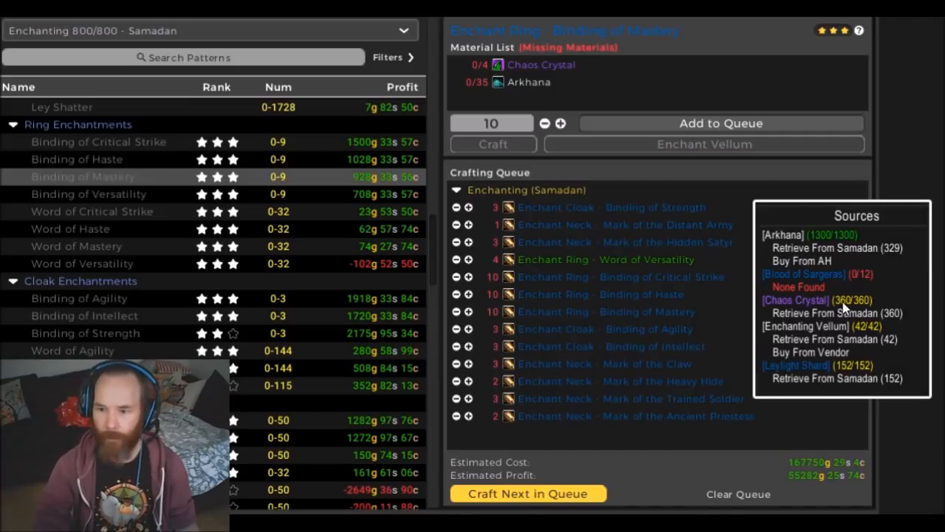
mouse_move(846, 310)
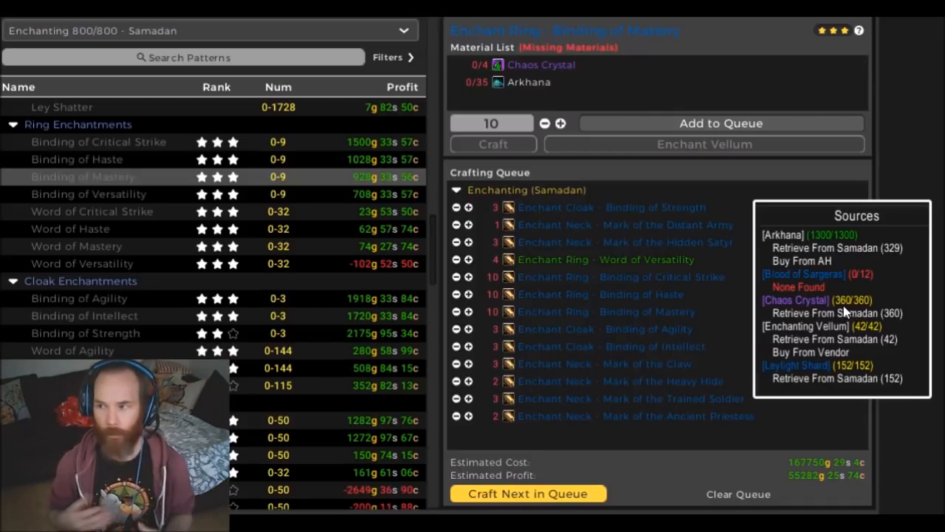
mouse_move(656, 428)
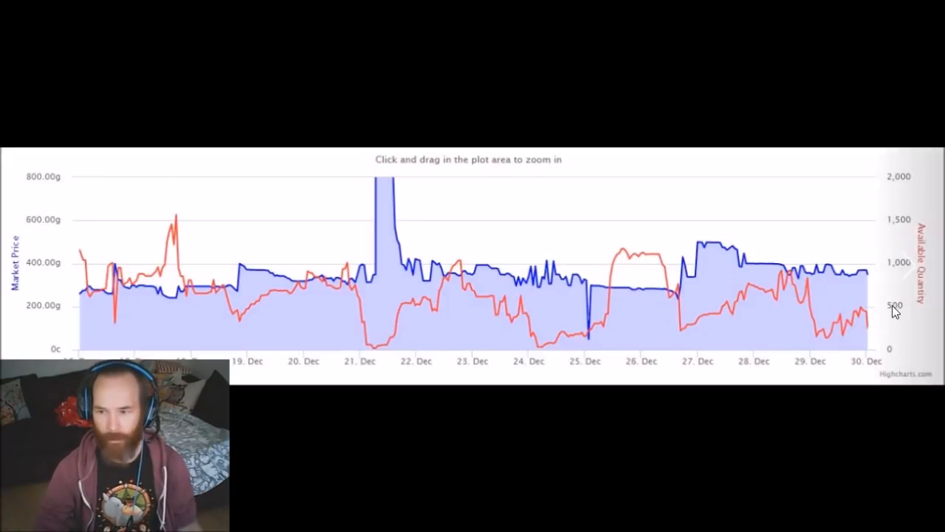
mouse_move(805, 291)
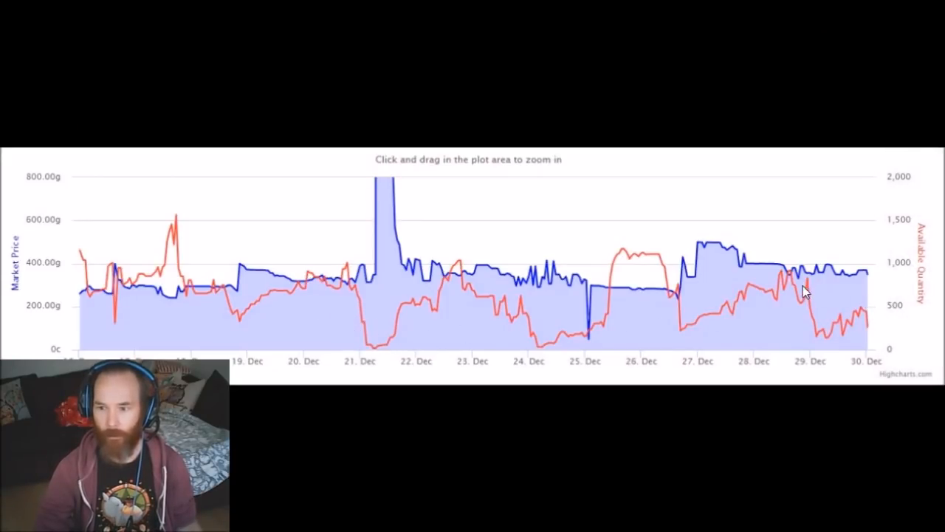
mouse_move(785, 280)
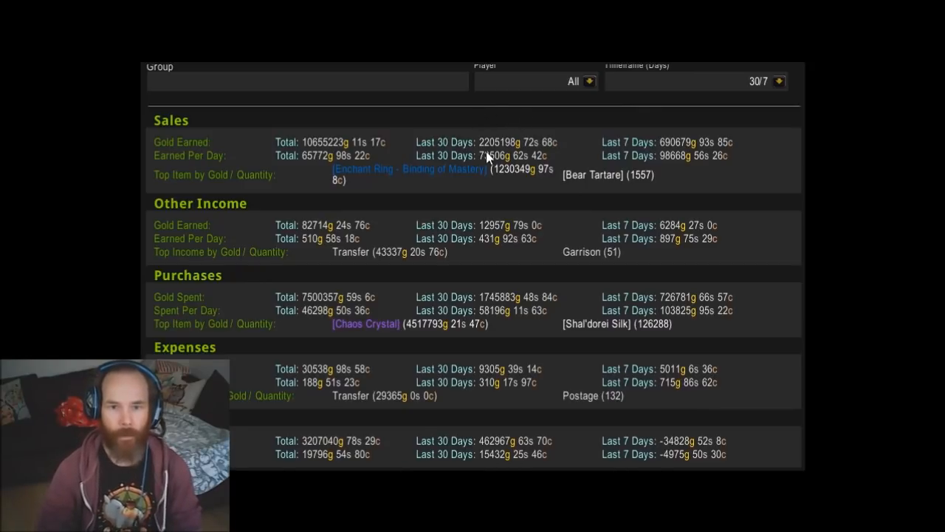
mouse_move(493, 155)
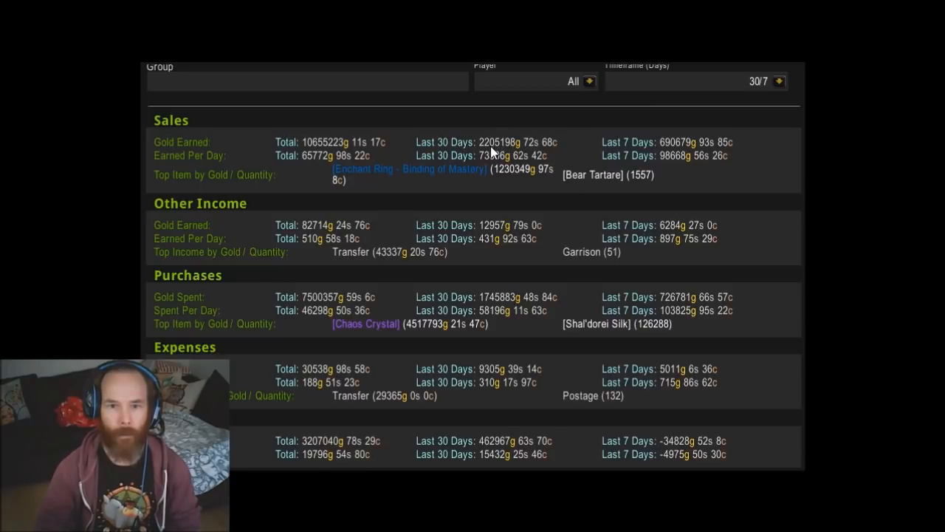
mouse_move(413, 179)
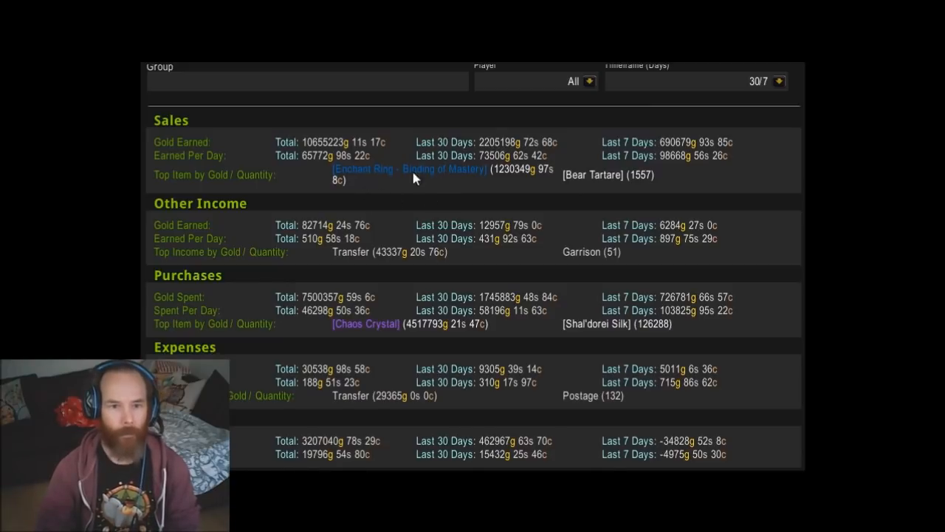
mouse_move(446, 185)
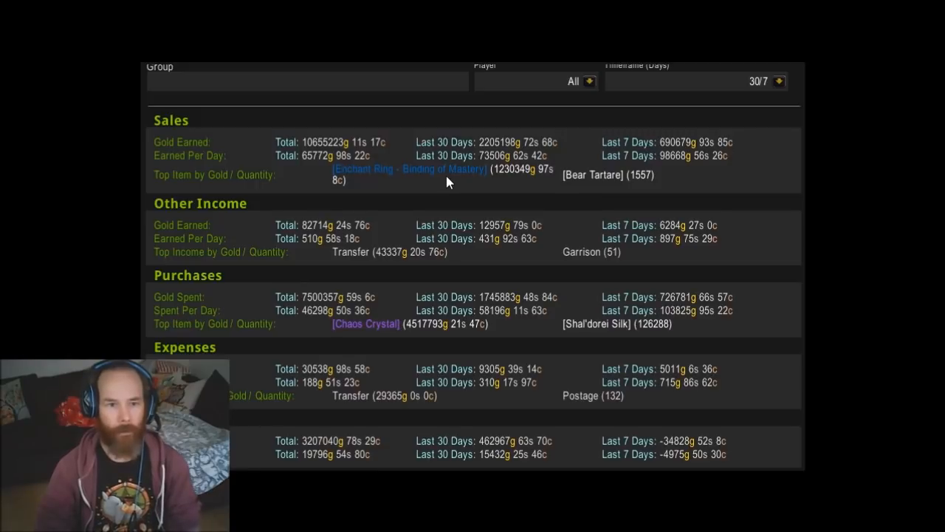
mouse_move(625, 183)
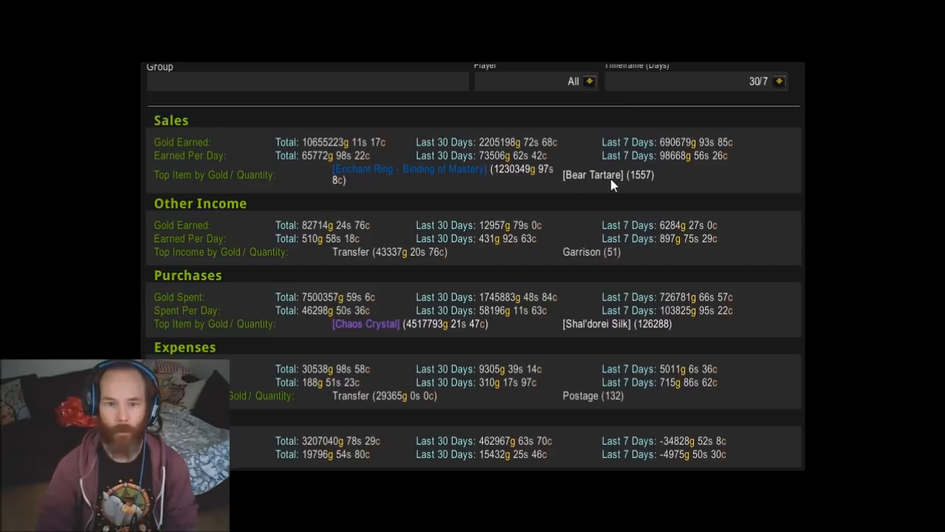
mouse_move(489, 252)
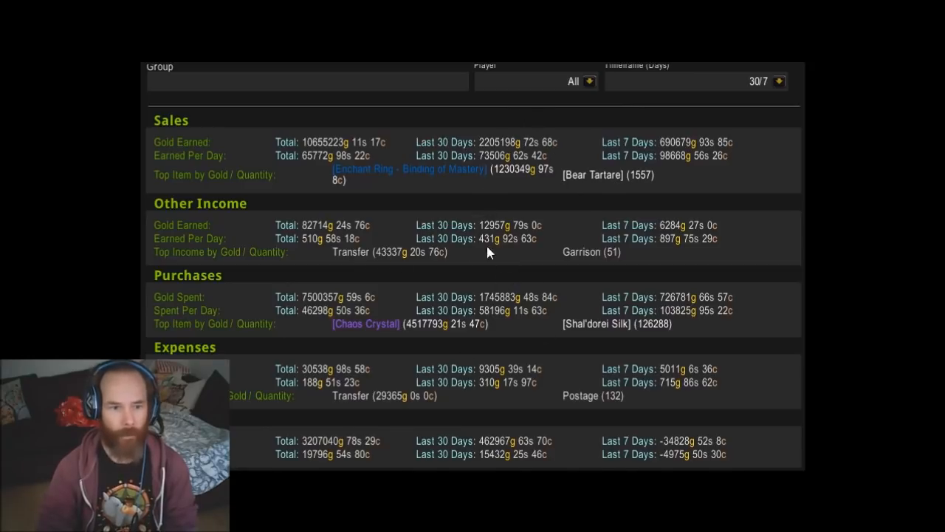
mouse_move(489, 237)
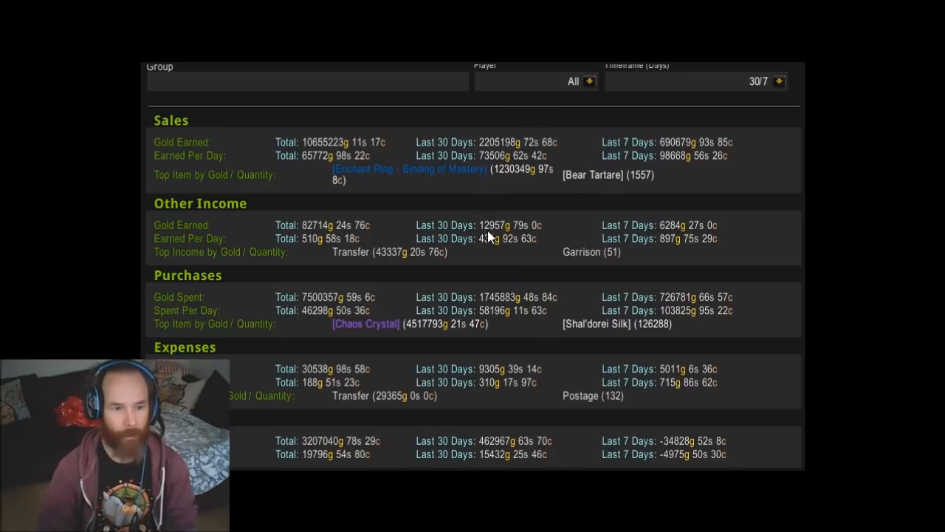
mouse_move(498, 310)
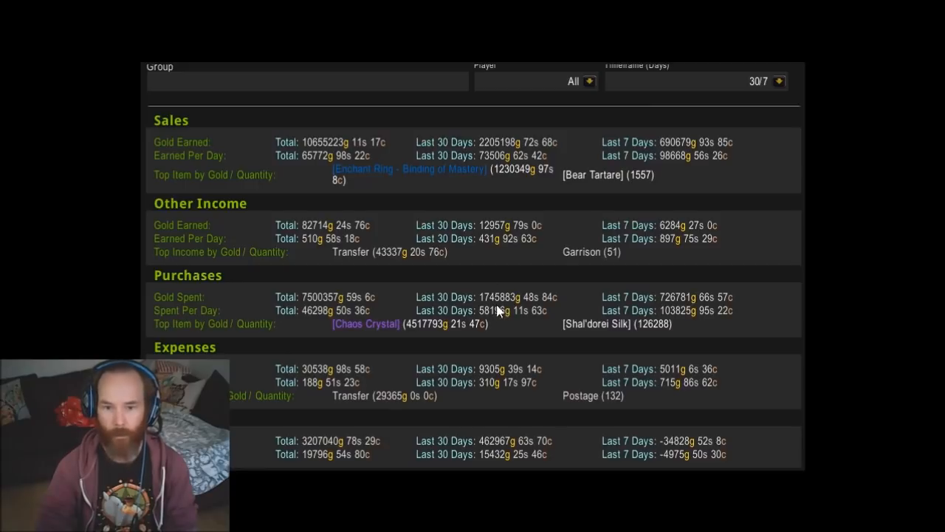
mouse_move(397, 334)
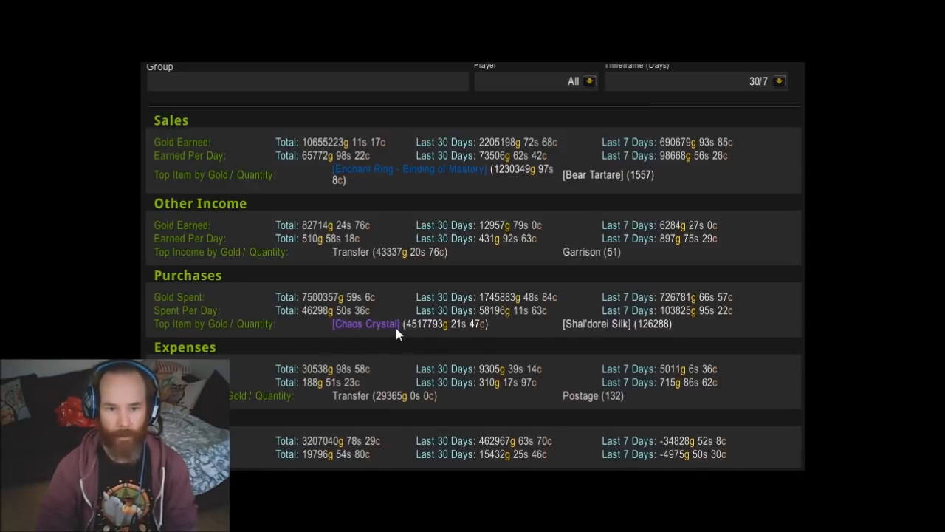
mouse_move(363, 330)
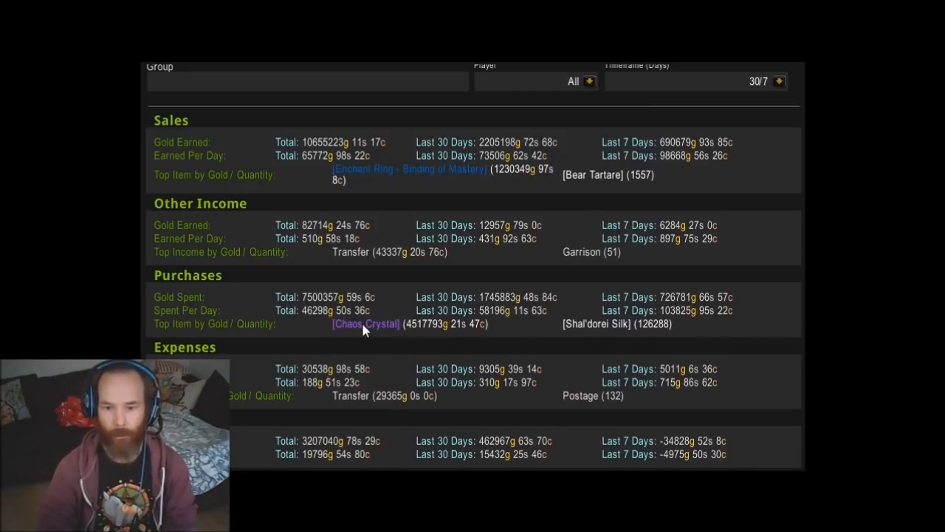
mouse_move(598, 331)
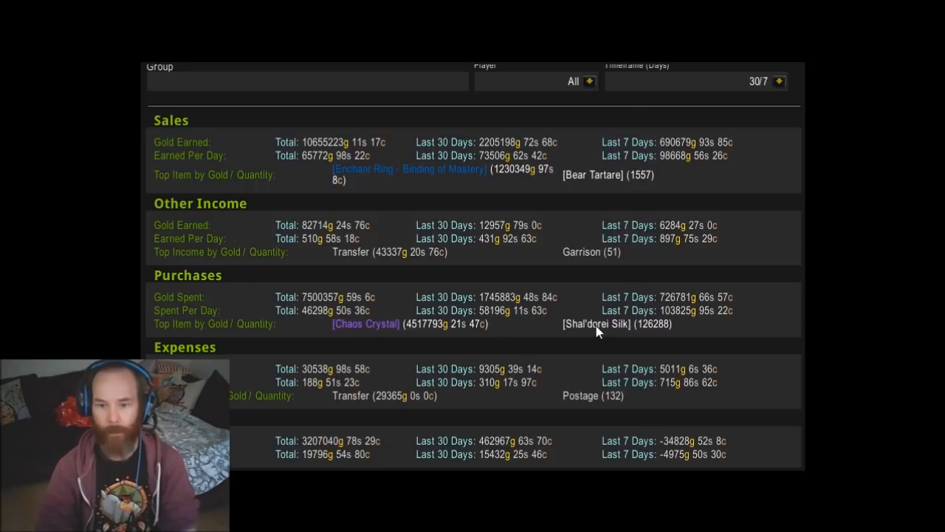
mouse_move(537, 318)
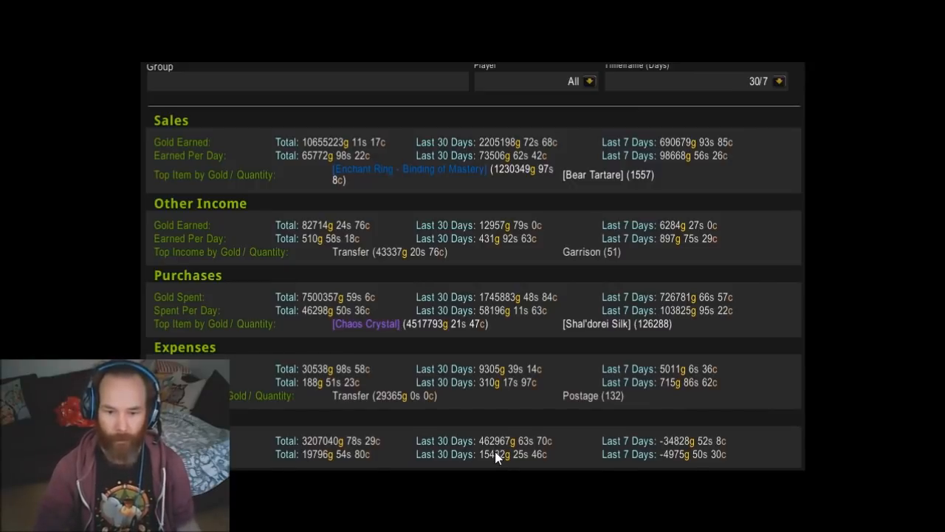
mouse_move(501, 461)
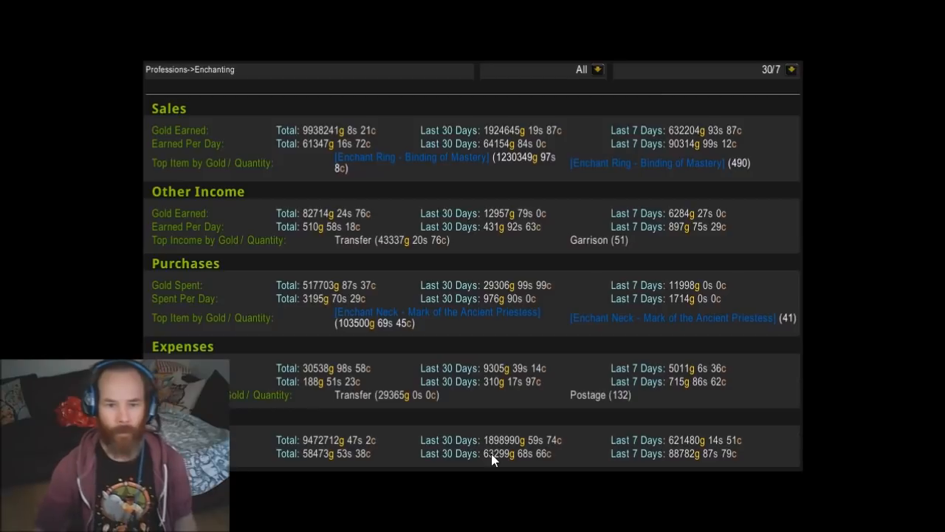
mouse_move(521, 120)
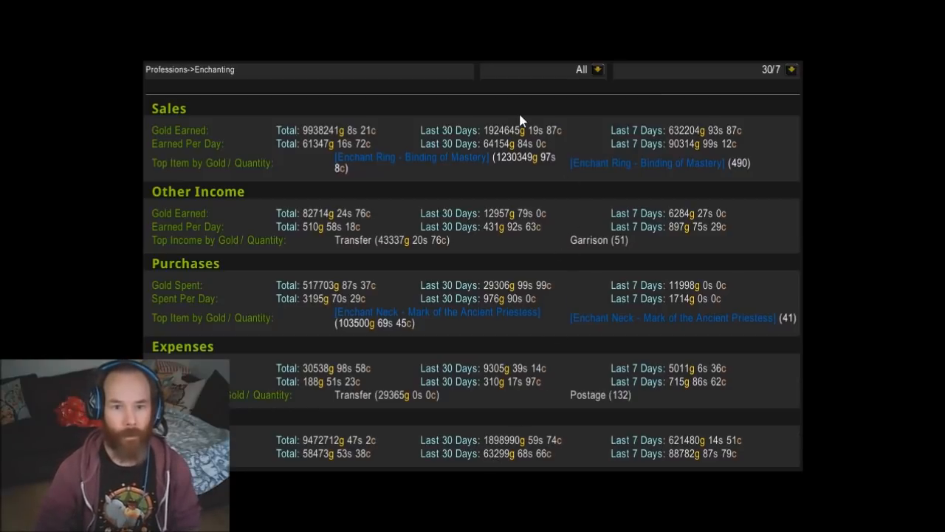
mouse_move(462, 175)
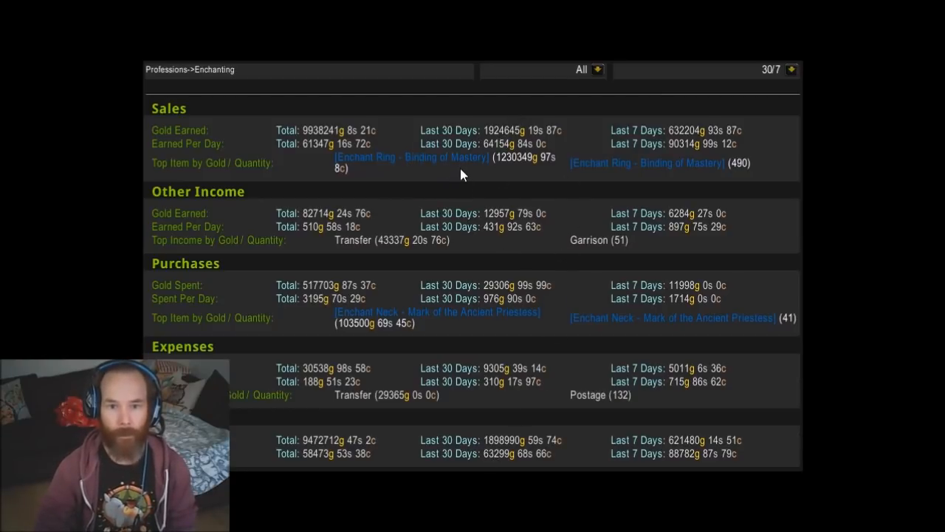
mouse_move(650, 171)
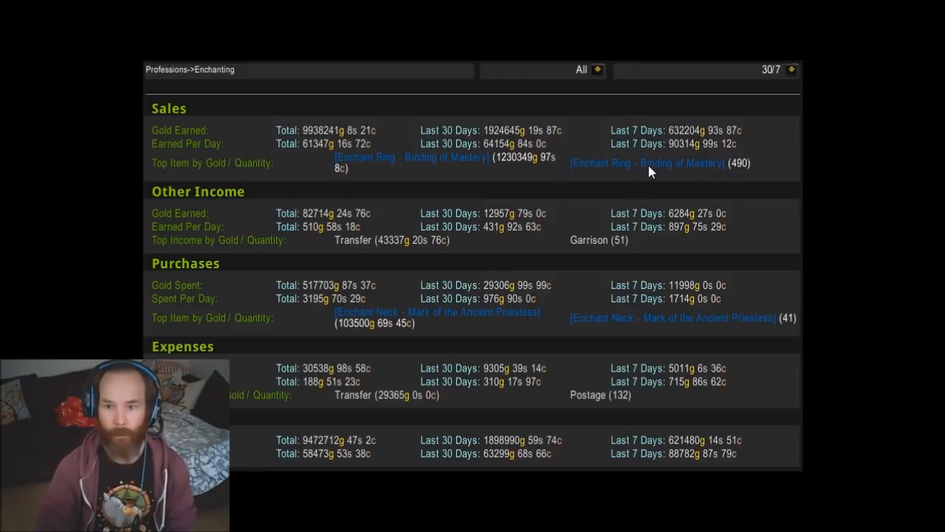
mouse_move(412, 159)
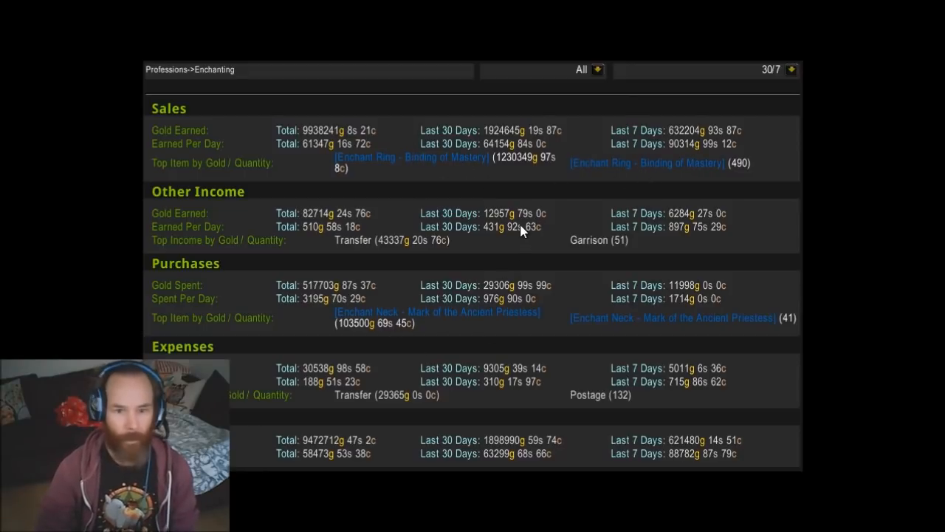
mouse_move(450, 325)
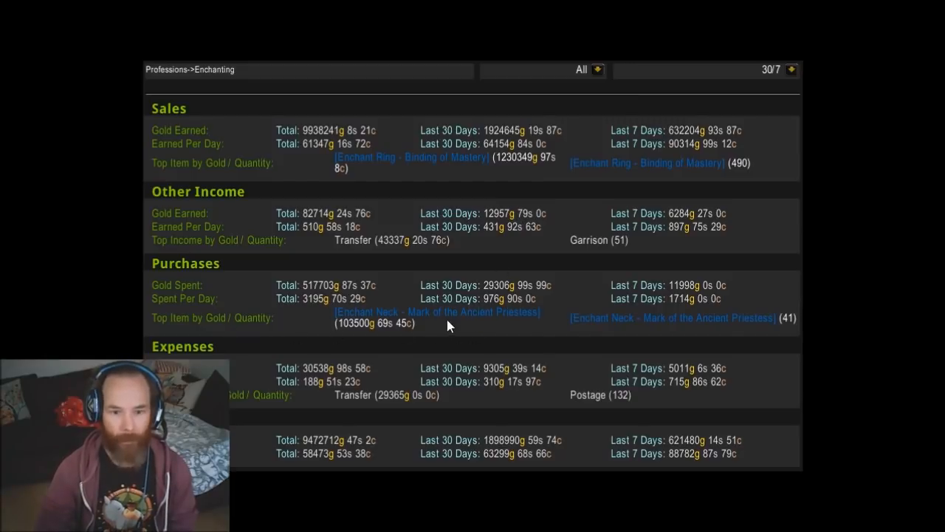
mouse_move(460, 323)
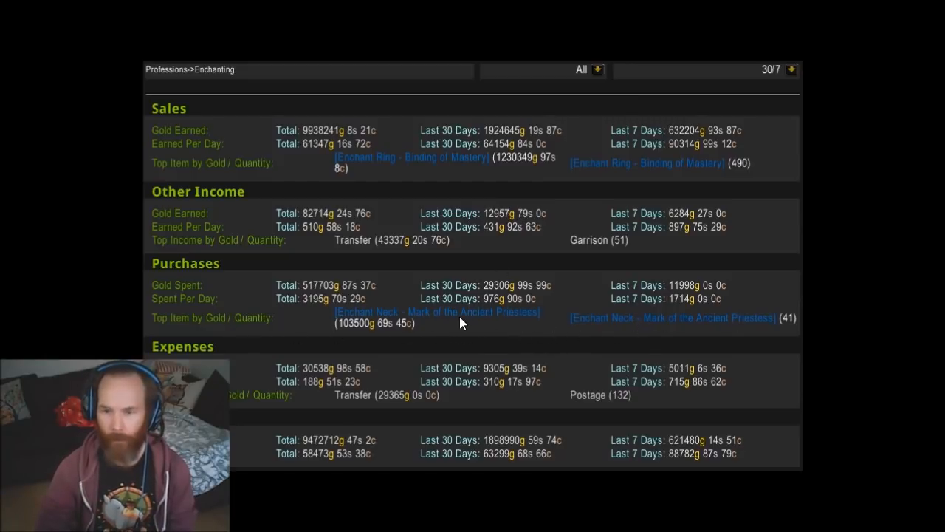
mouse_move(494, 332)
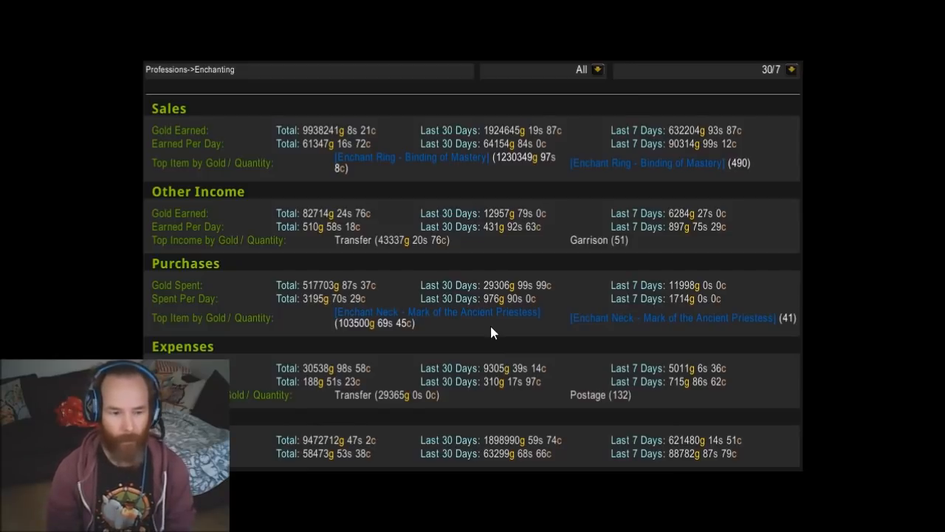
mouse_move(474, 327)
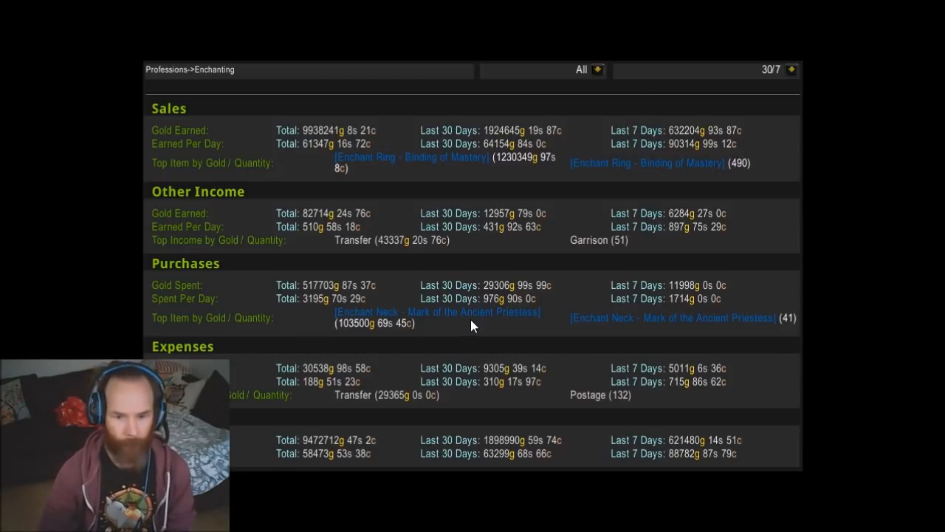
mouse_move(494, 458)
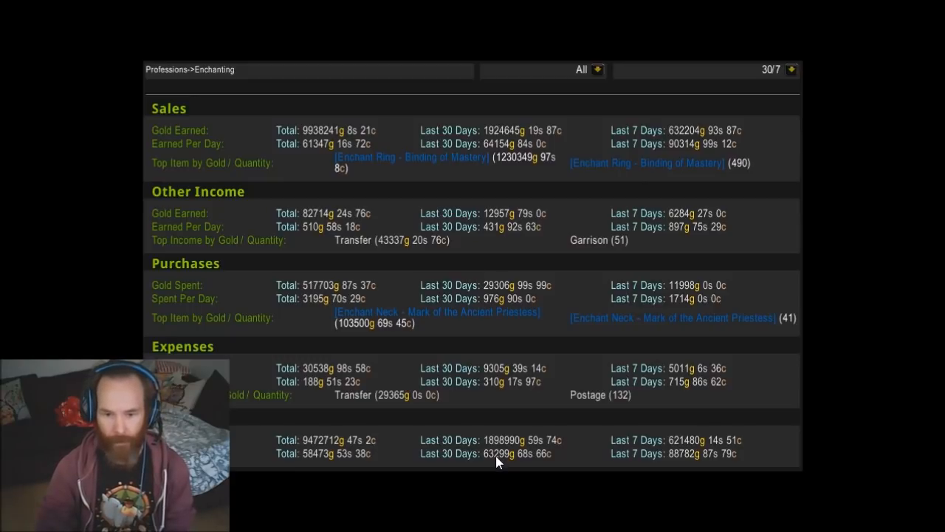
mouse_move(555, 458)
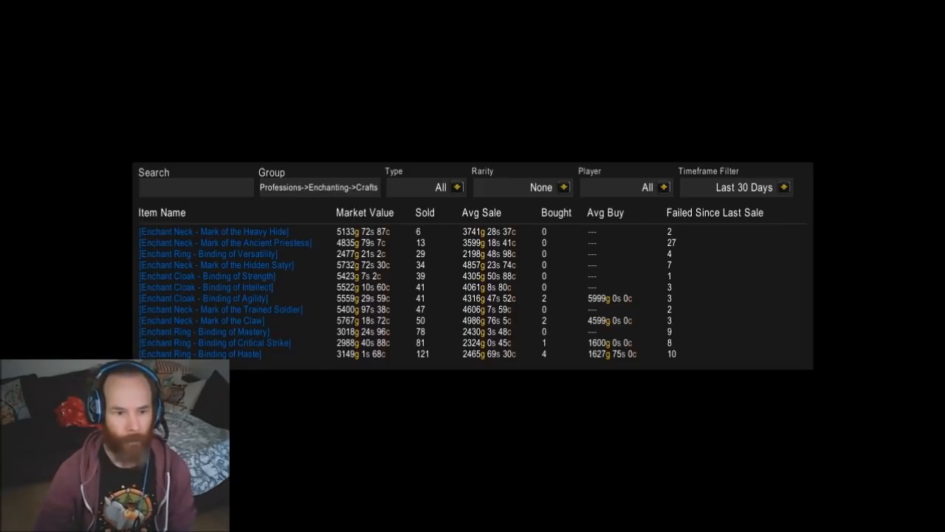
mouse_move(426, 364)
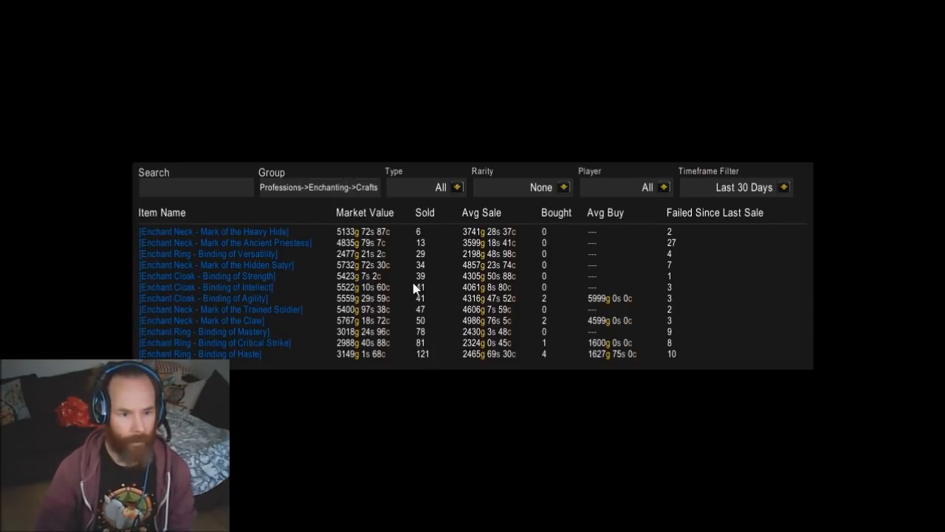
mouse_move(432, 341)
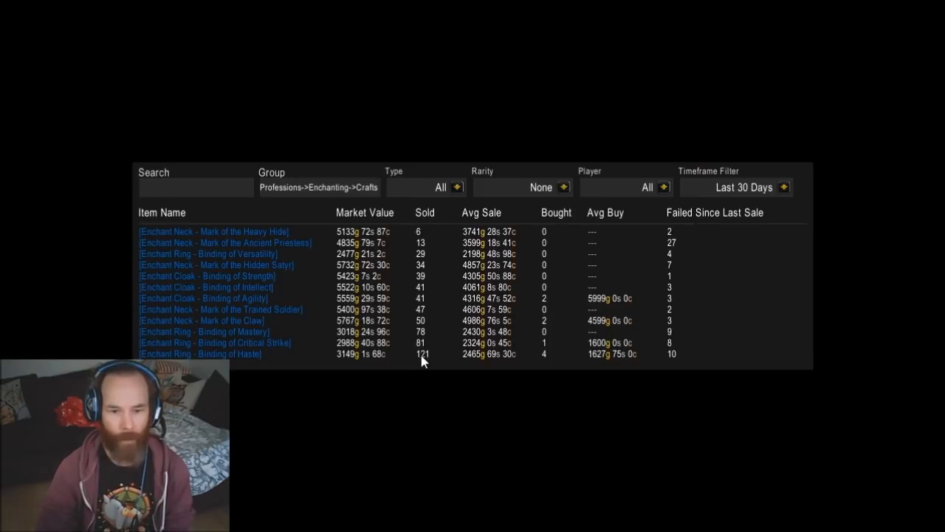
mouse_move(510, 475)
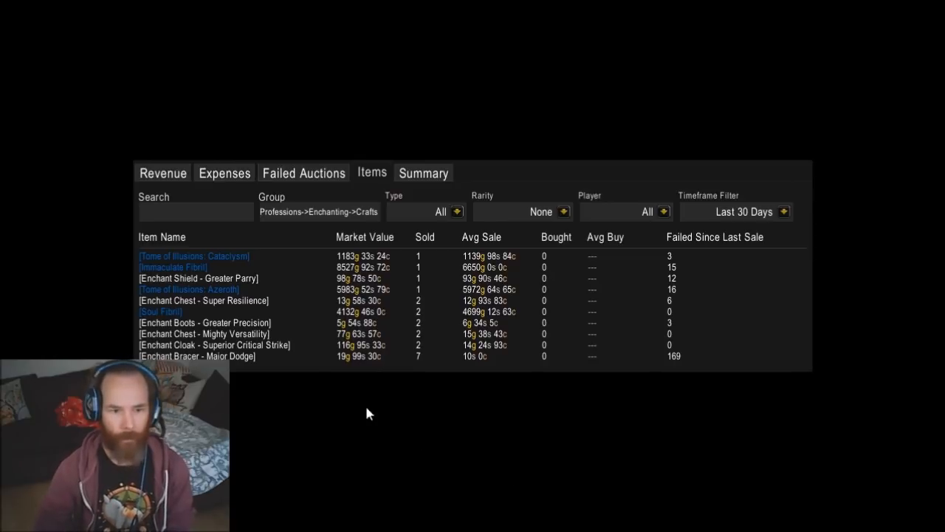
mouse_move(384, 290)
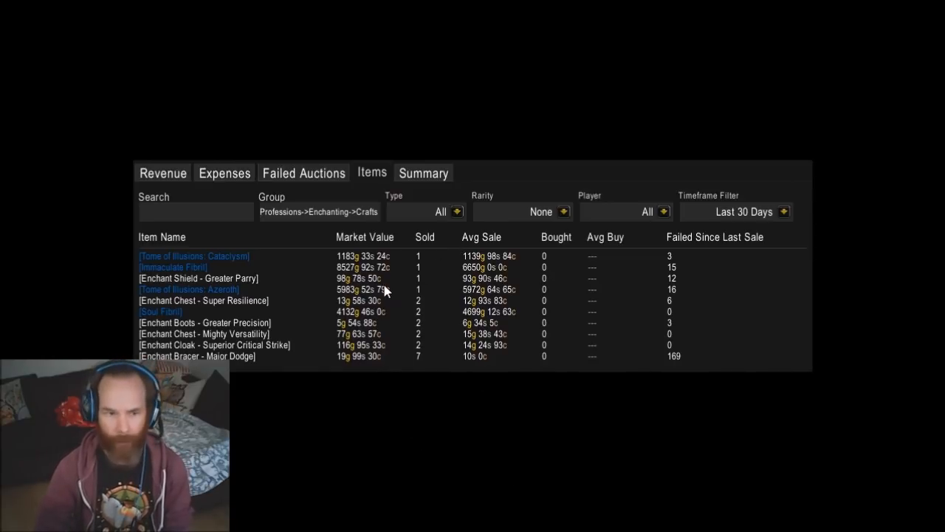
mouse_move(256, 261)
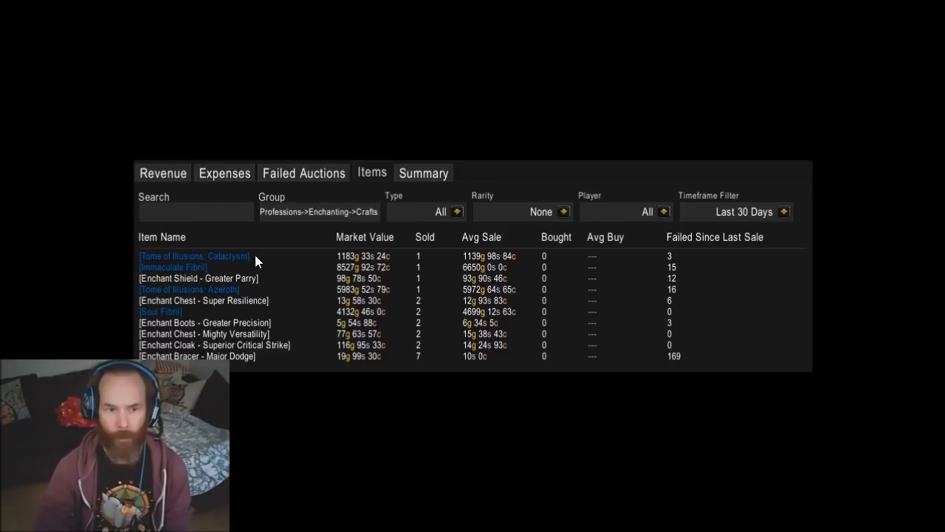
mouse_move(423, 391)
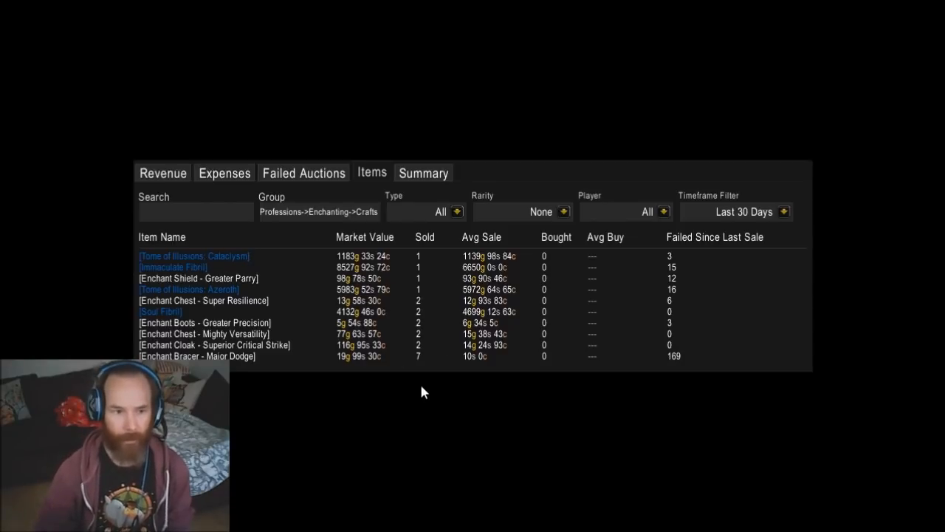
mouse_move(419, 273)
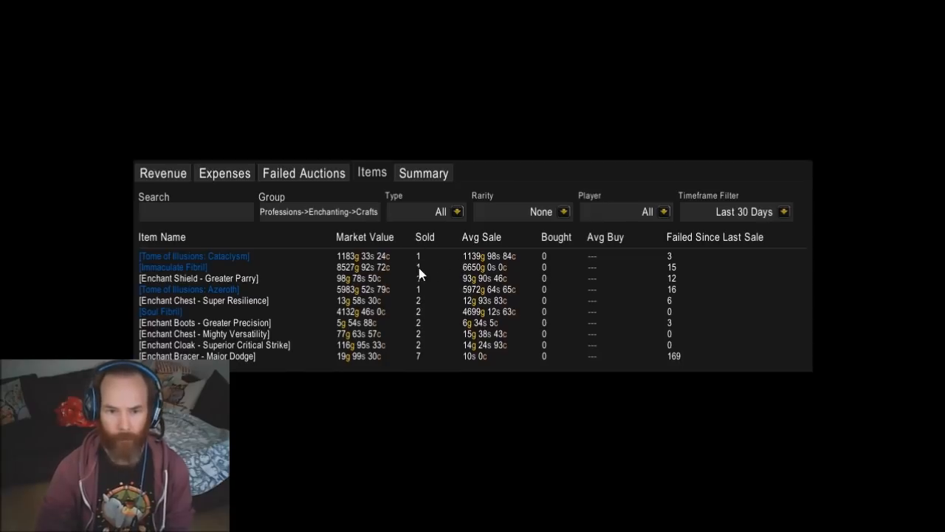
mouse_move(419, 294)
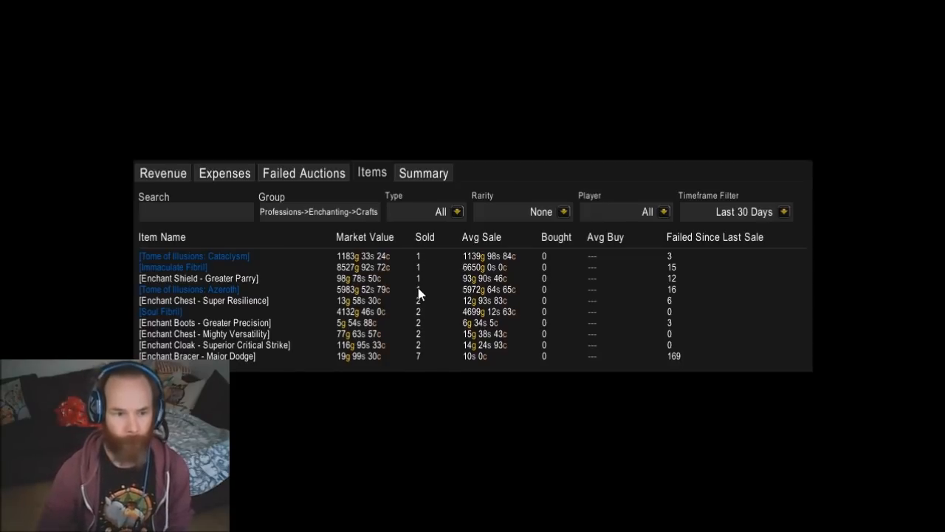
mouse_move(435, 384)
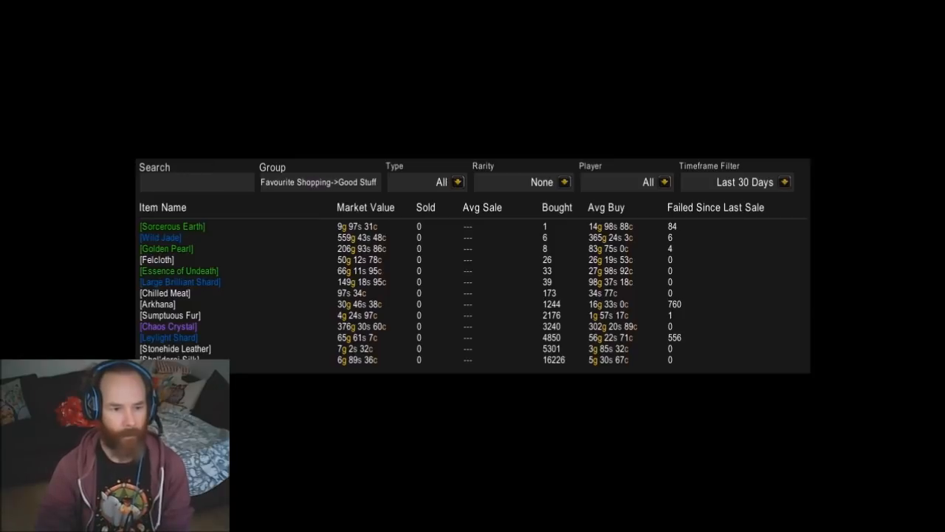
mouse_move(144, 212)
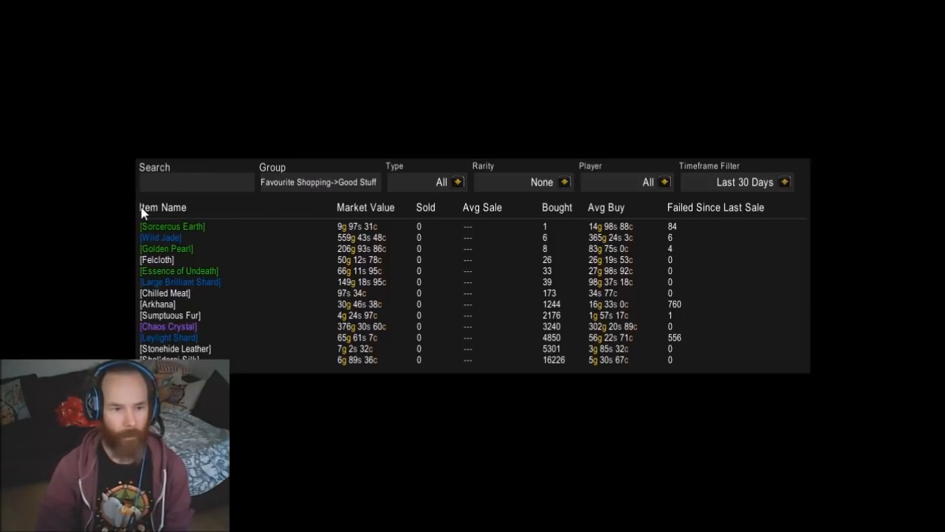
mouse_move(343, 331)
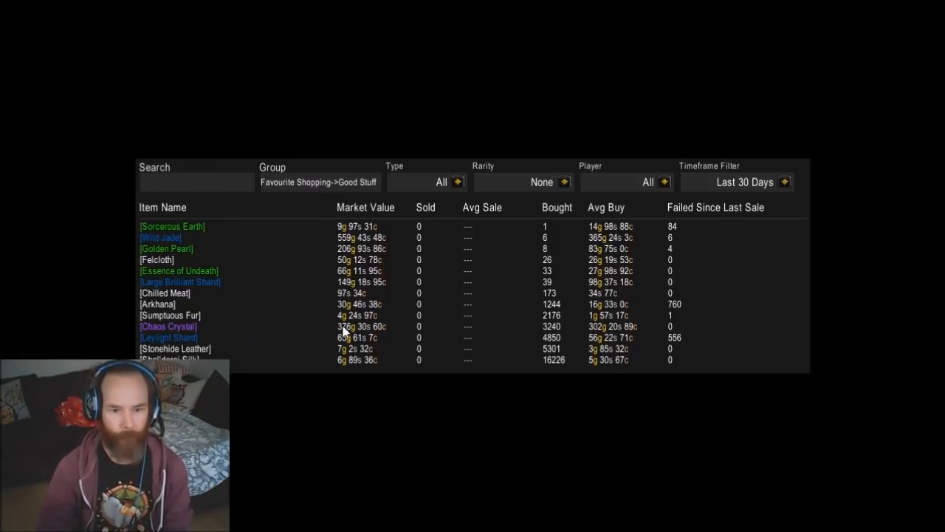
mouse_move(556, 334)
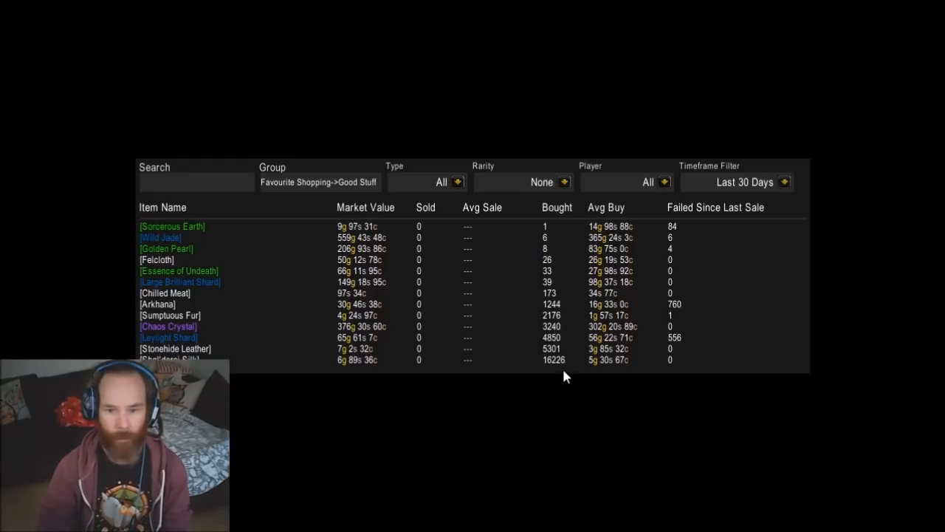
mouse_move(555, 372)
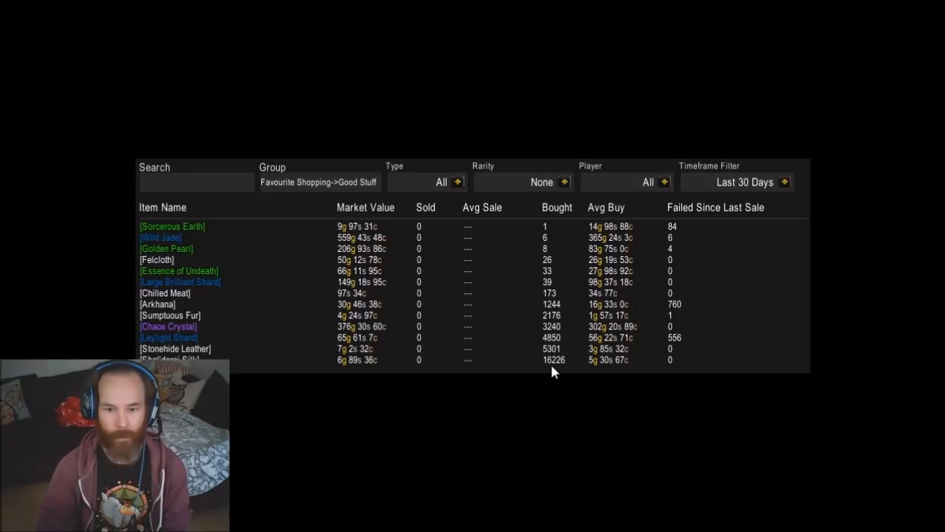
mouse_move(558, 441)
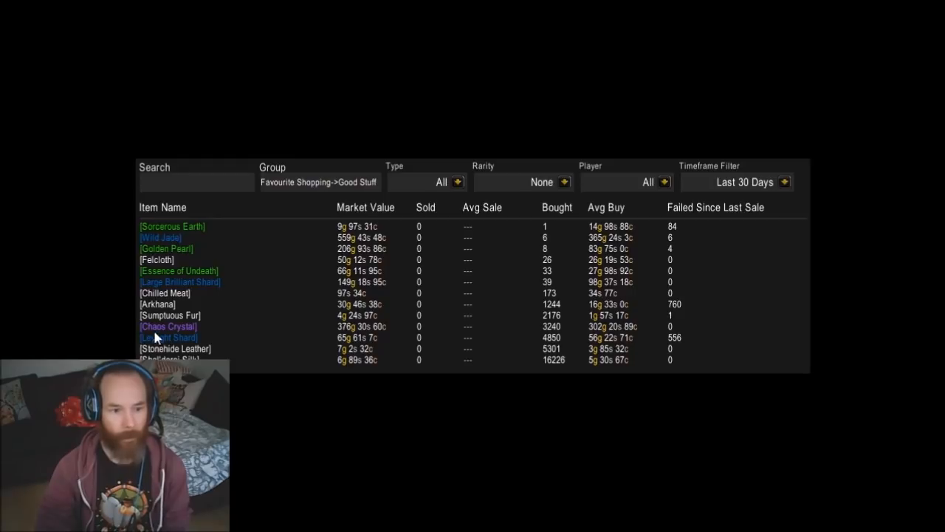
mouse_move(547, 451)
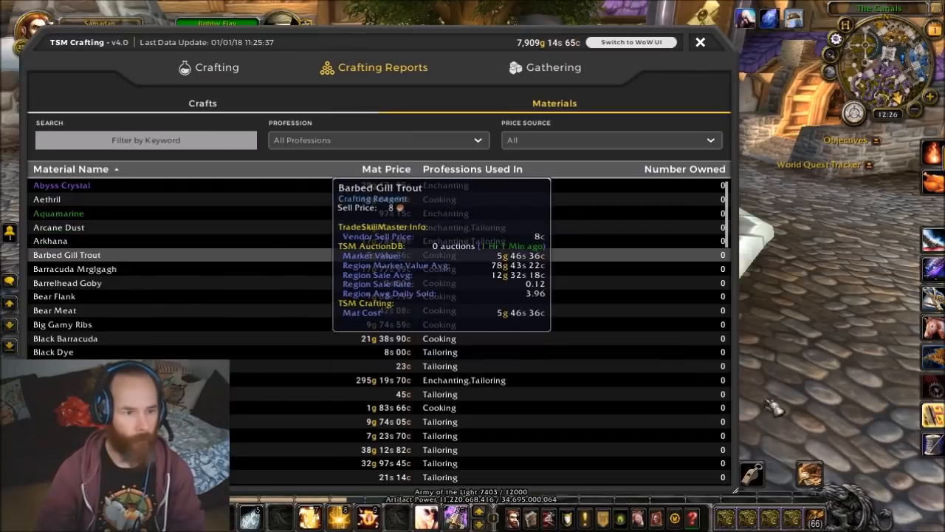
mouse_move(50, 241)
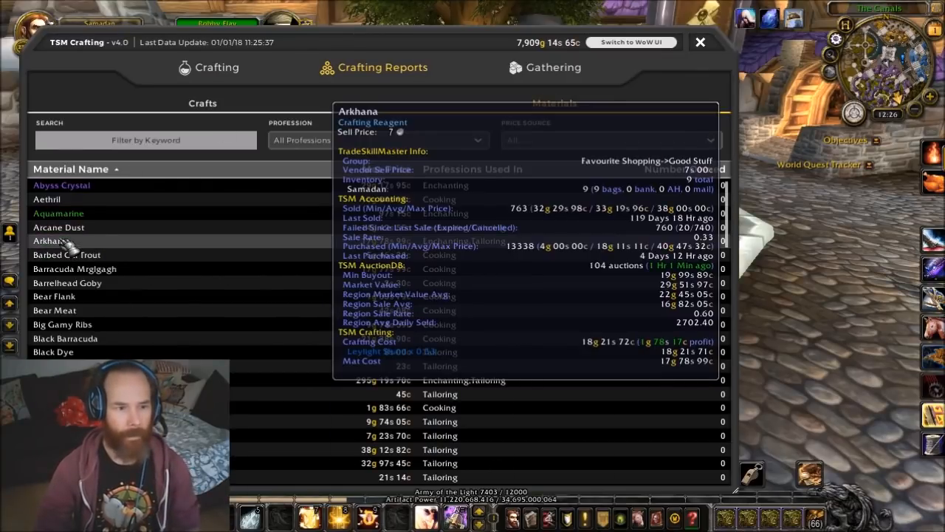
left_click(50, 240)
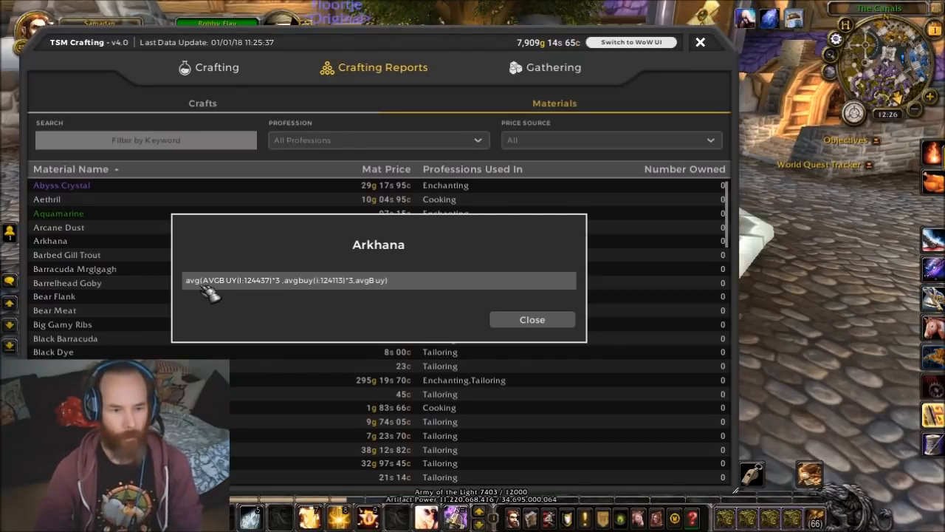
mouse_move(277, 297)
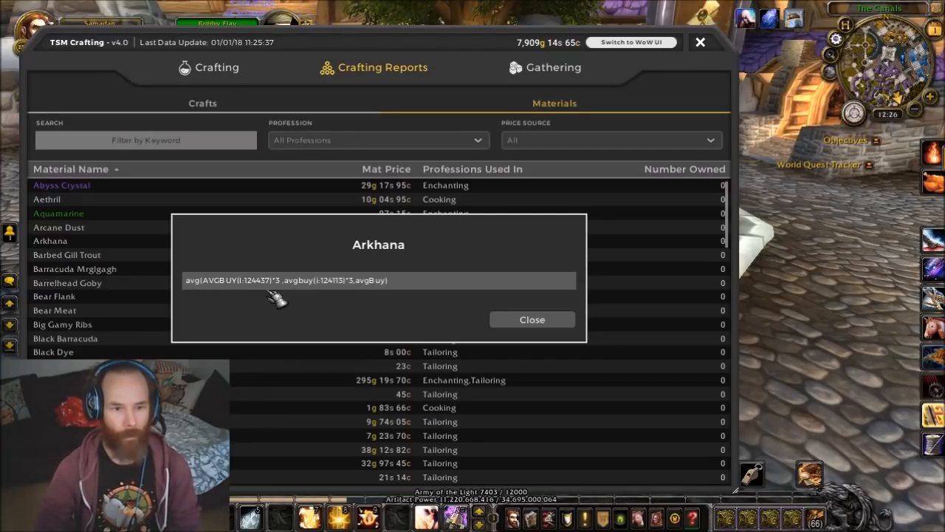
mouse_move(321, 297)
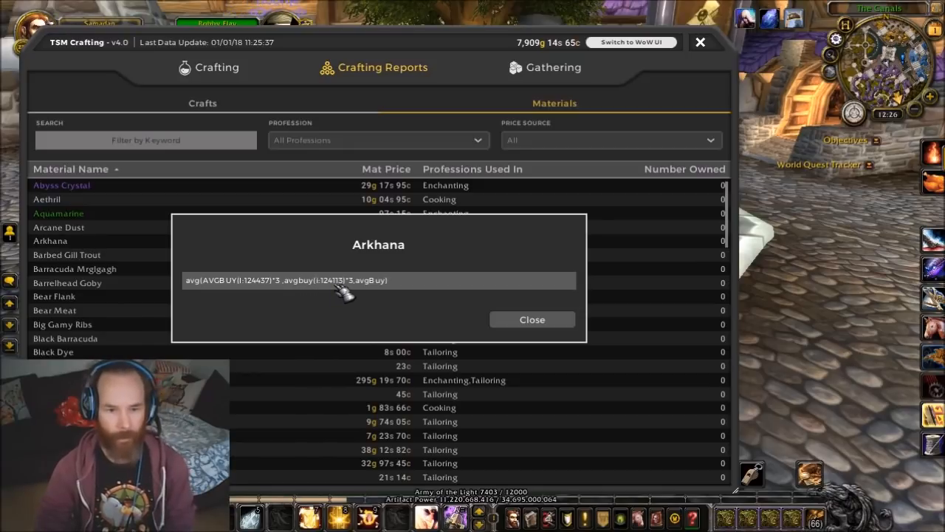
mouse_move(373, 293)
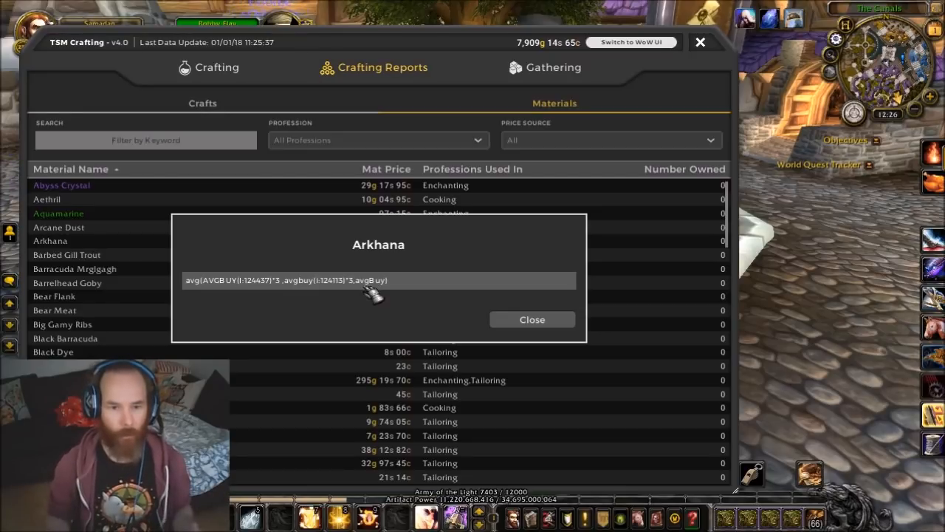
mouse_move(532, 324)
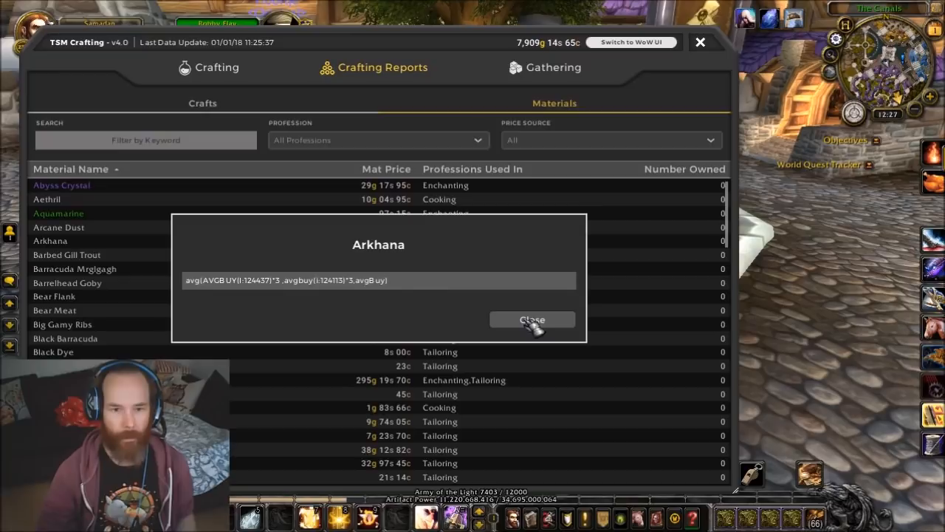
left_click(532, 319)
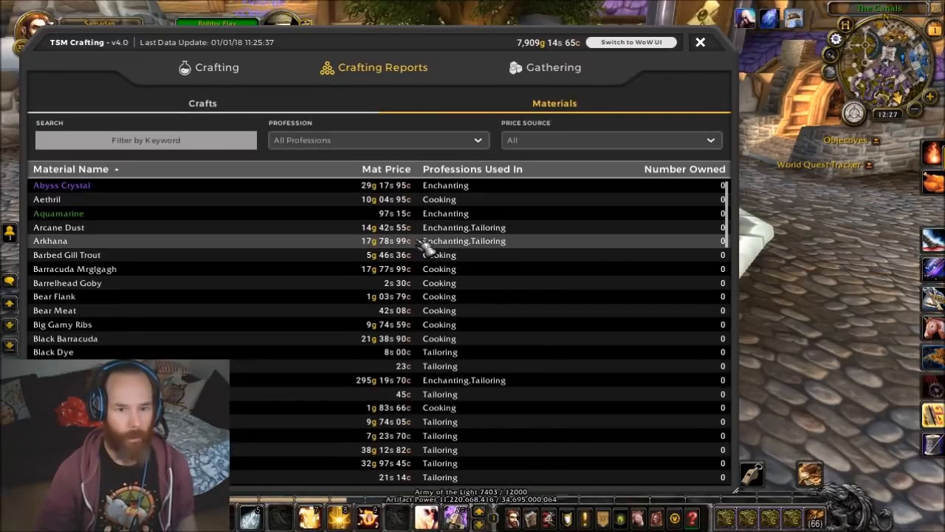
mouse_move(50, 241)
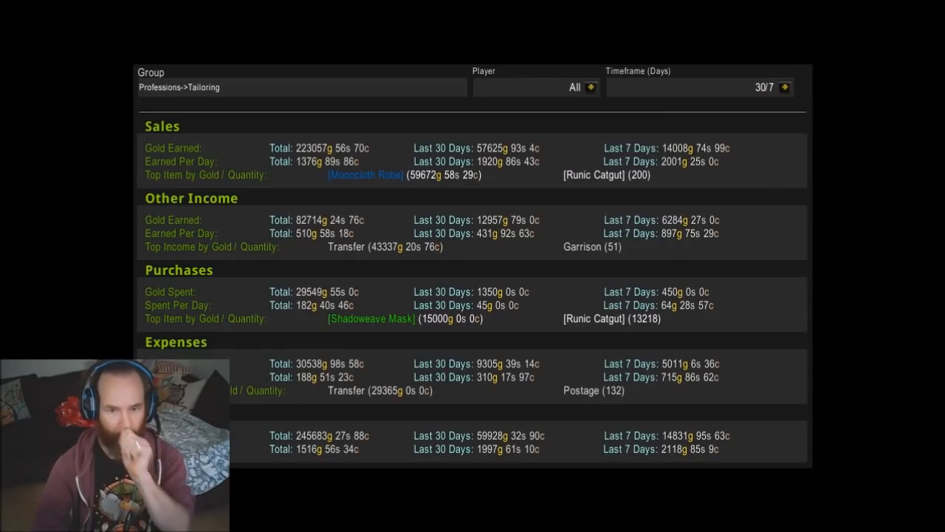
mouse_move(545, 209)
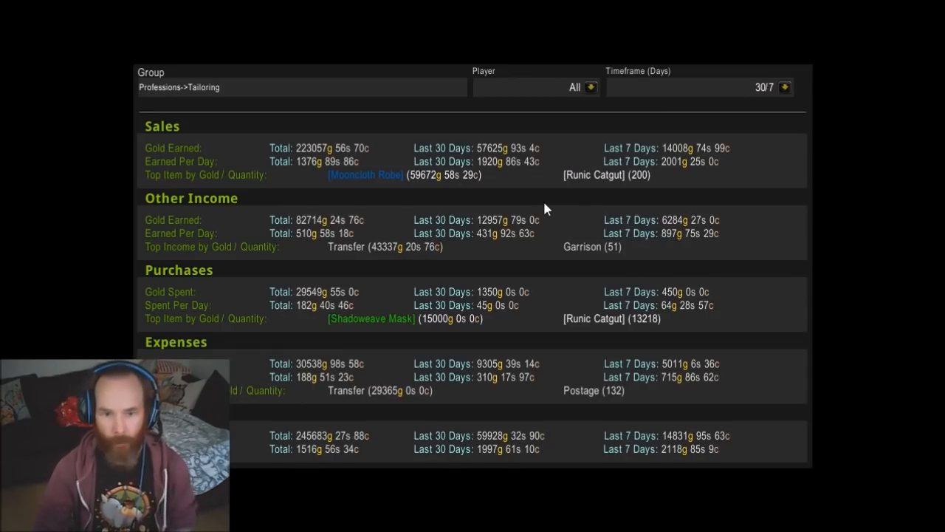
mouse_move(535, 211)
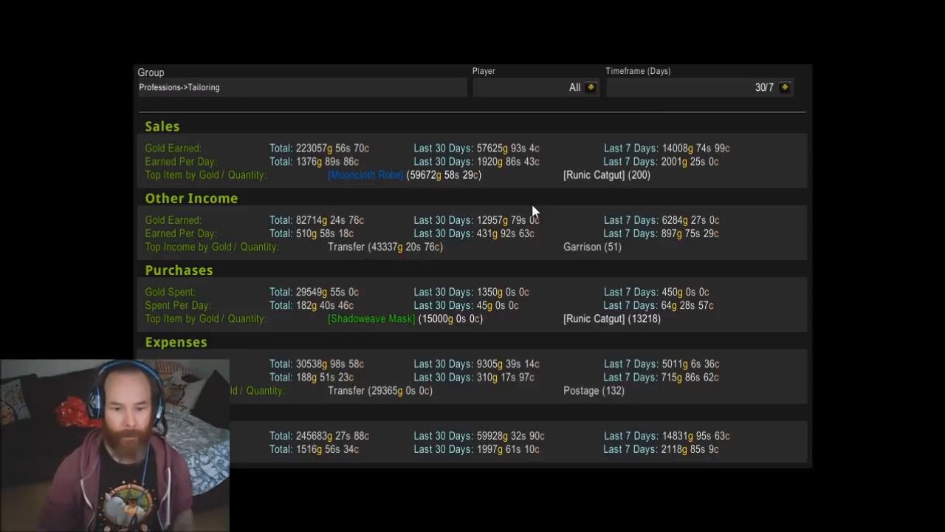
mouse_move(487, 458)
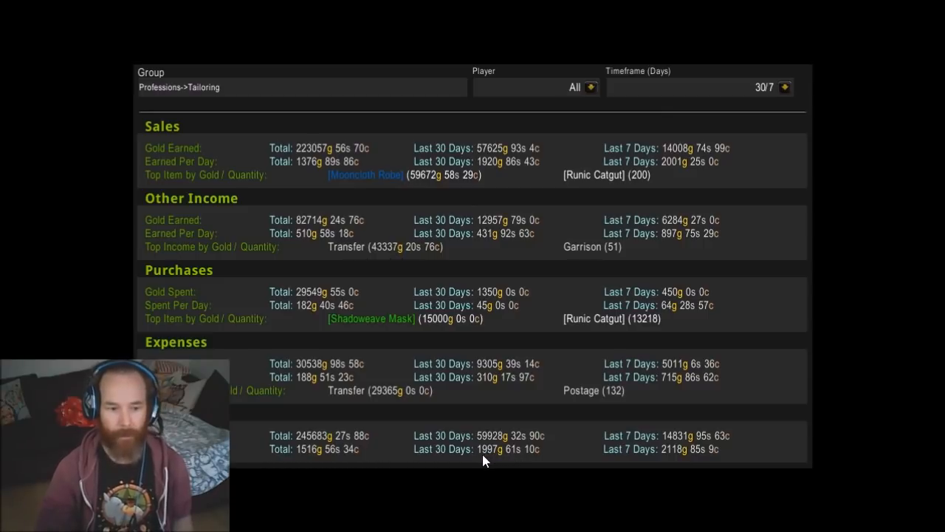
mouse_move(741, 452)
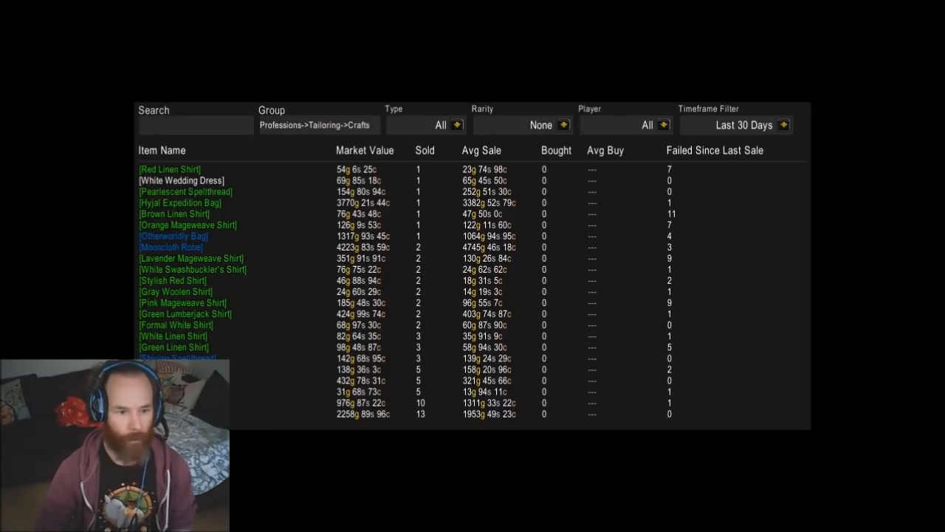
mouse_move(436, 377)
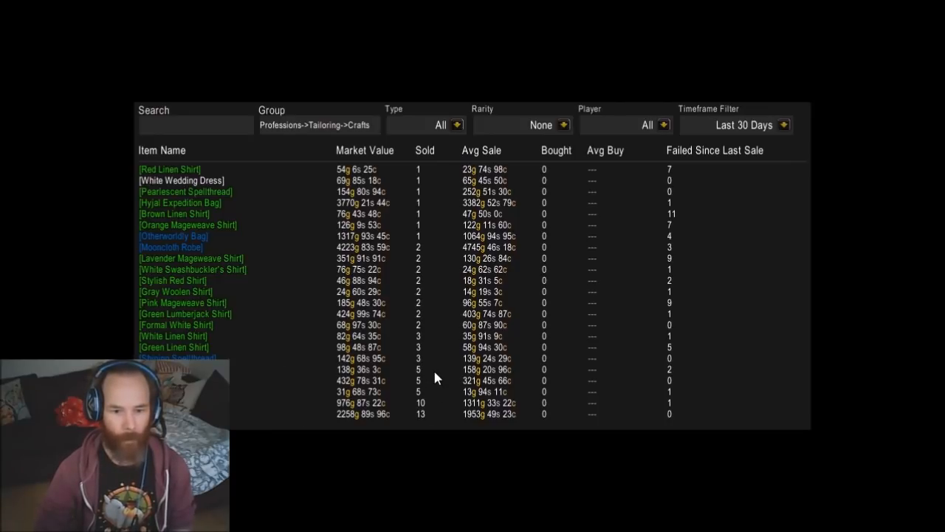
mouse_move(412, 407)
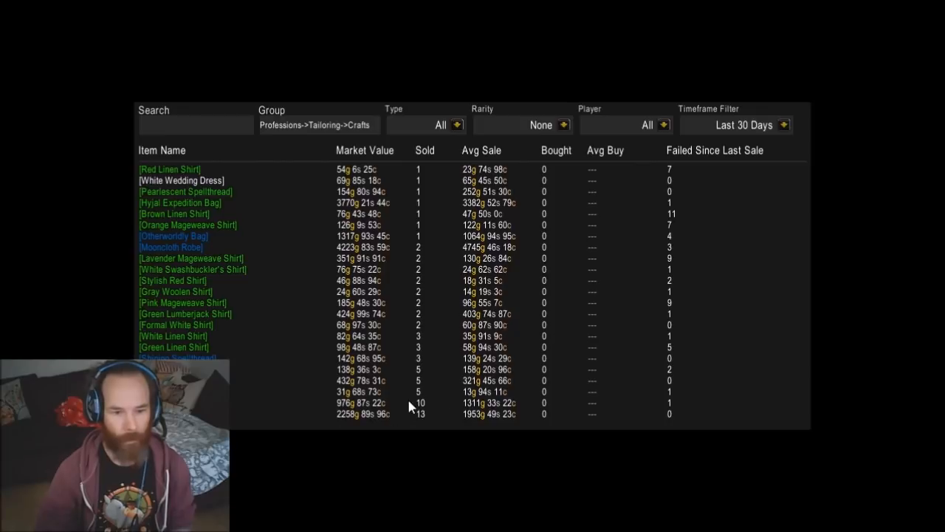
mouse_move(424, 429)
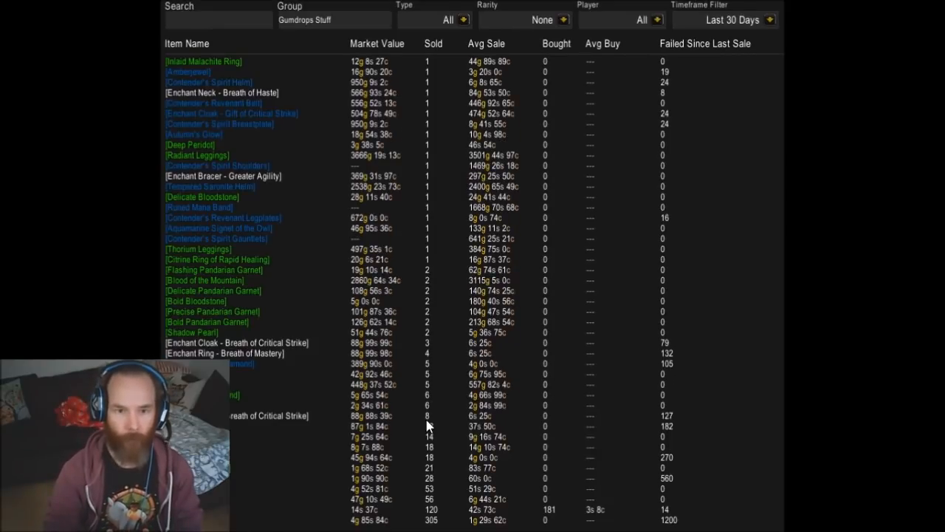
mouse_move(867, 310)
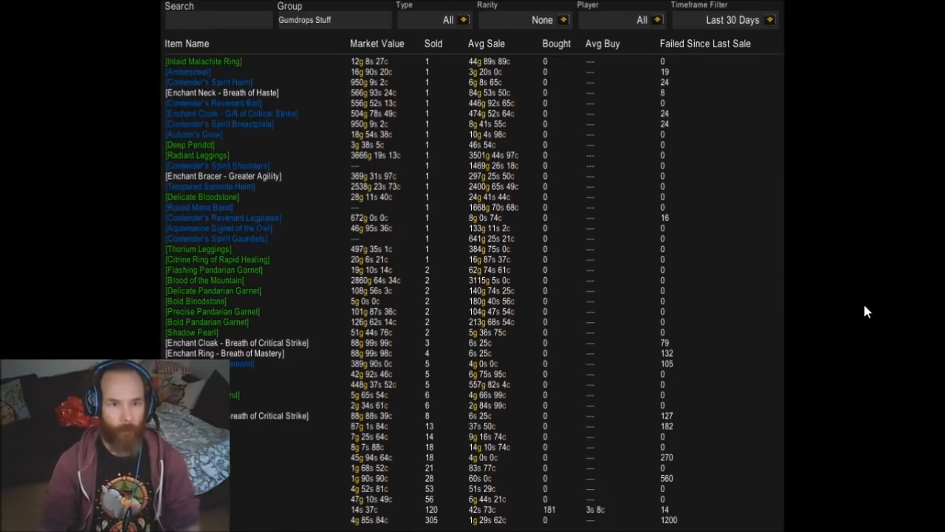